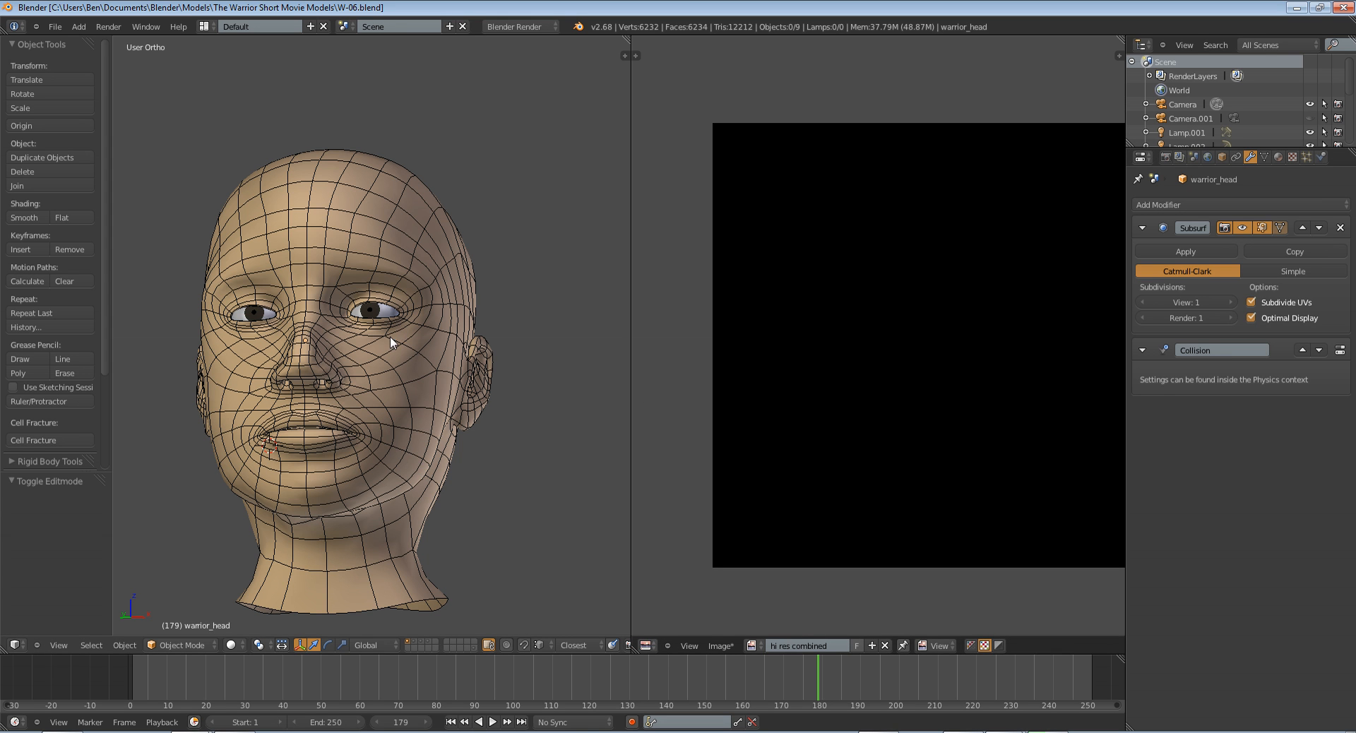
# - Orbit and pull back to inspect the finished head model from several angles
pyautogui.moveTo(391, 342); pyautogui.dragTo(522, 404)
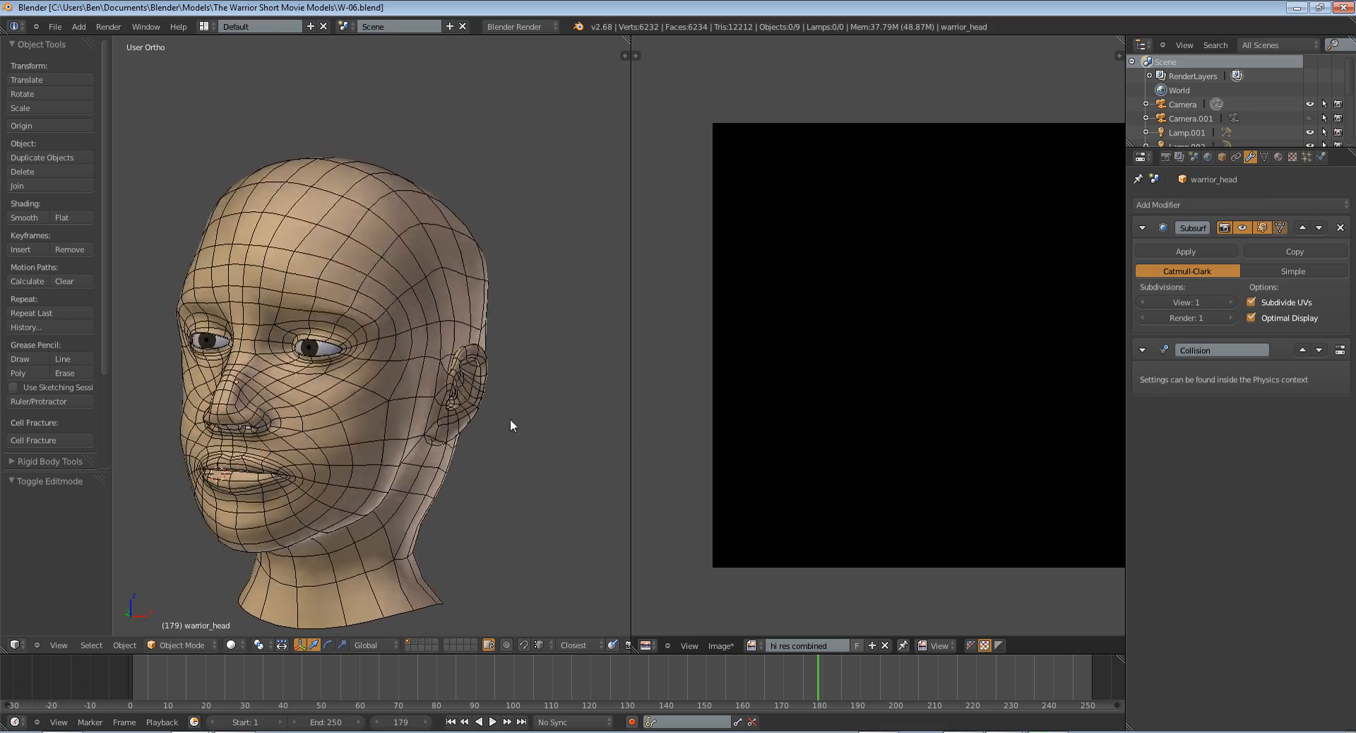
pyautogui.moveTo(510, 425); pyautogui.dragTo(543, 412)
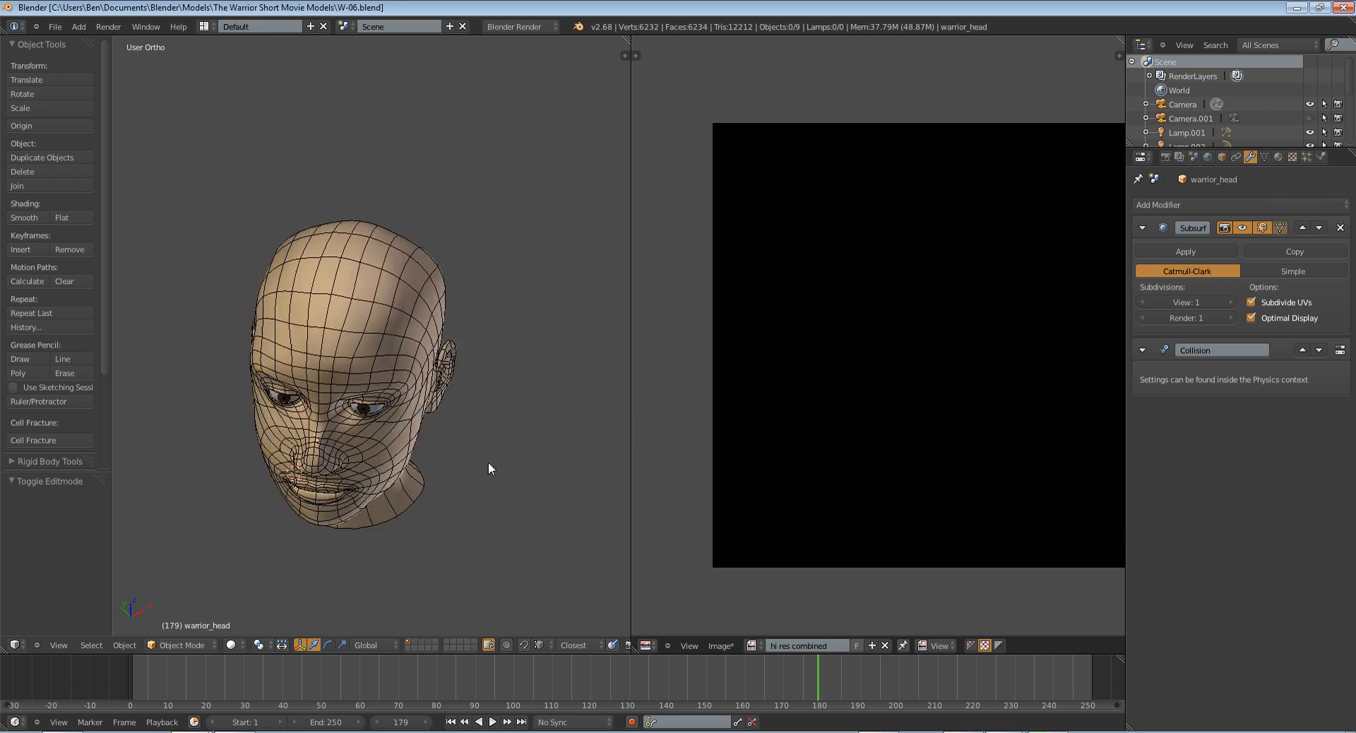
pyautogui.moveTo(485, 466); pyautogui.dragTo(415, 402)
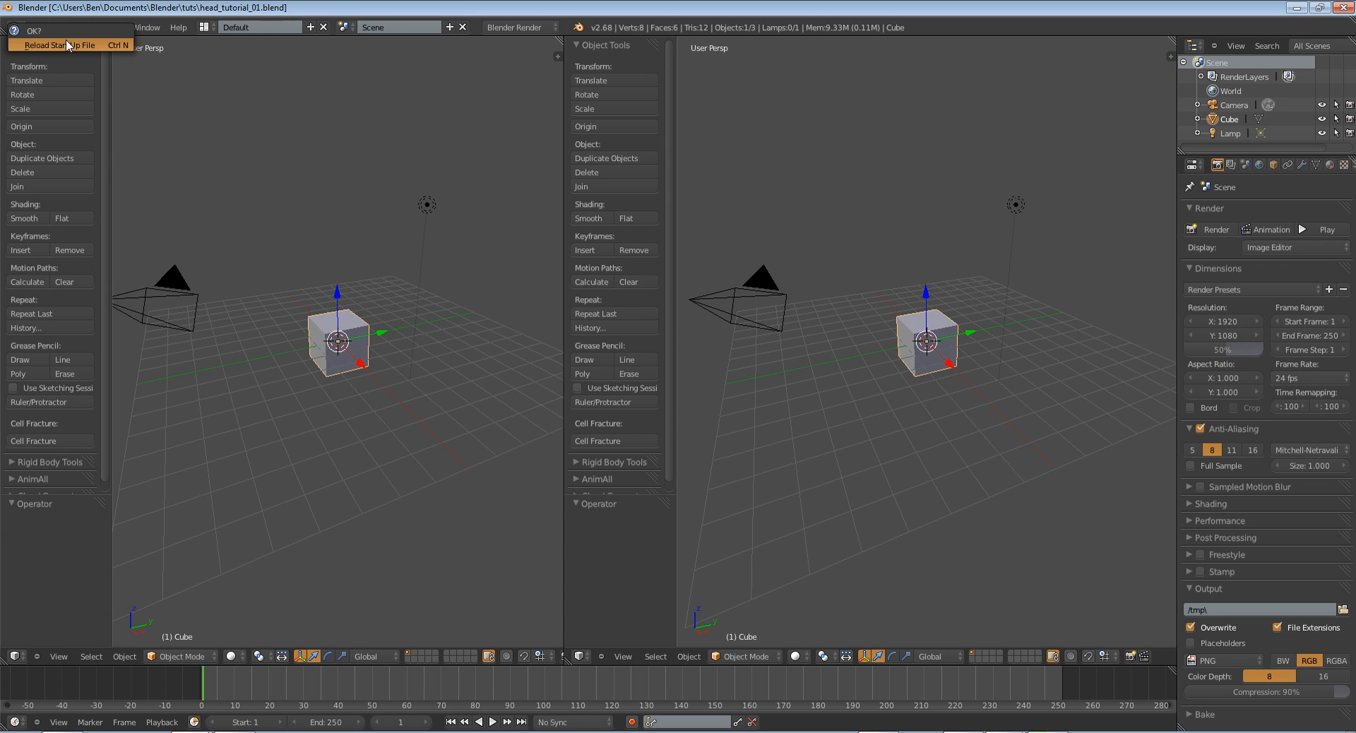
# - Reload the start-up scene, make the two 3D views equal width and show the properties sidebar
pyautogui.click(64, 45)
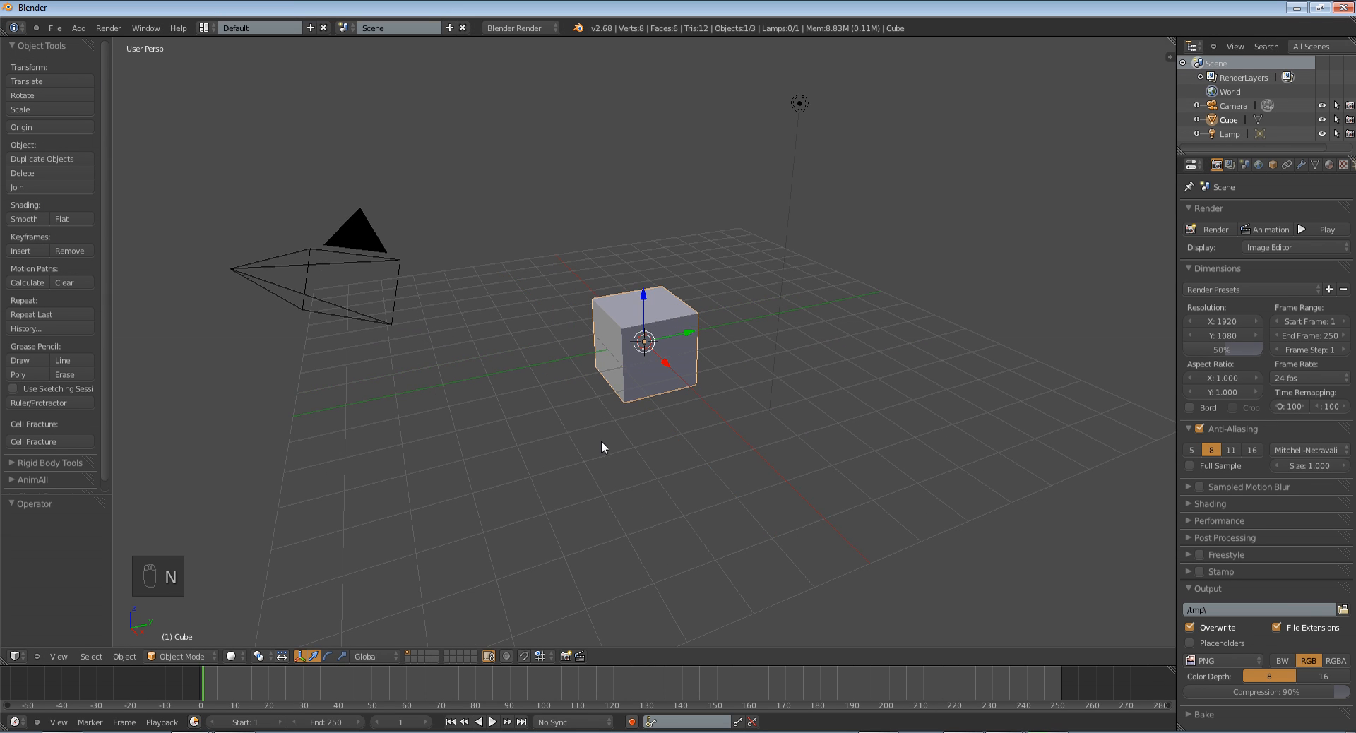
pyautogui.moveTo(23, 441)
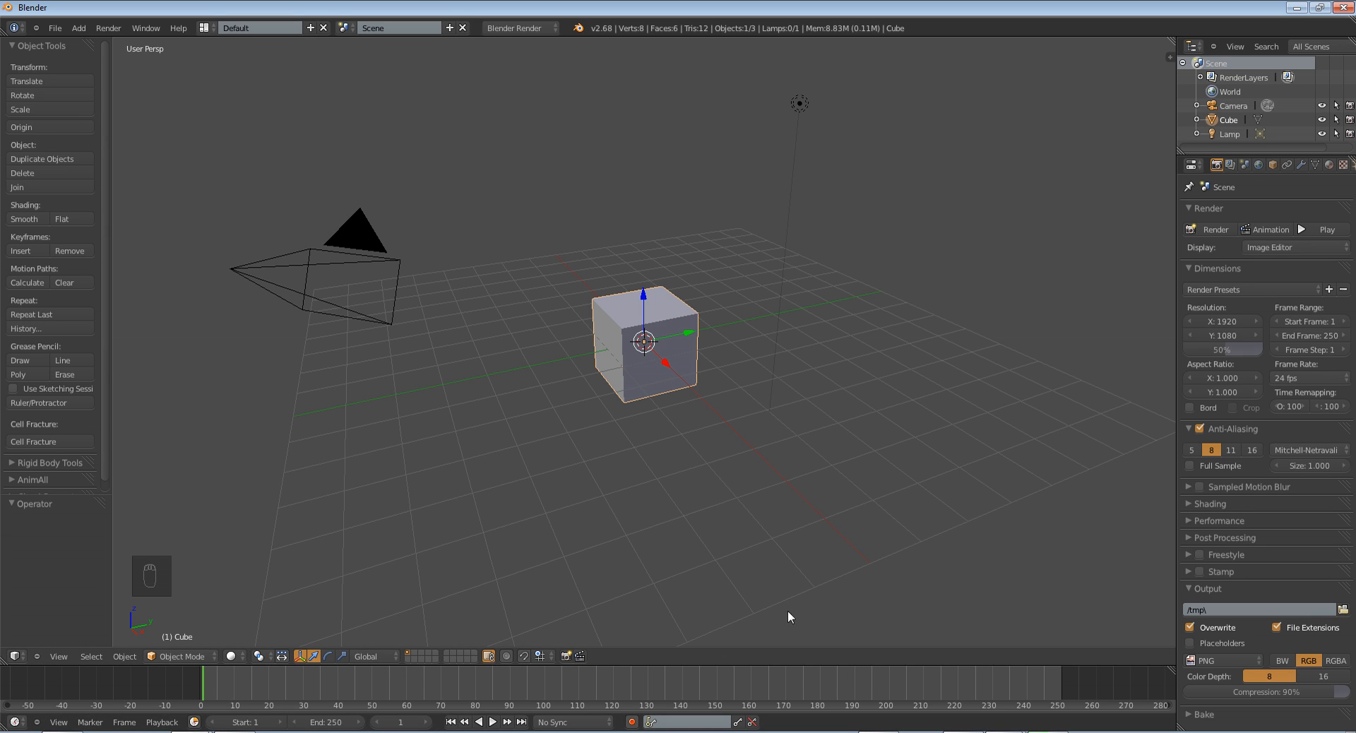
pyautogui.moveTo(757, 577)
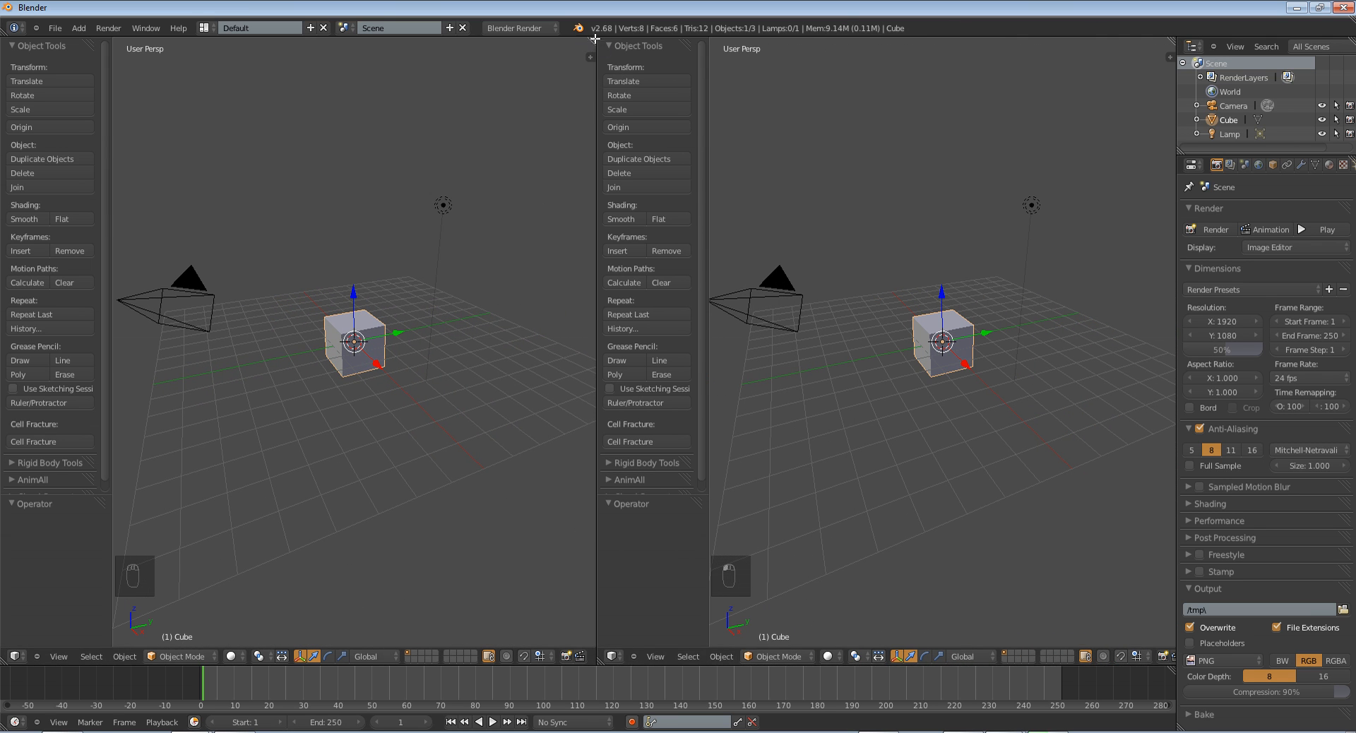
pyautogui.moveTo(521, 412)
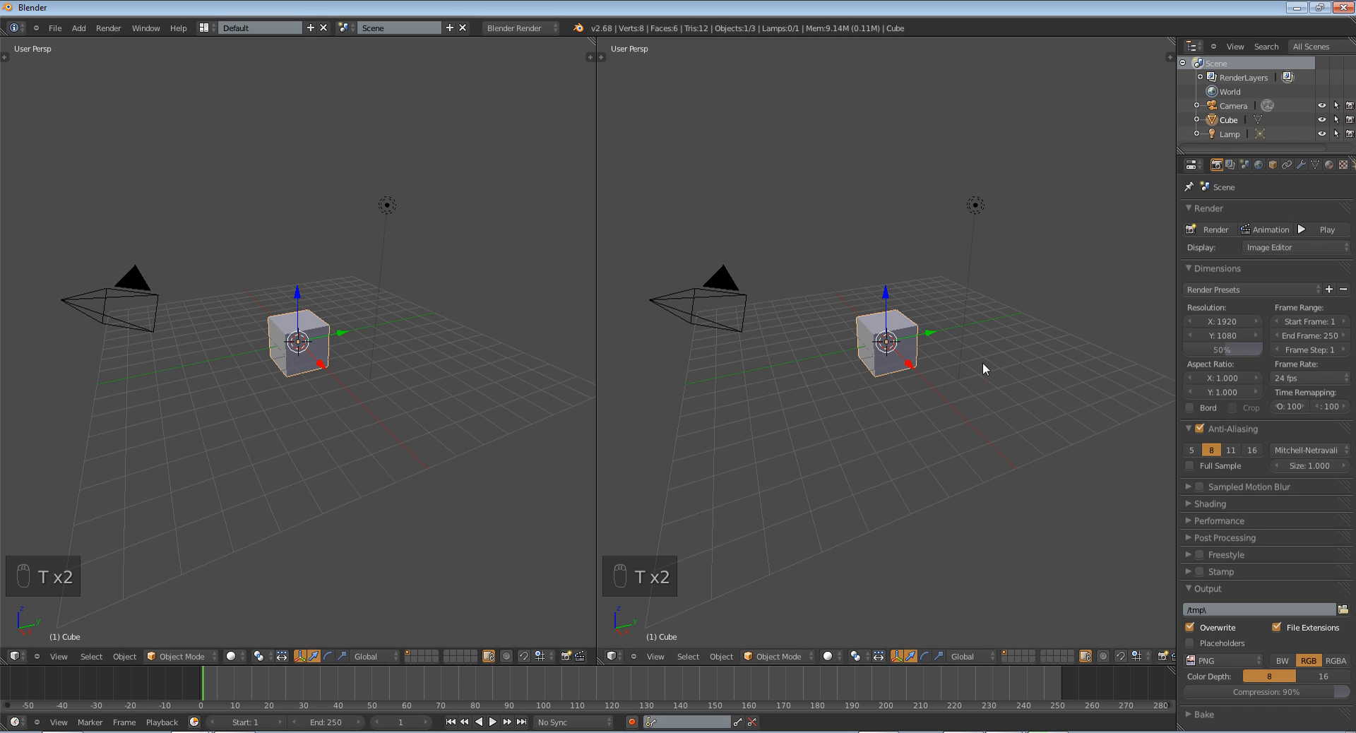
pyautogui.moveTo(599, 375); pyautogui.dragTo(627, 375)
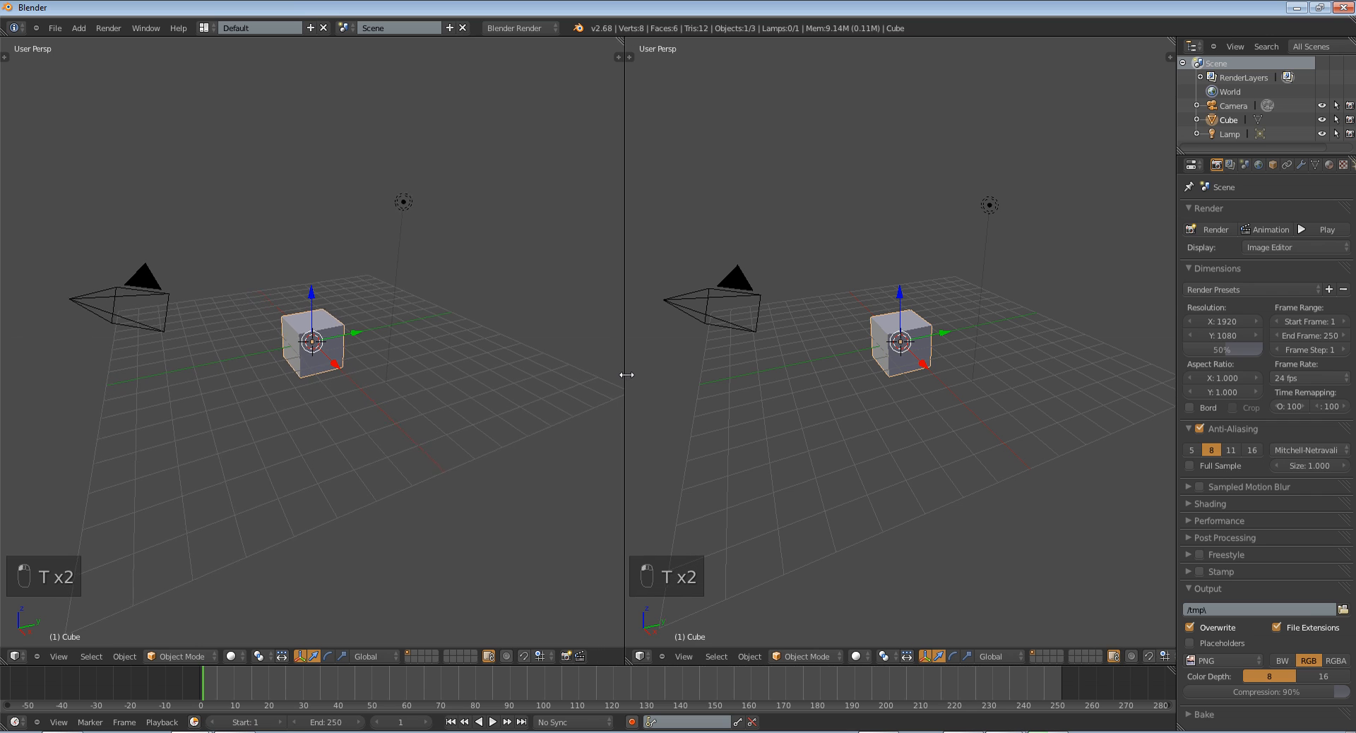
pyautogui.press('N')
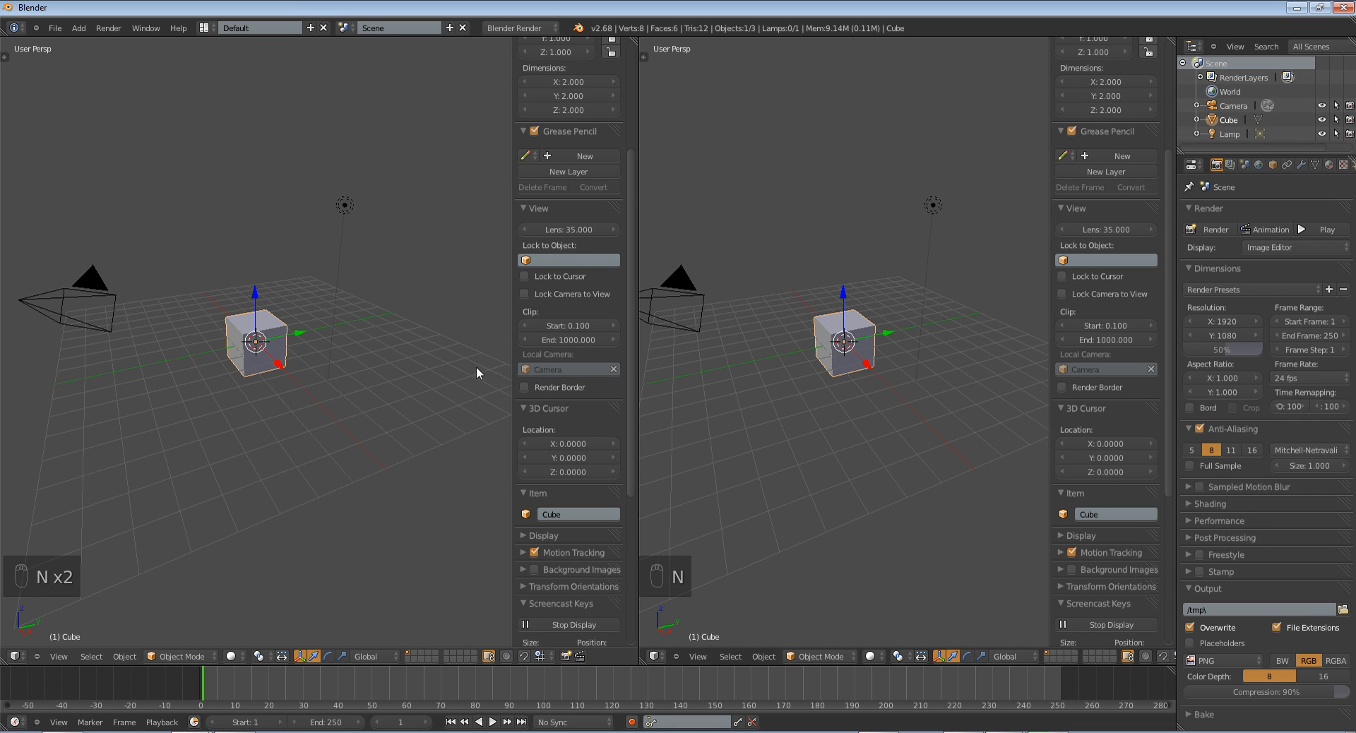
pyautogui.moveTo(377, 218)
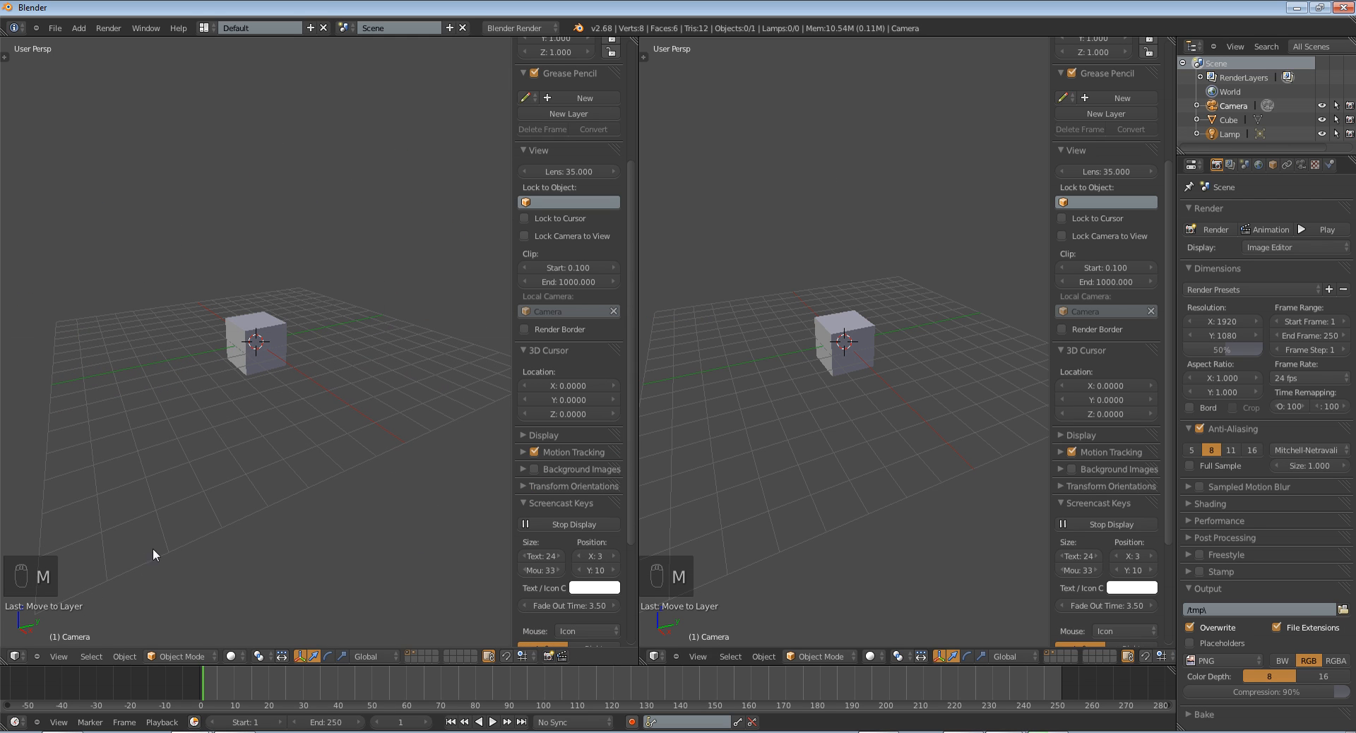
pyautogui.moveTo(545, 448)
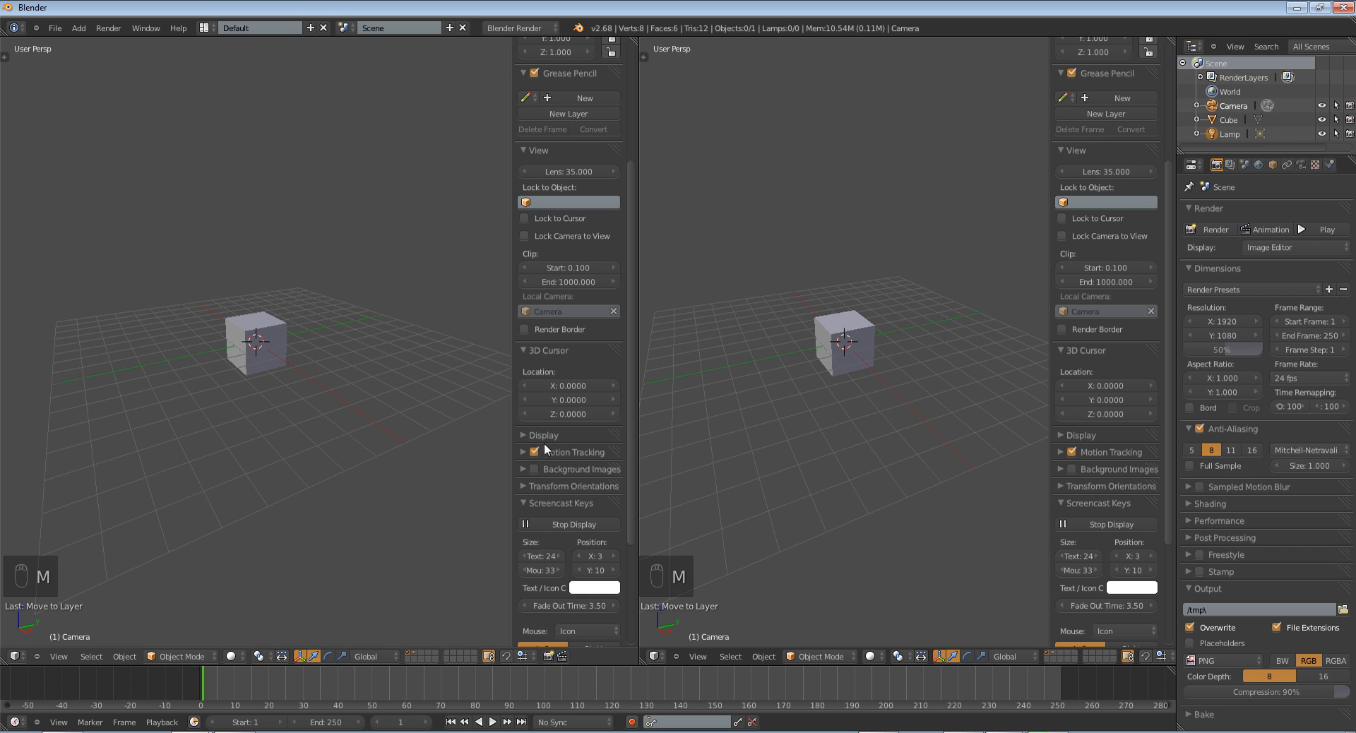
# - Turn off the Grid Floor display option in both 3D views, leaving just the cube
pyautogui.click(542, 435)
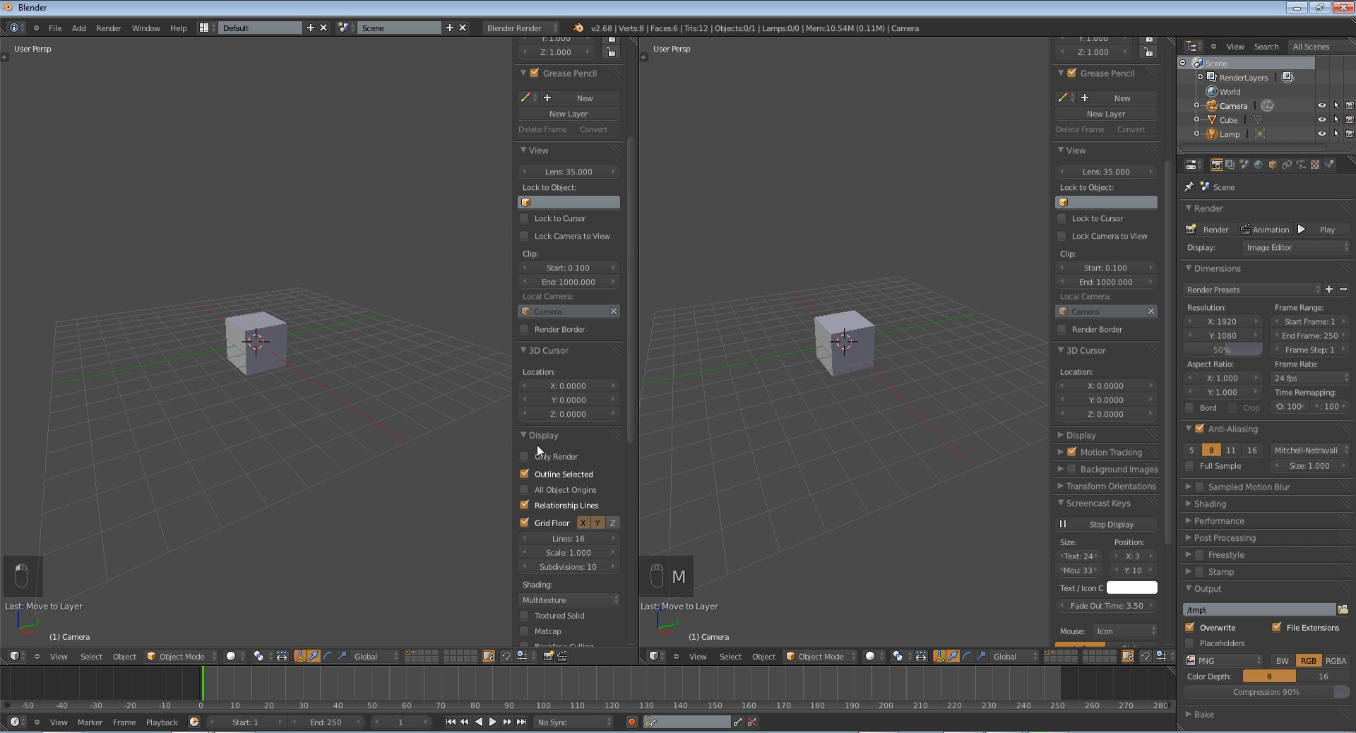
pyautogui.scroll(-3)
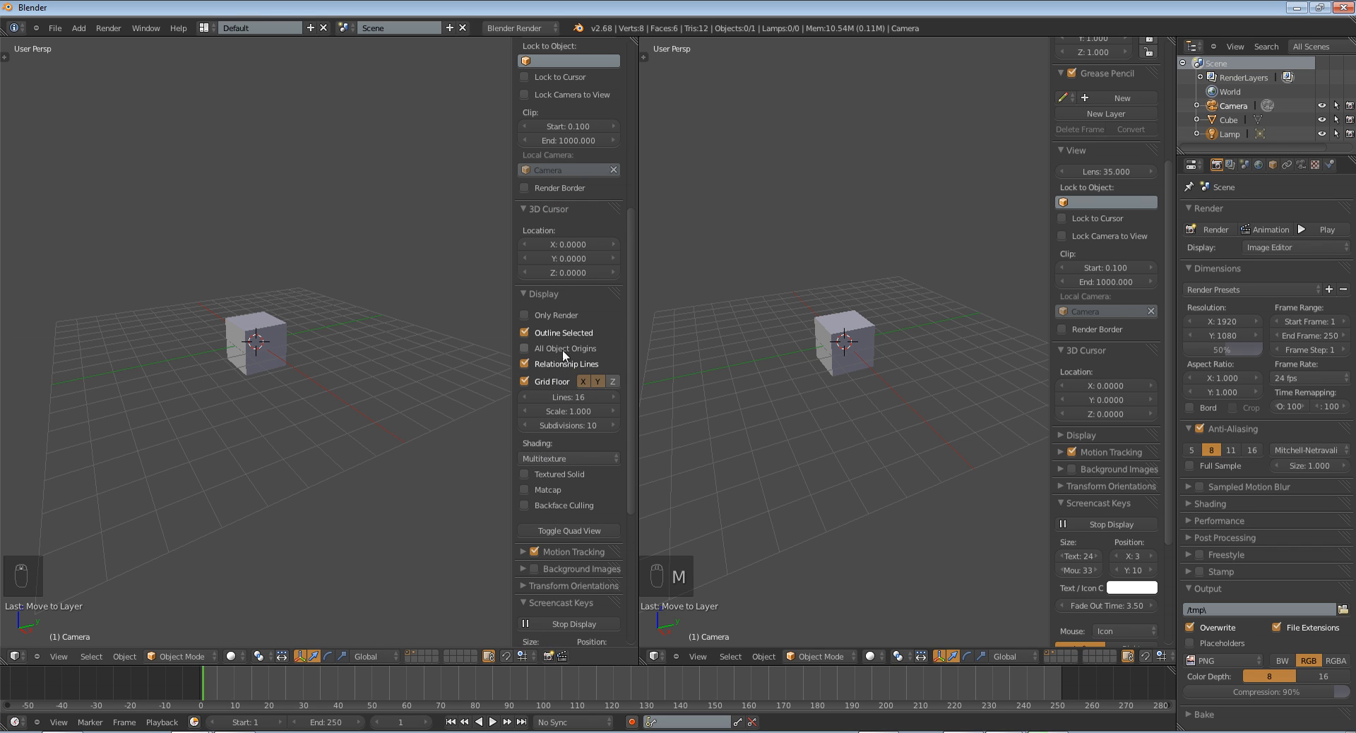
pyautogui.click(524, 382)
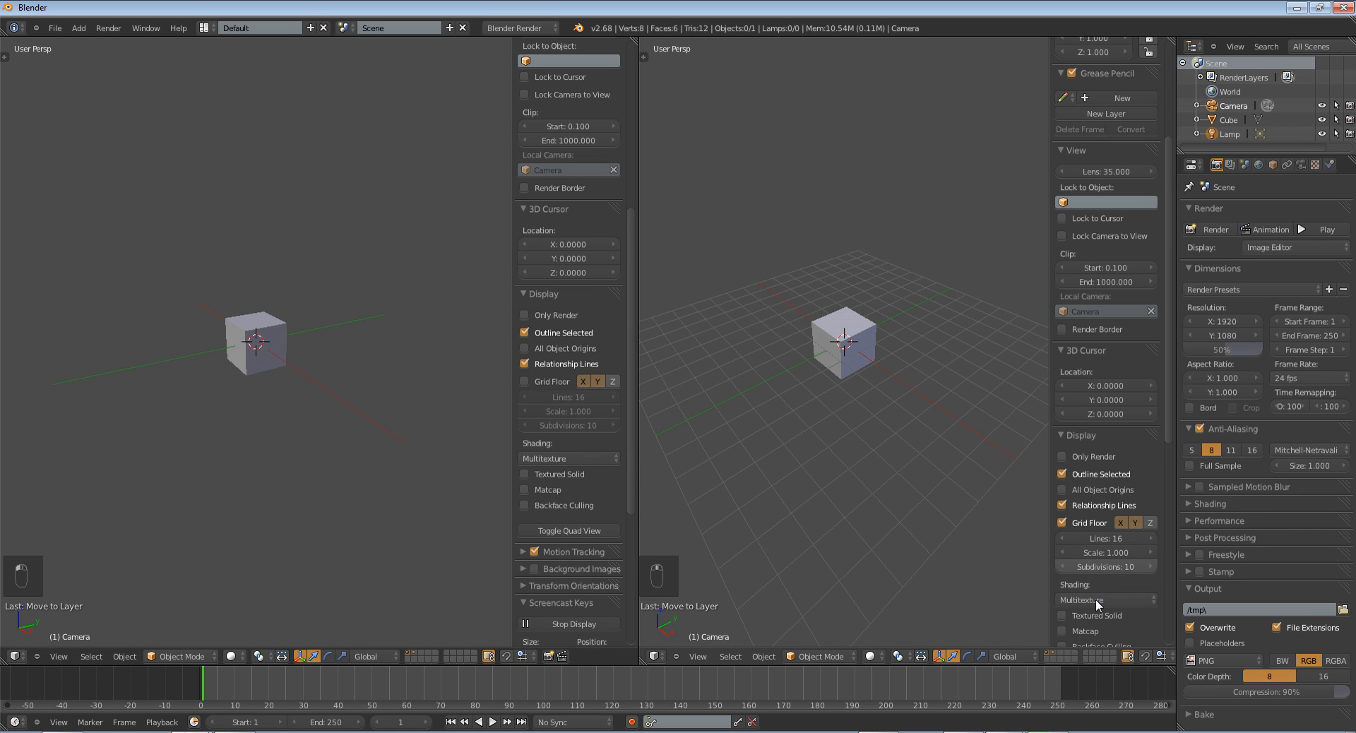
pyautogui.click(1062, 523)
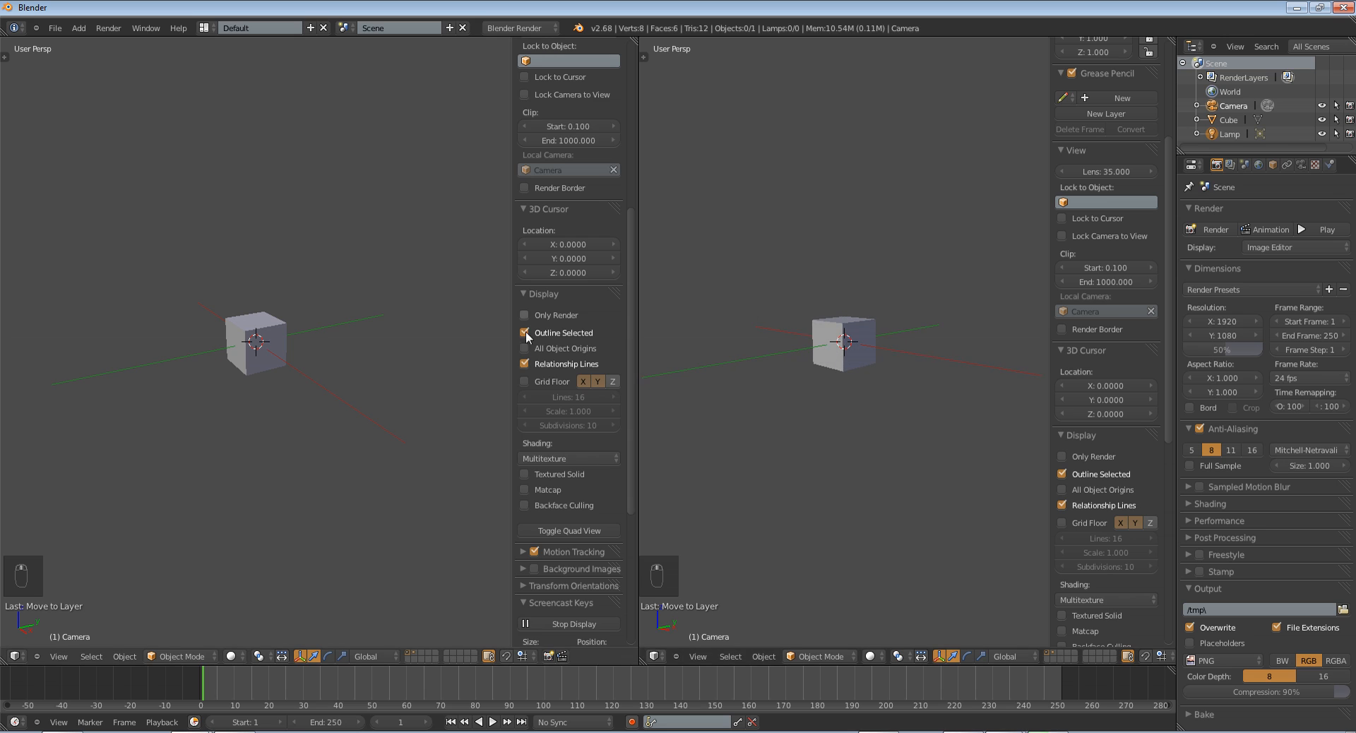
# - Add a background image and browse the Reference folder as thumbnails
pyautogui.scroll(-3)
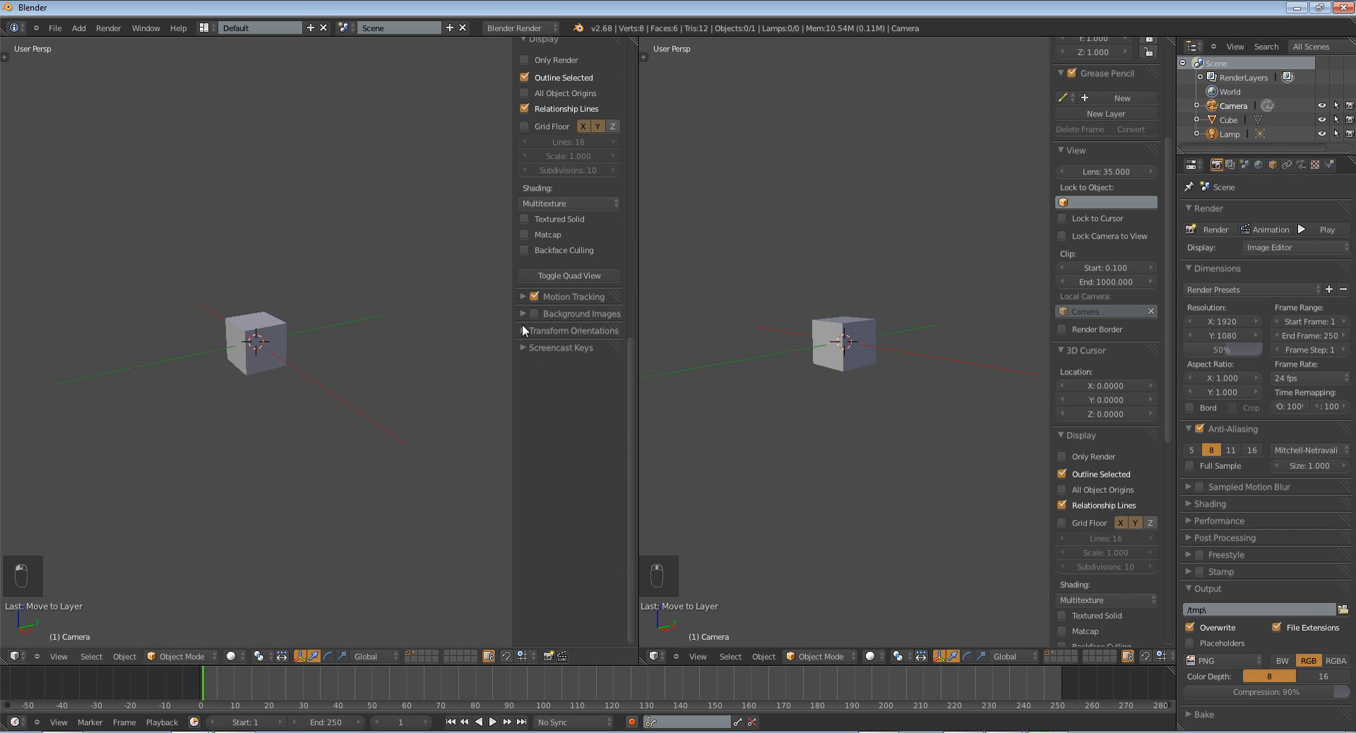
pyautogui.click(523, 314)
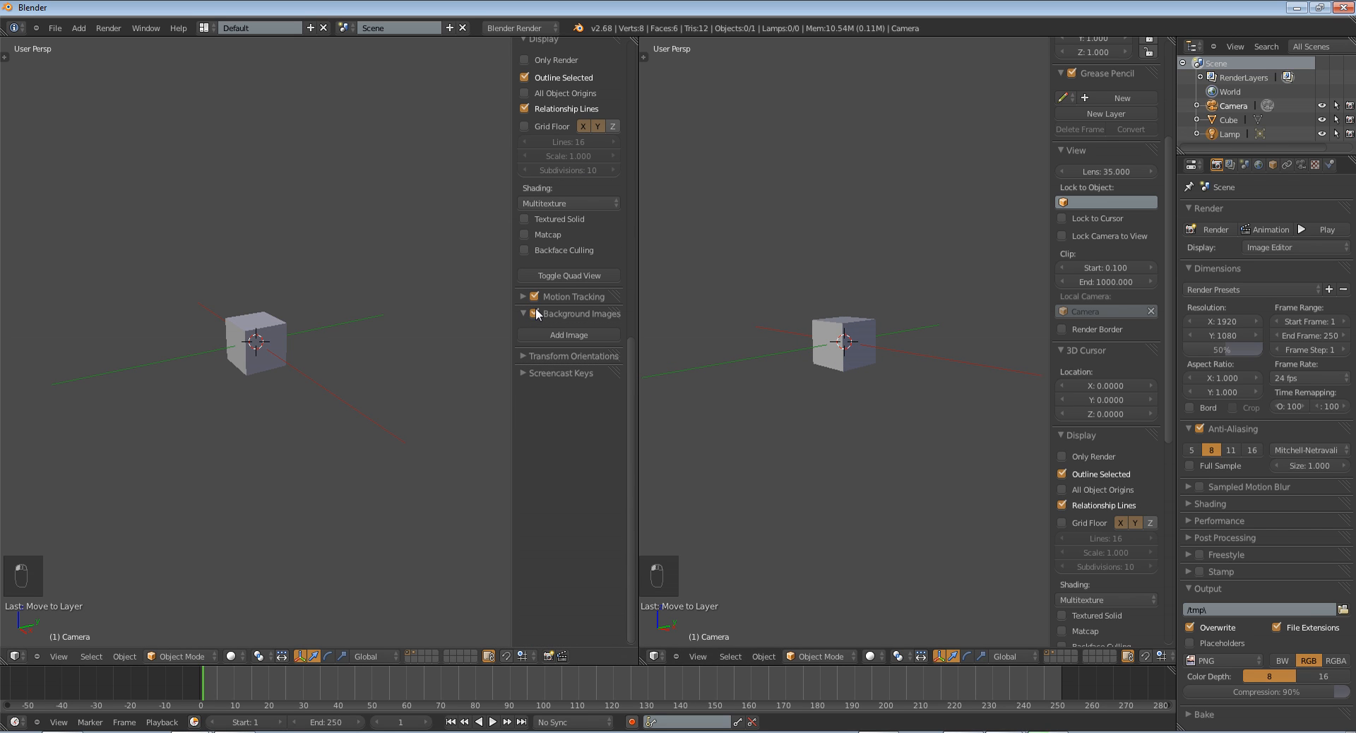
pyautogui.click(568, 334)
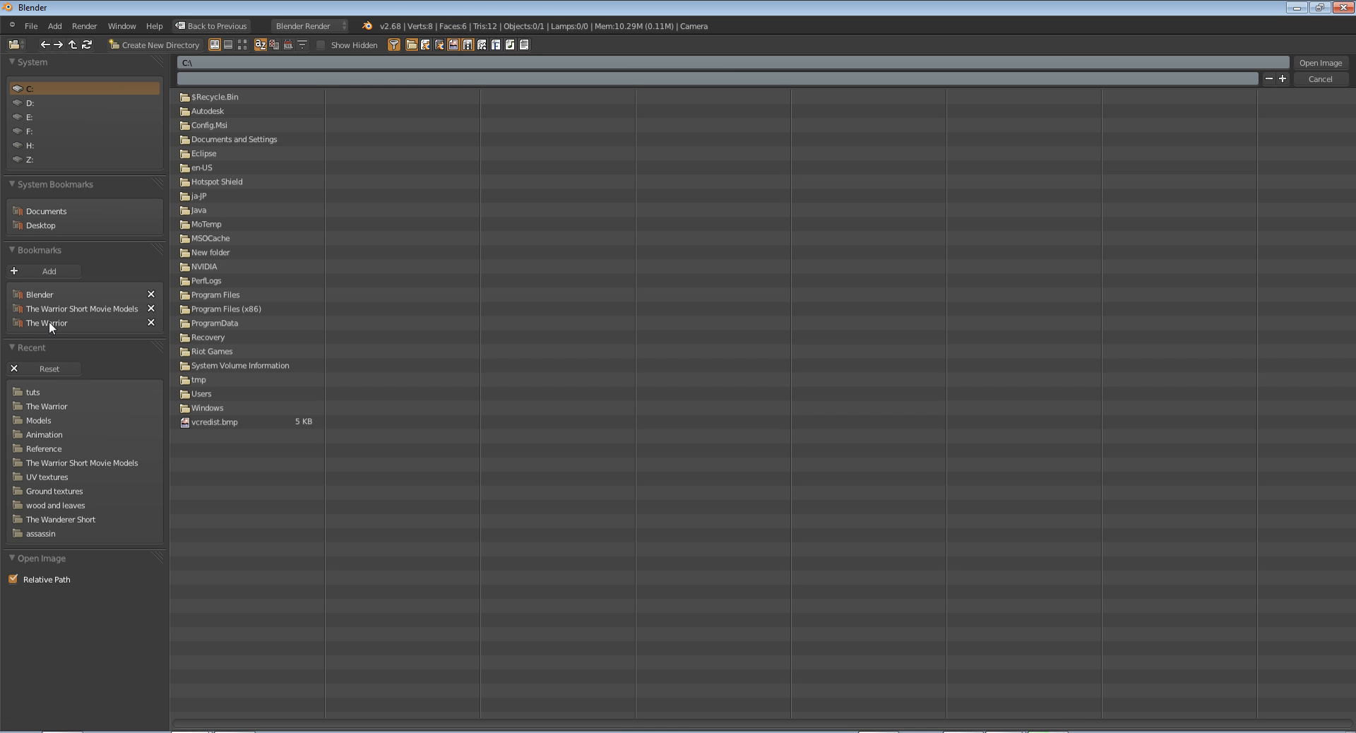
pyautogui.click(38, 294)
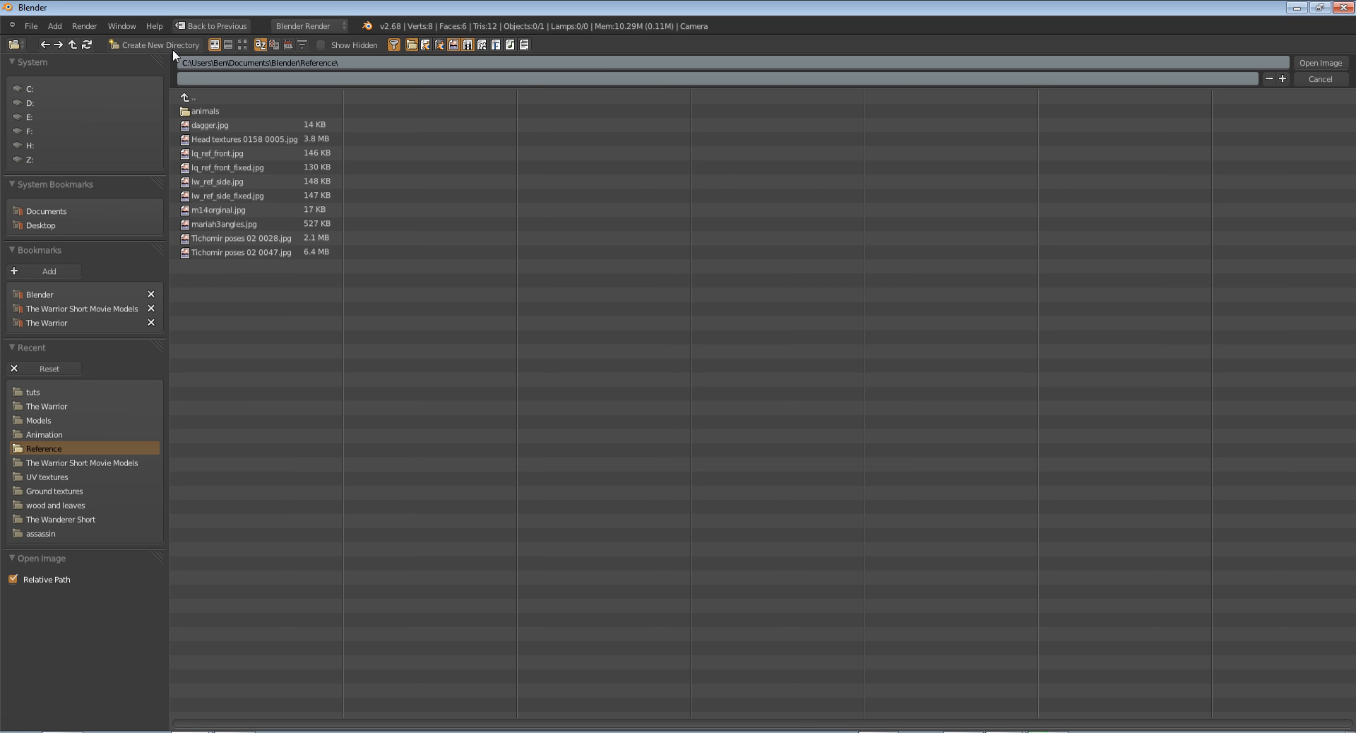
pyautogui.click(246, 45)
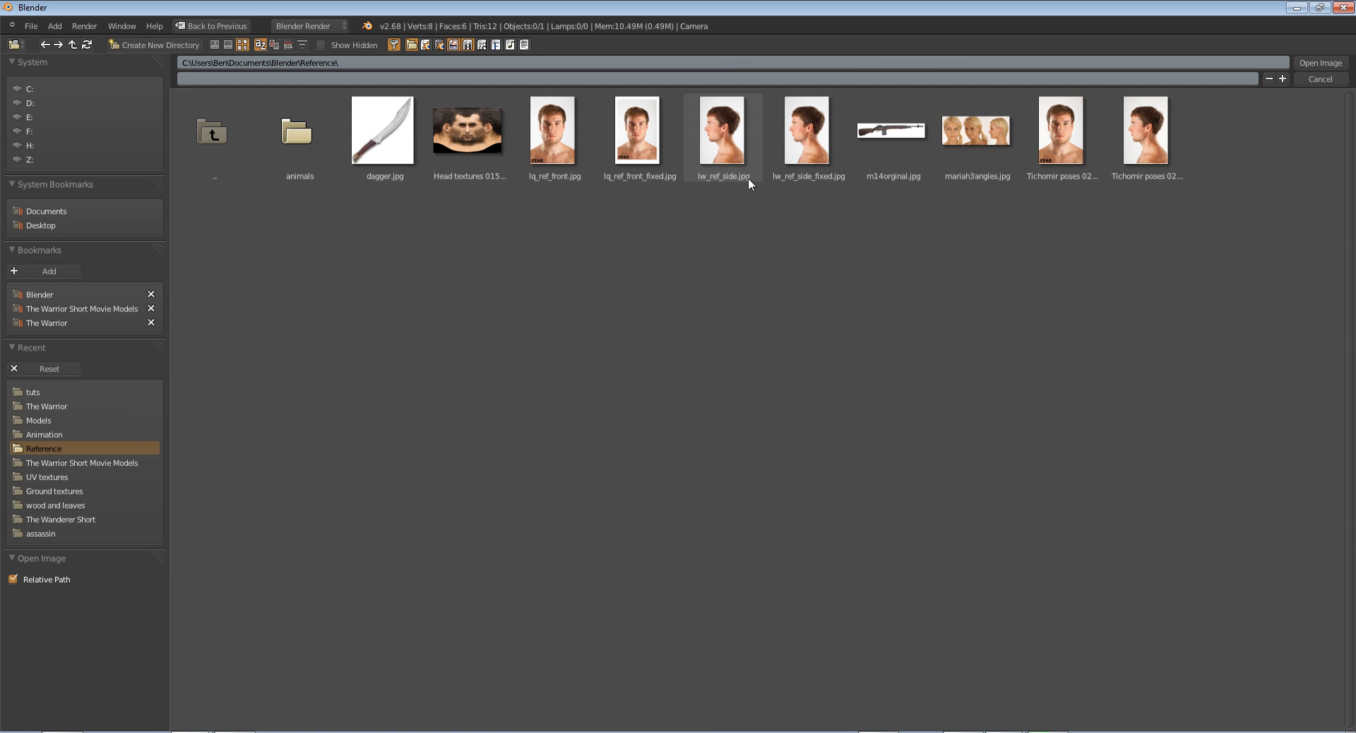
pyautogui.moveTo(698, 176)
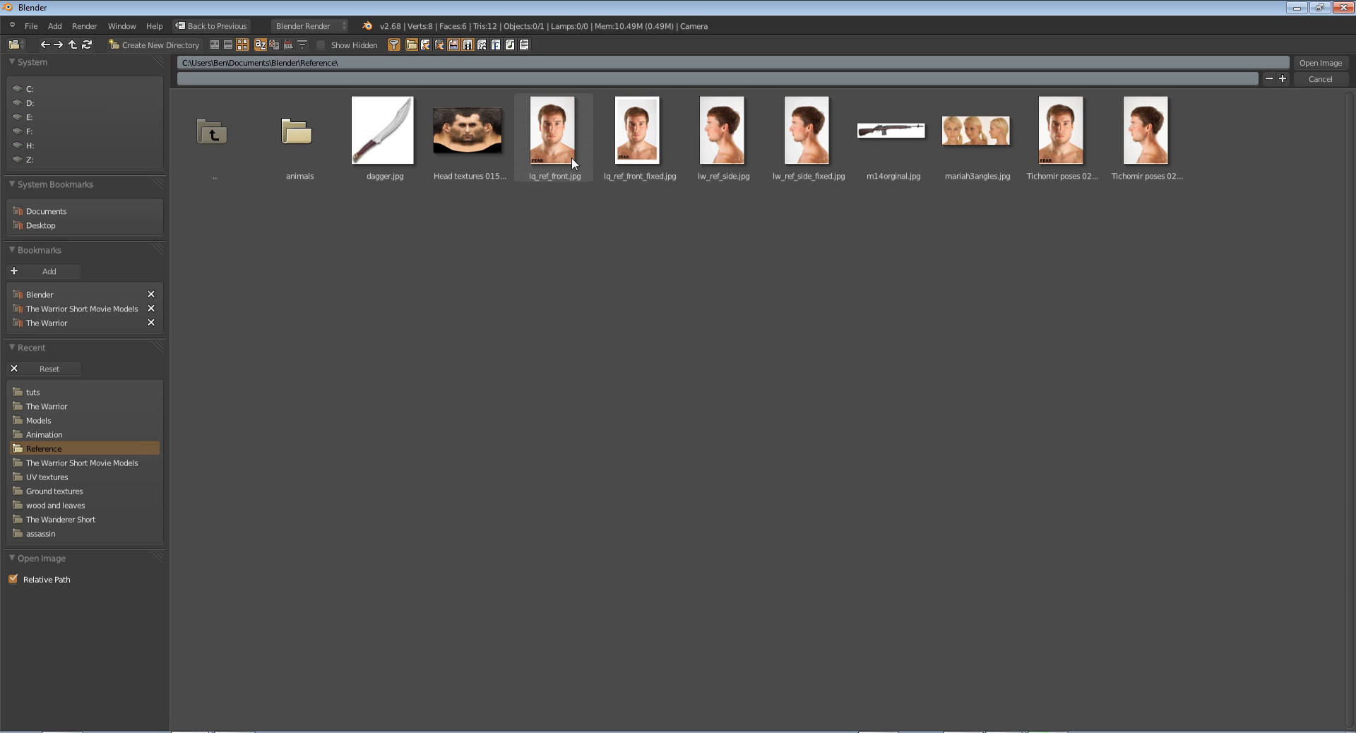
# - Choose lq_ref_front_fixed.jpg instead of lq_ref_front.jpg and load it as the front reference
pyautogui.click(553, 130)
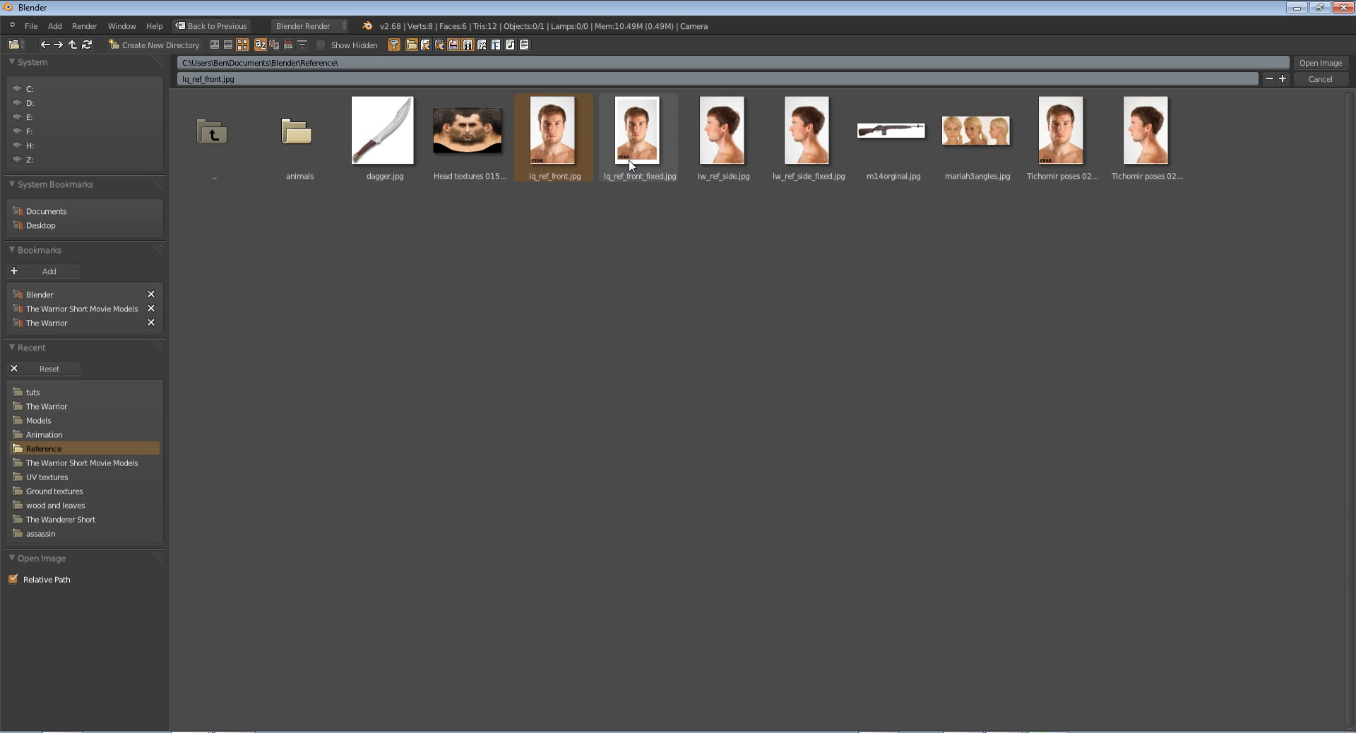
pyautogui.click(638, 130)
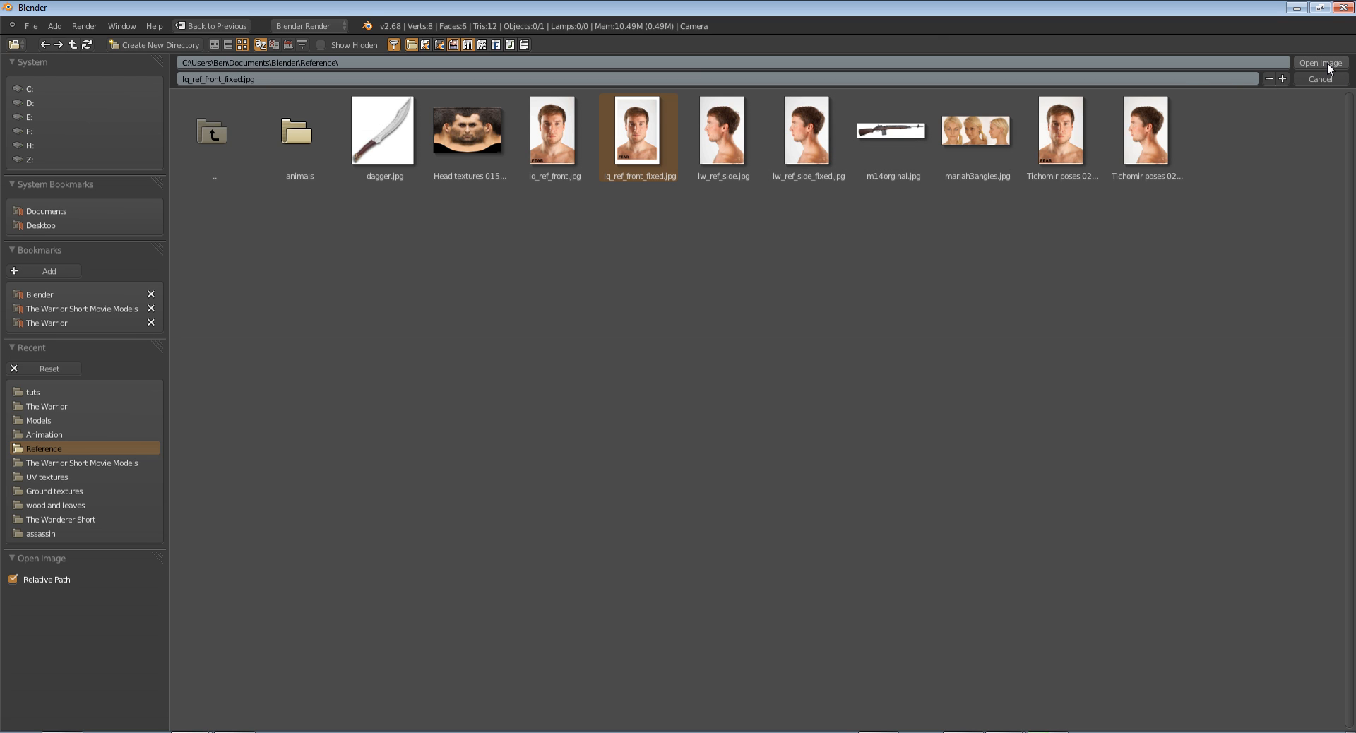
pyautogui.click(1319, 62)
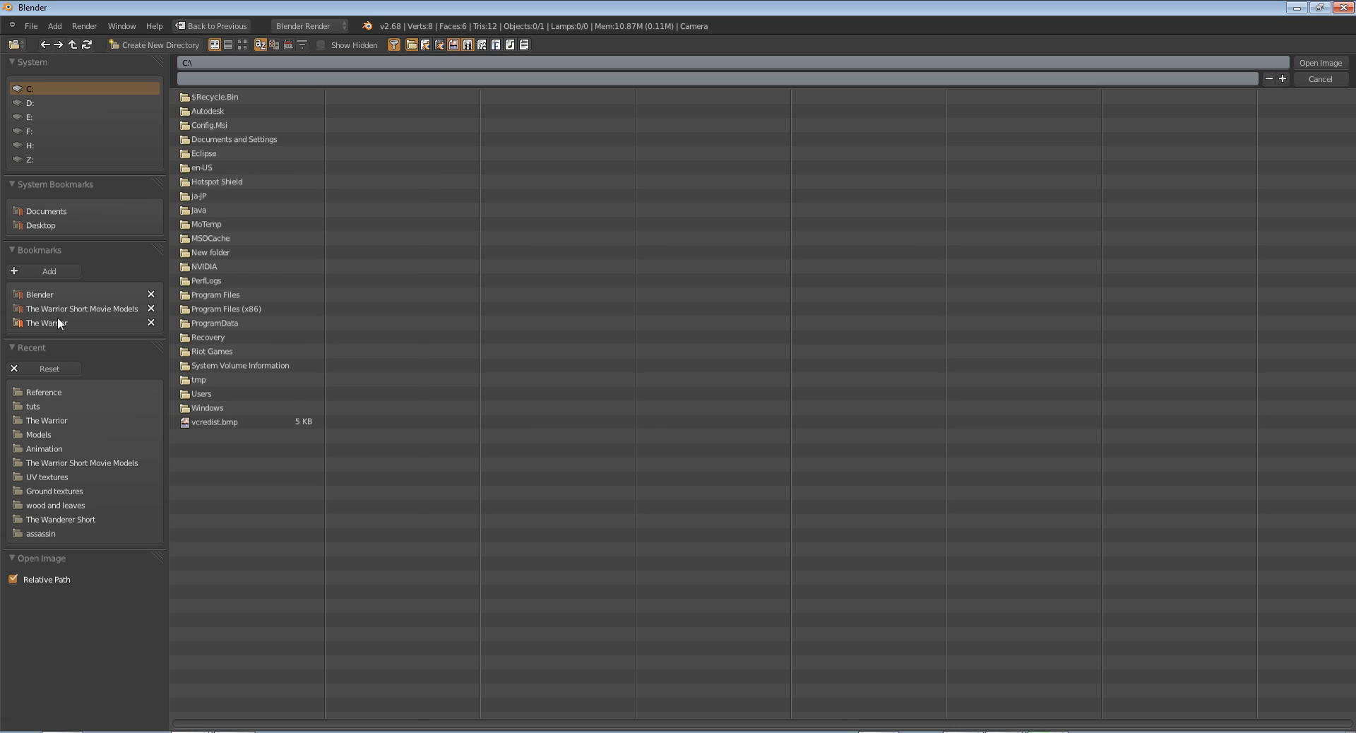
# - Pick the side profile reference photo from the Reference folder for the right view
pyautogui.click(39, 293)
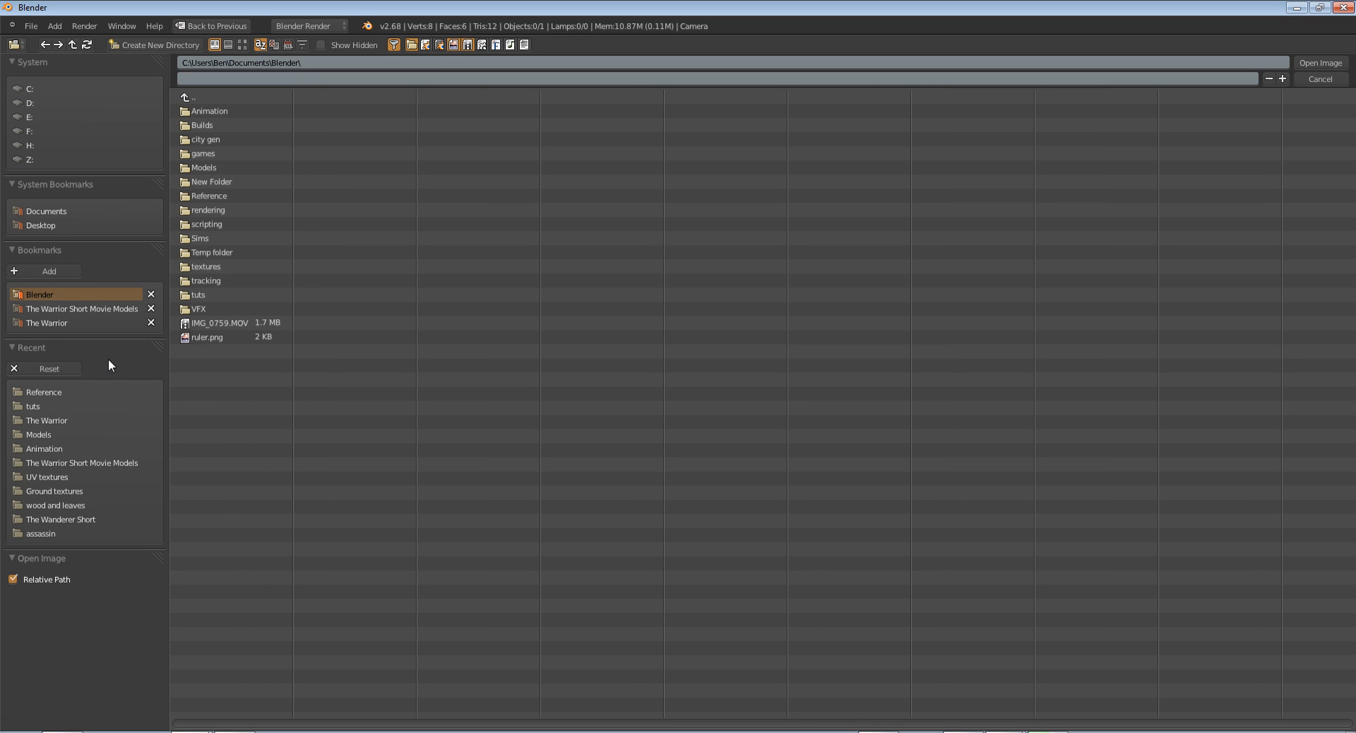
pyautogui.doubleClick(208, 194)
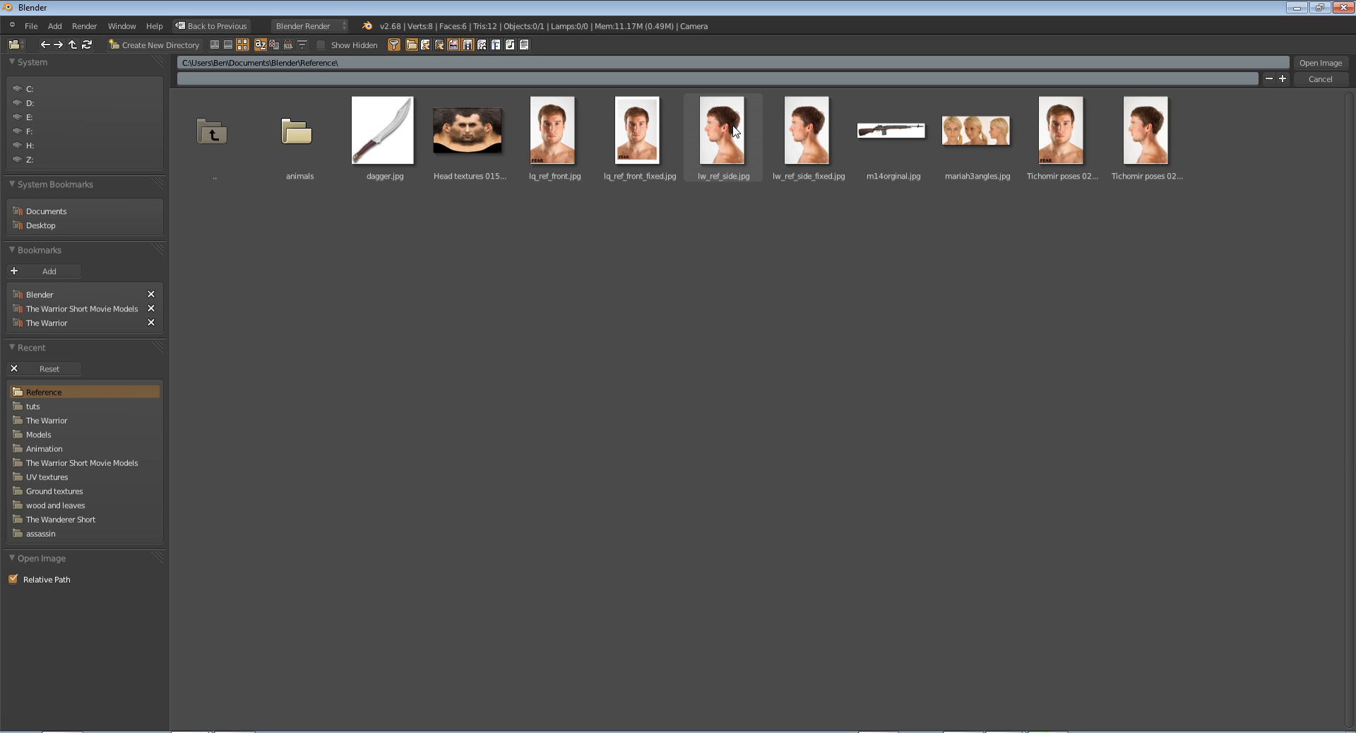
pyautogui.click(808, 134)
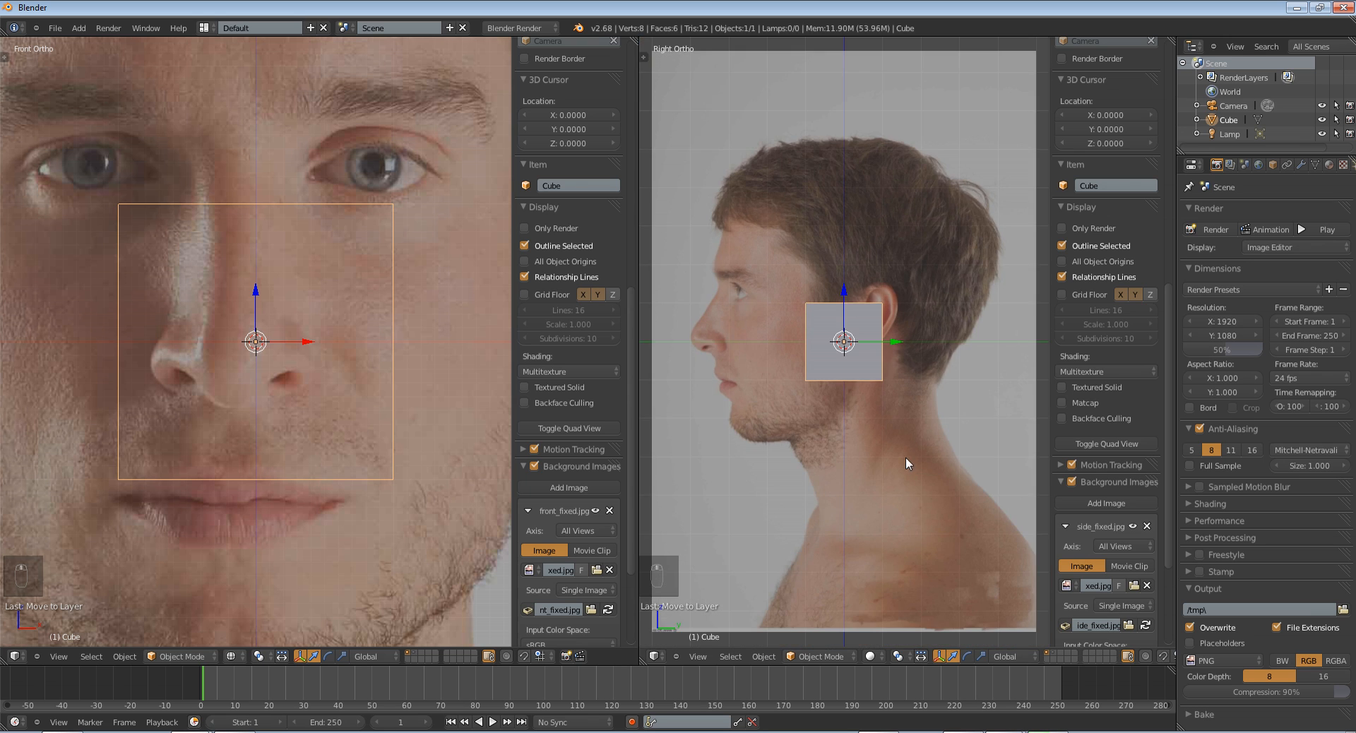
# - View the model from the right side and undo the last move of the cube
pyautogui.press('KP_3')
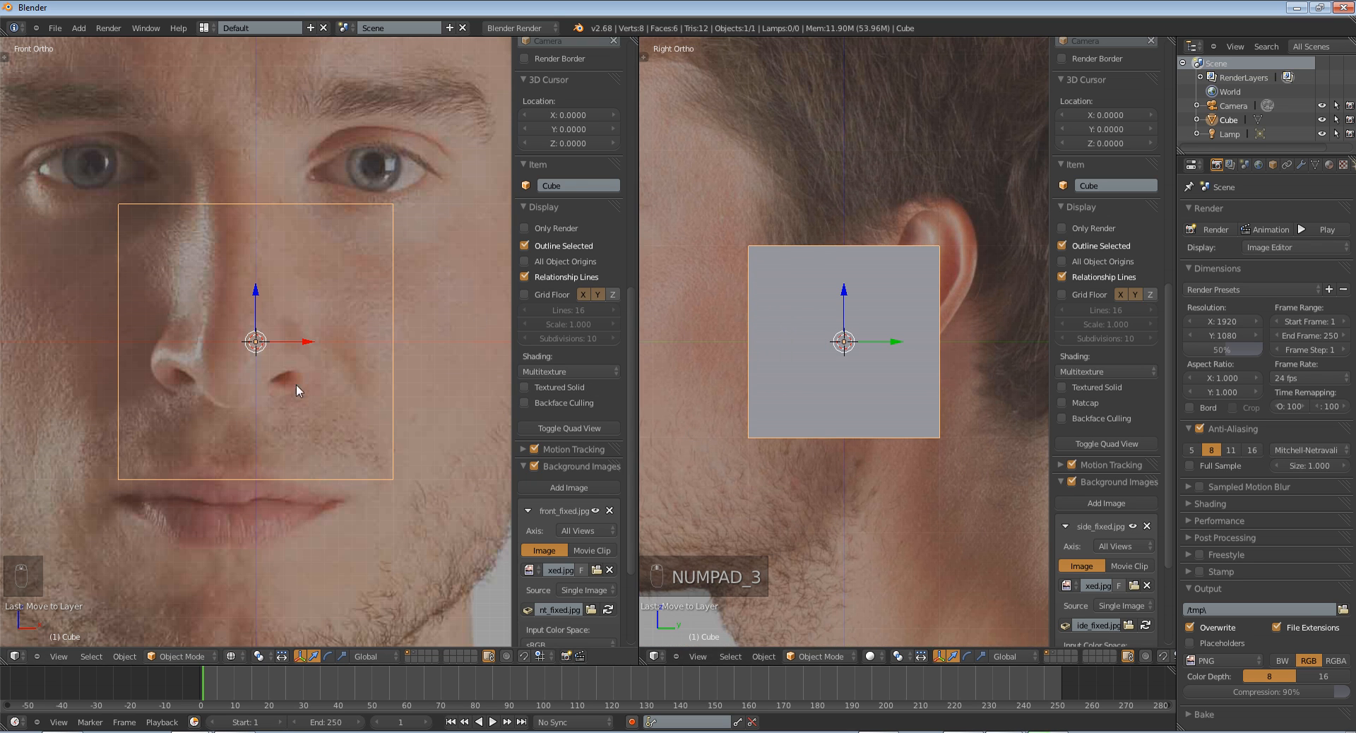
pyautogui.moveTo(824, 394)
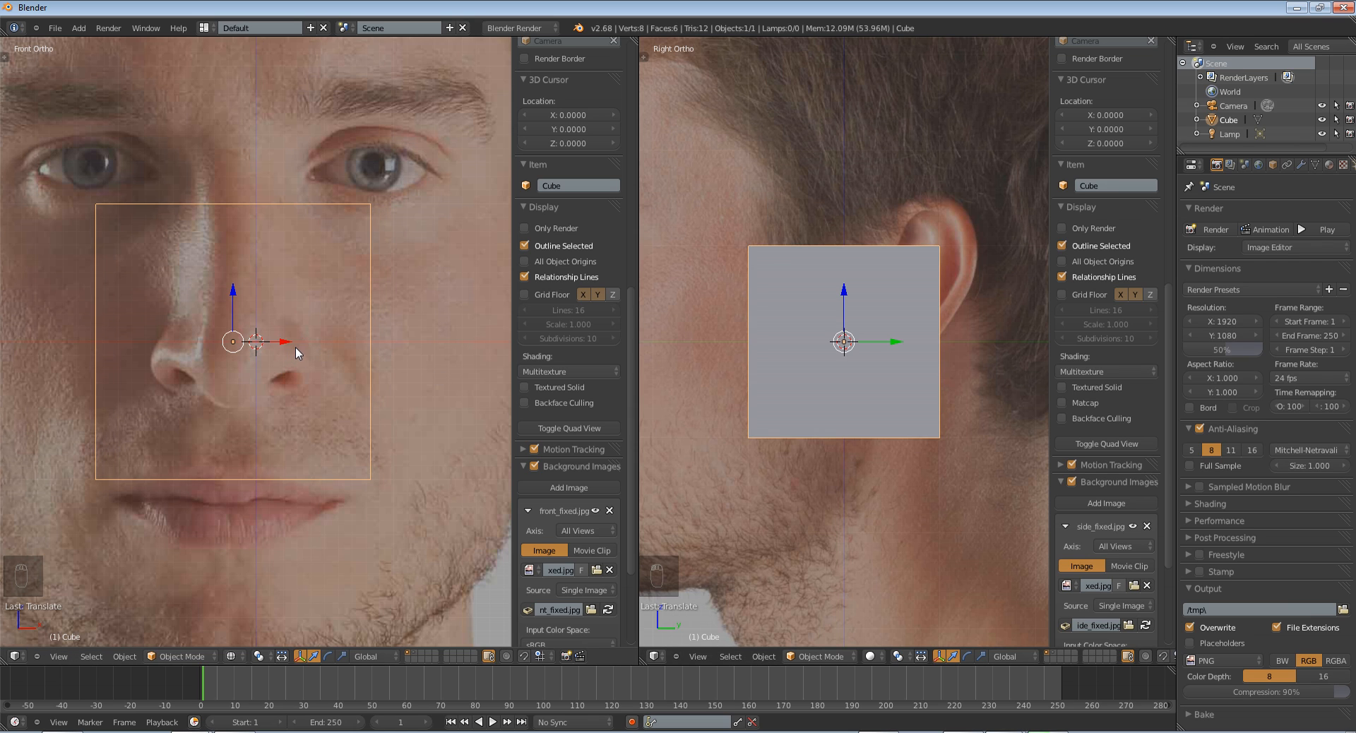
pyautogui.press('ctrl+z')
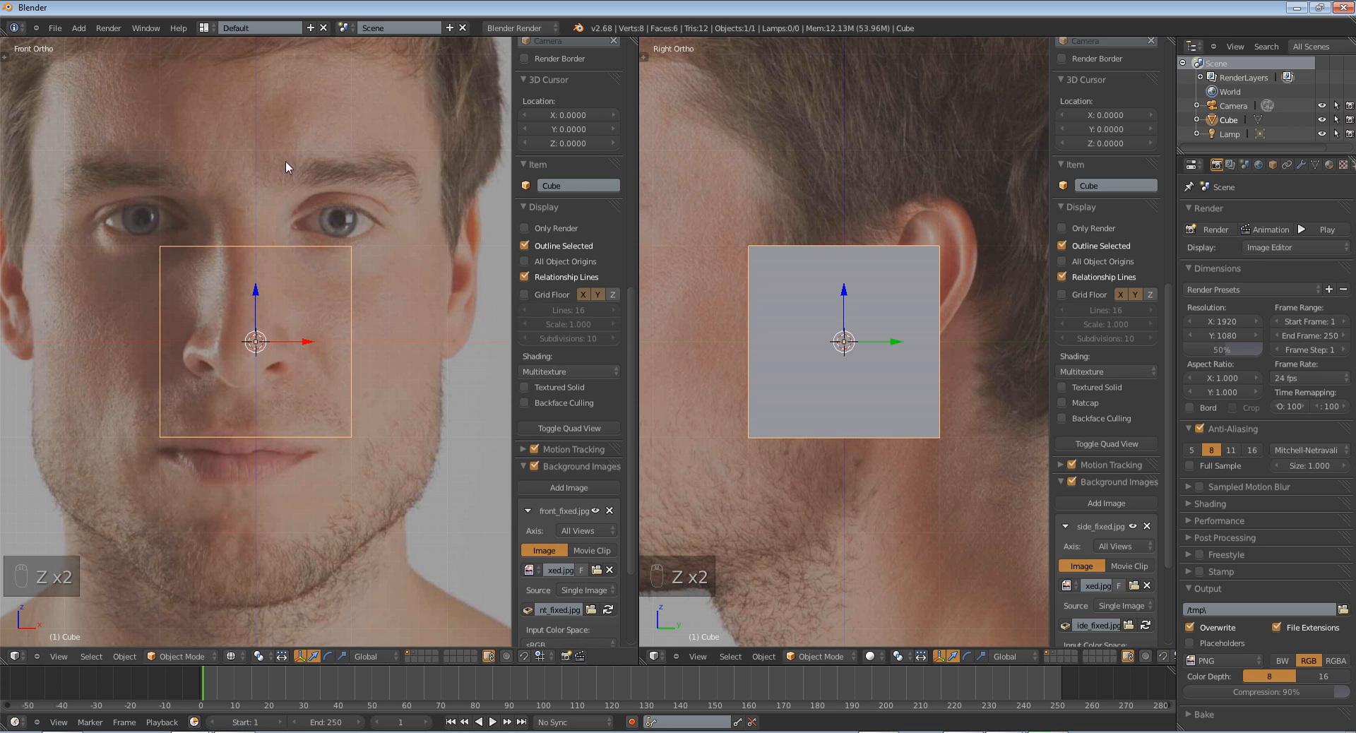
pyautogui.moveTo(285, 295)
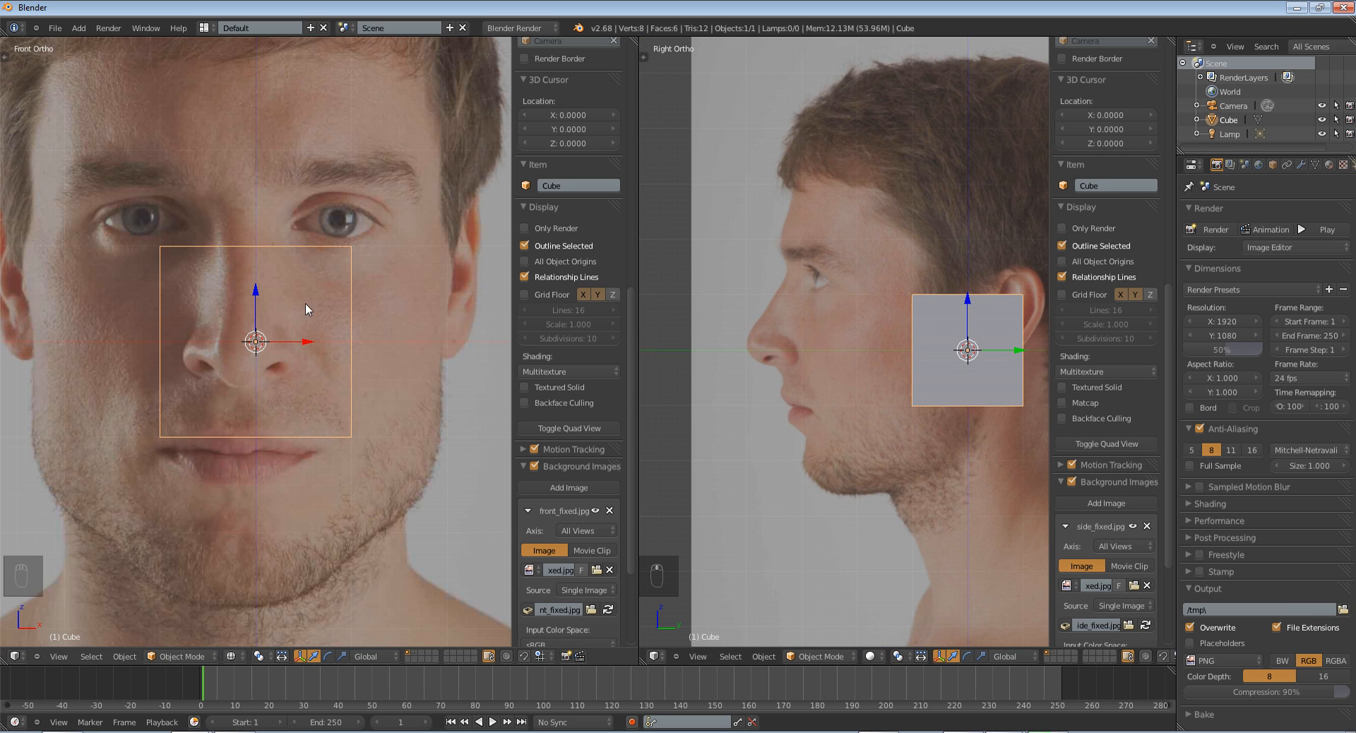
pyautogui.moveTo(926, 335)
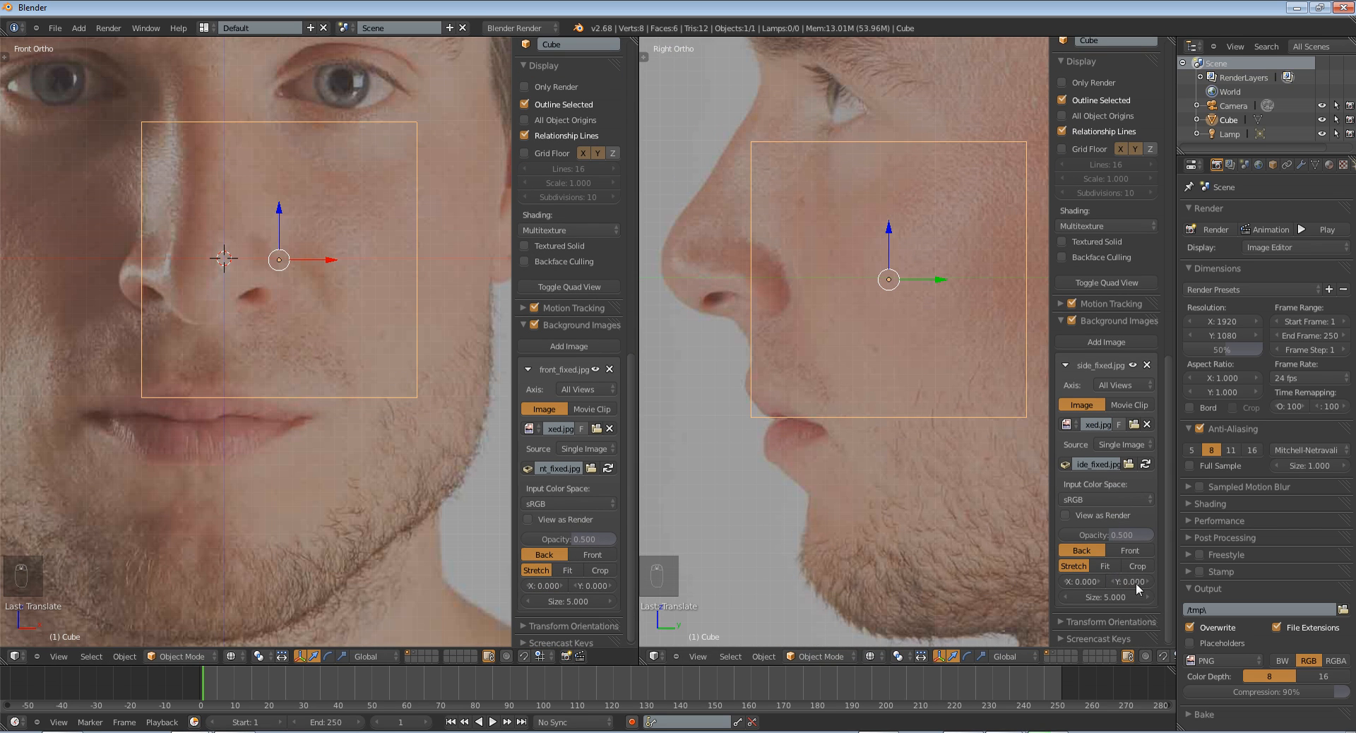
pyautogui.click(1105, 565)
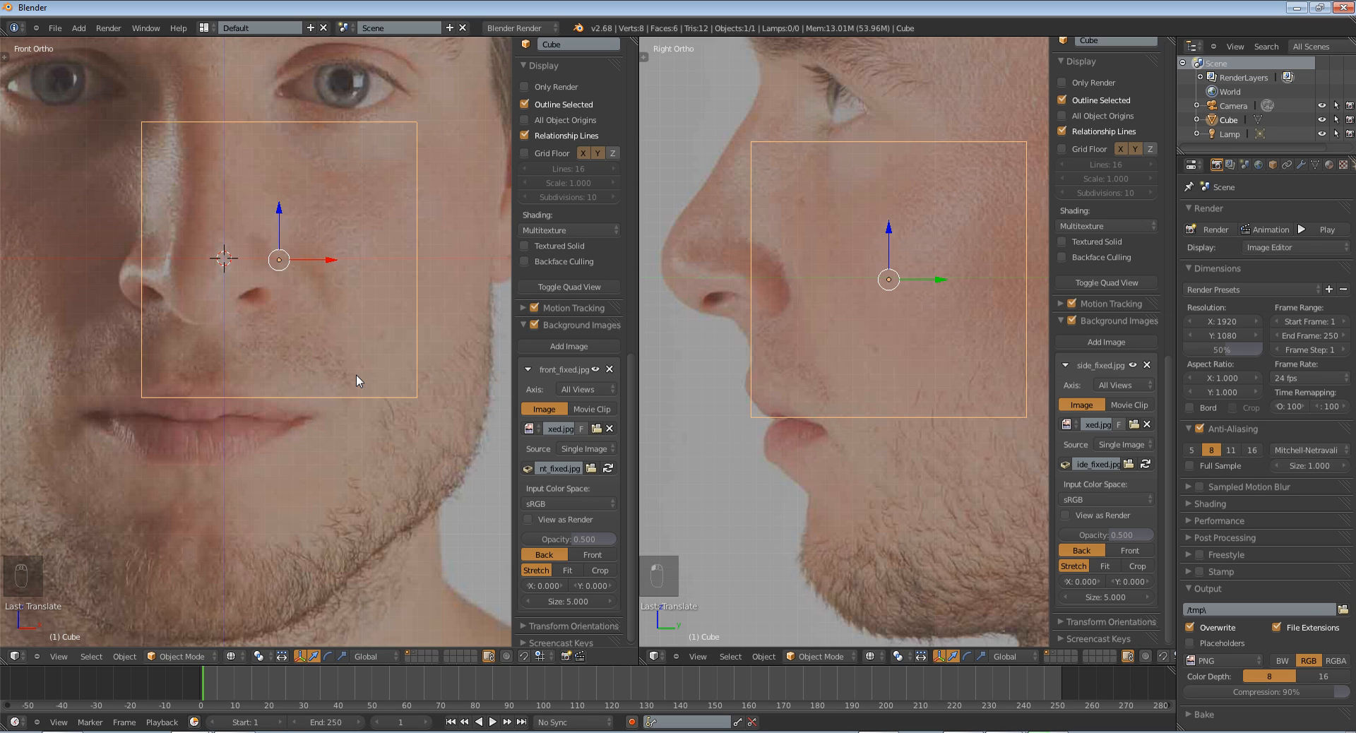
pyautogui.moveTo(328, 334)
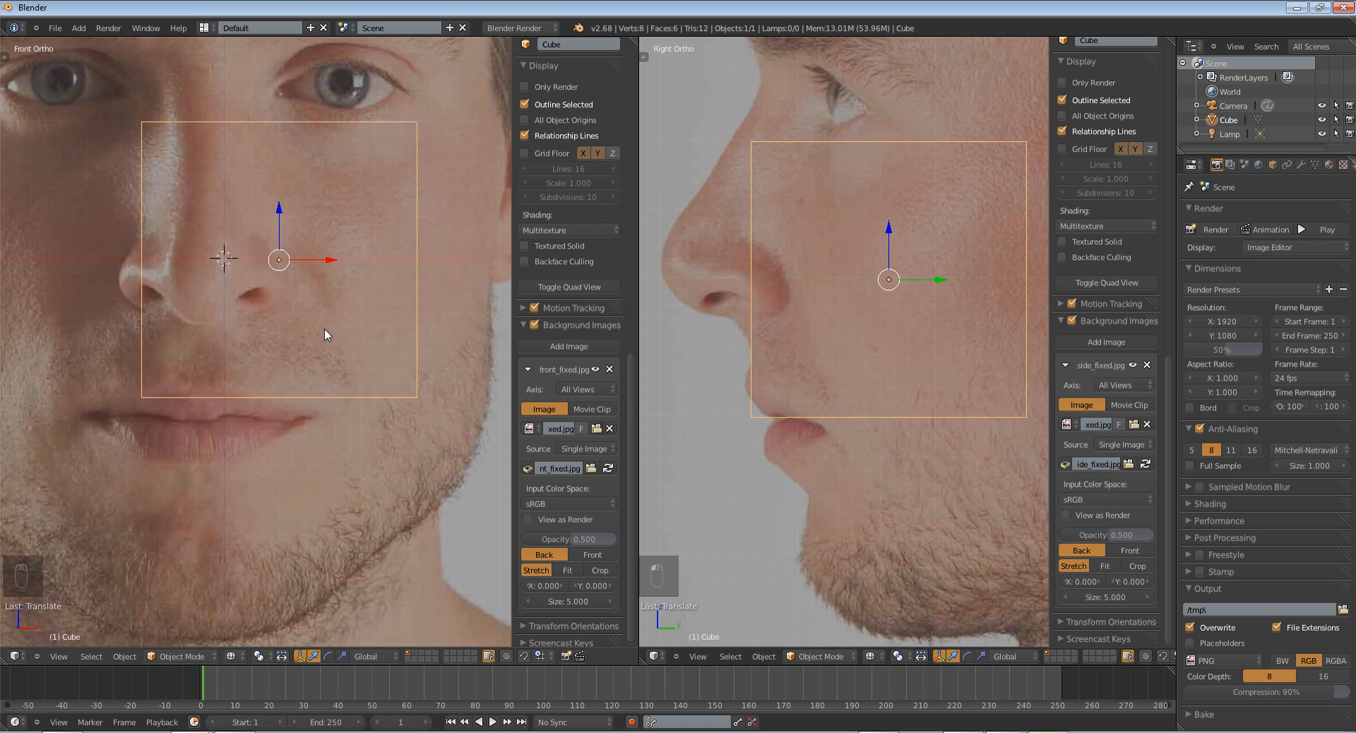
pyautogui.moveTo(466, 173)
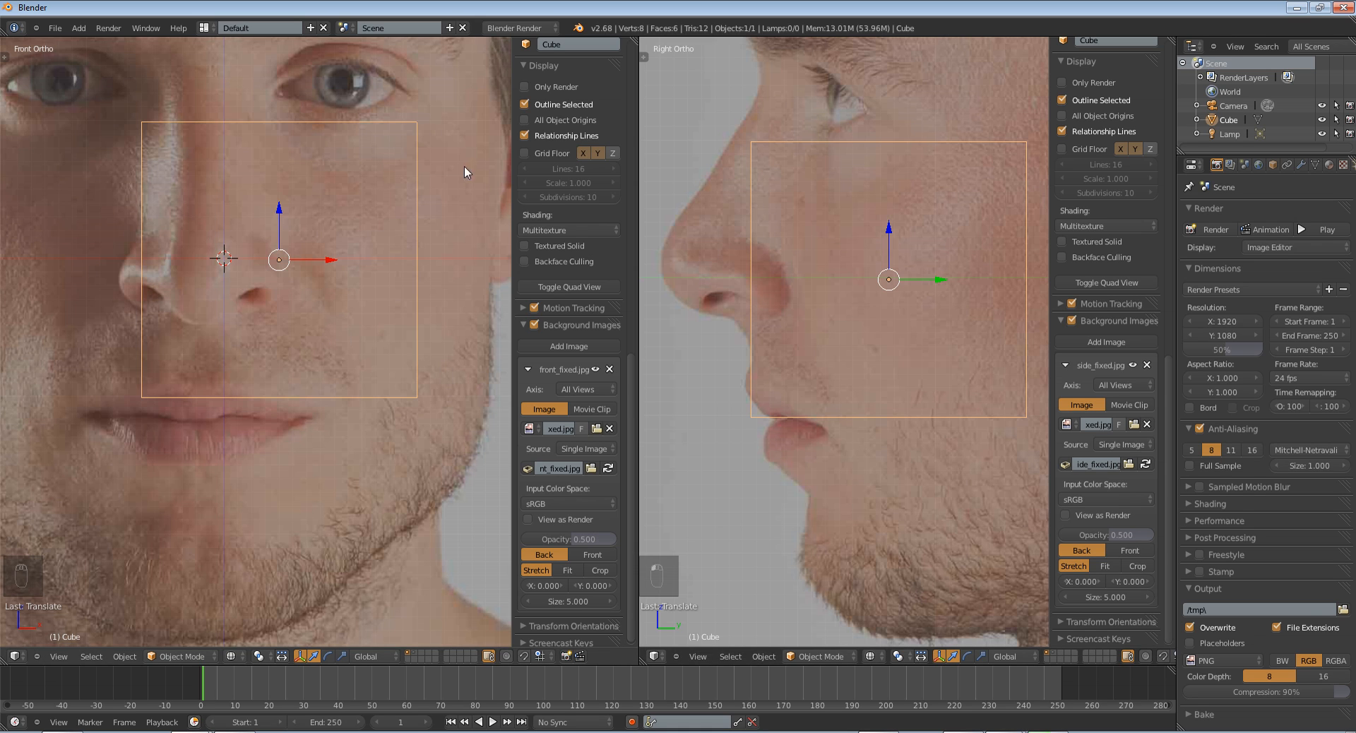
pyautogui.moveTo(1022, 441)
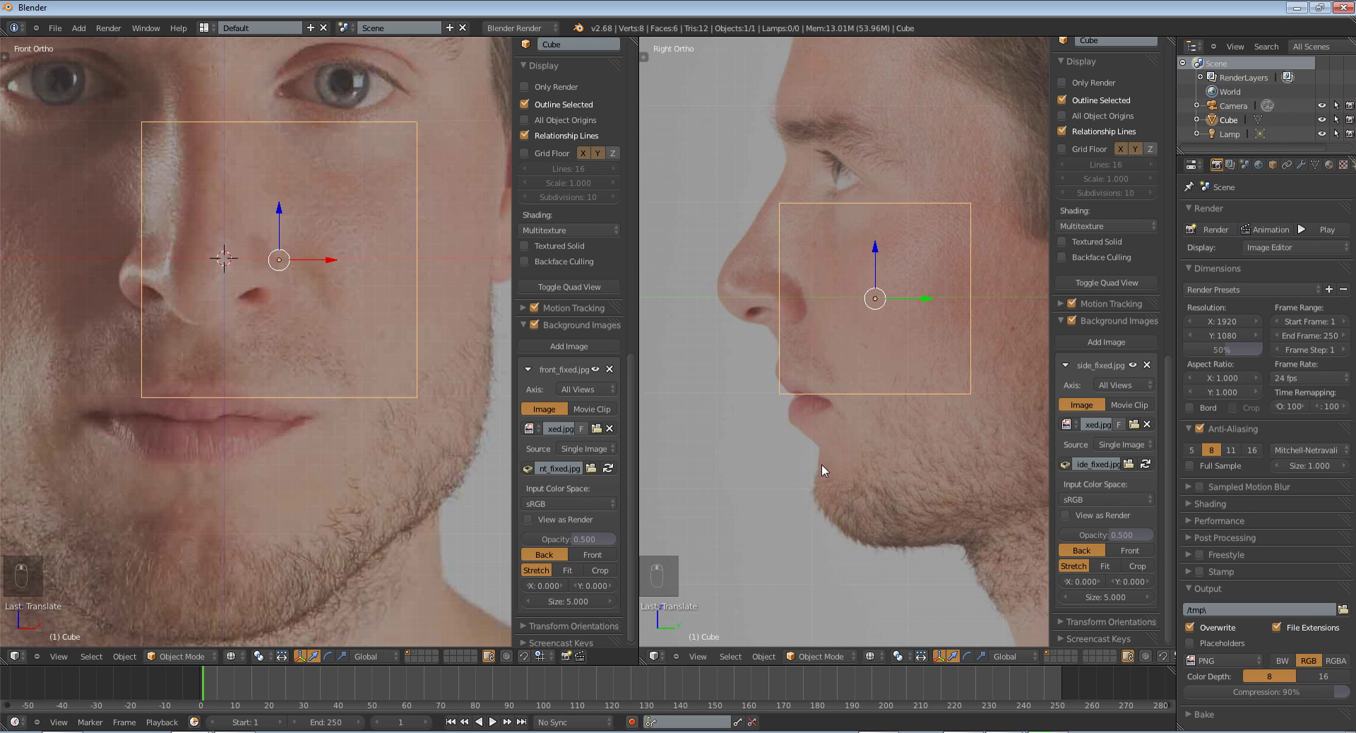
pyautogui.moveTo(974, 327)
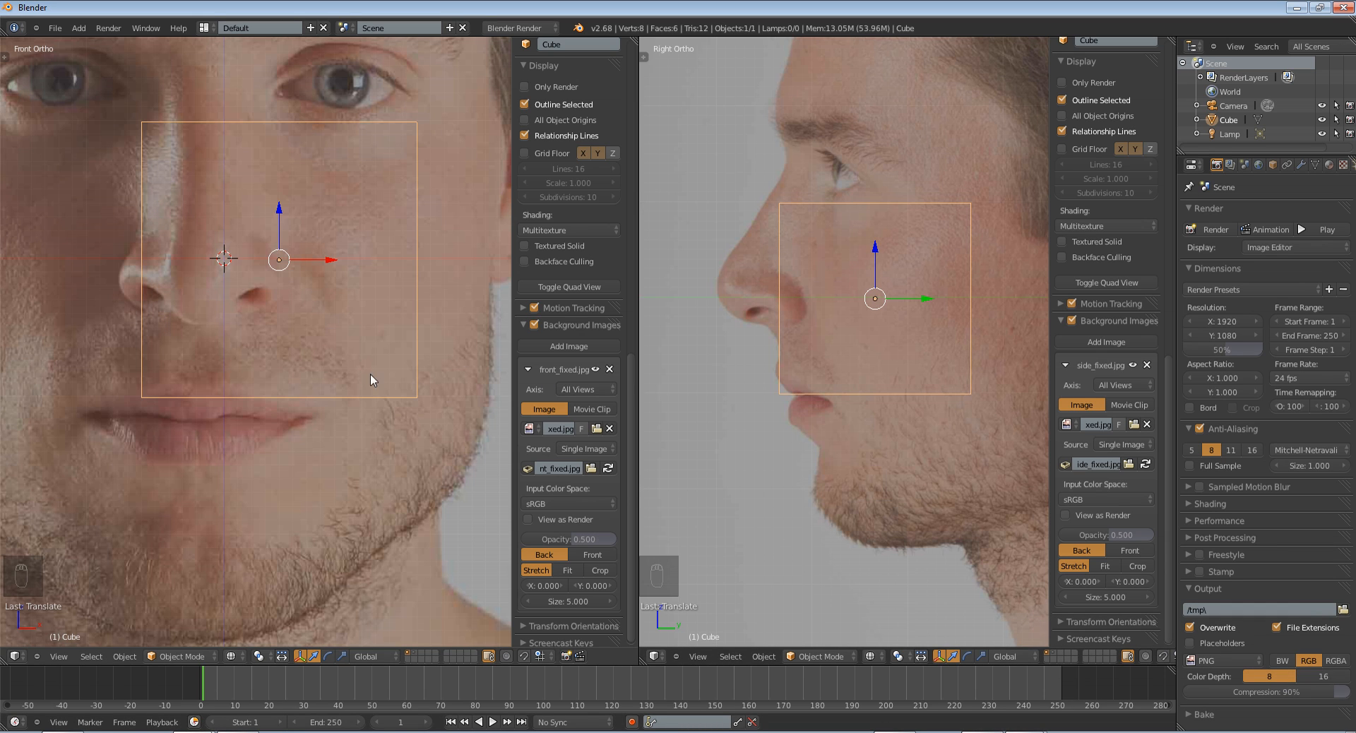
pyautogui.moveTo(398, 298)
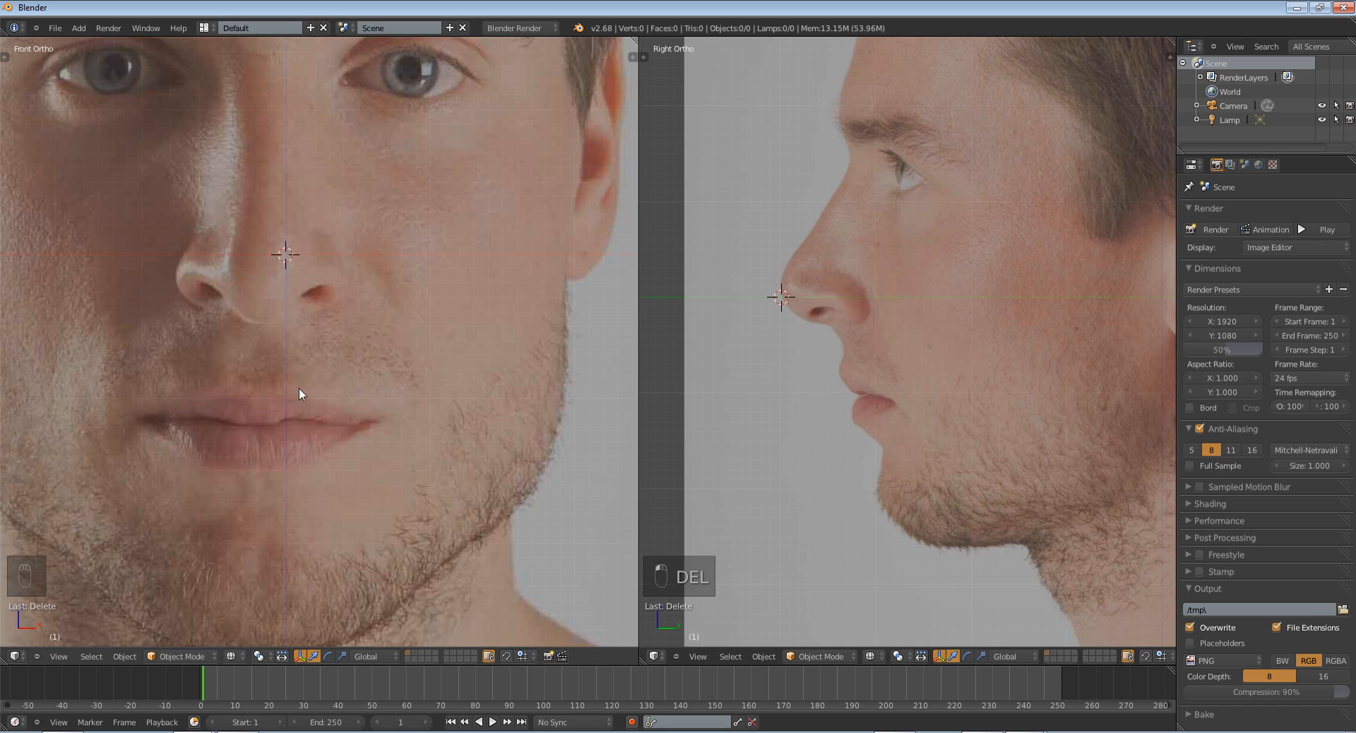
# - Delete the cube, leaving only the front and side reference photos in the scene
pyautogui.press('N')
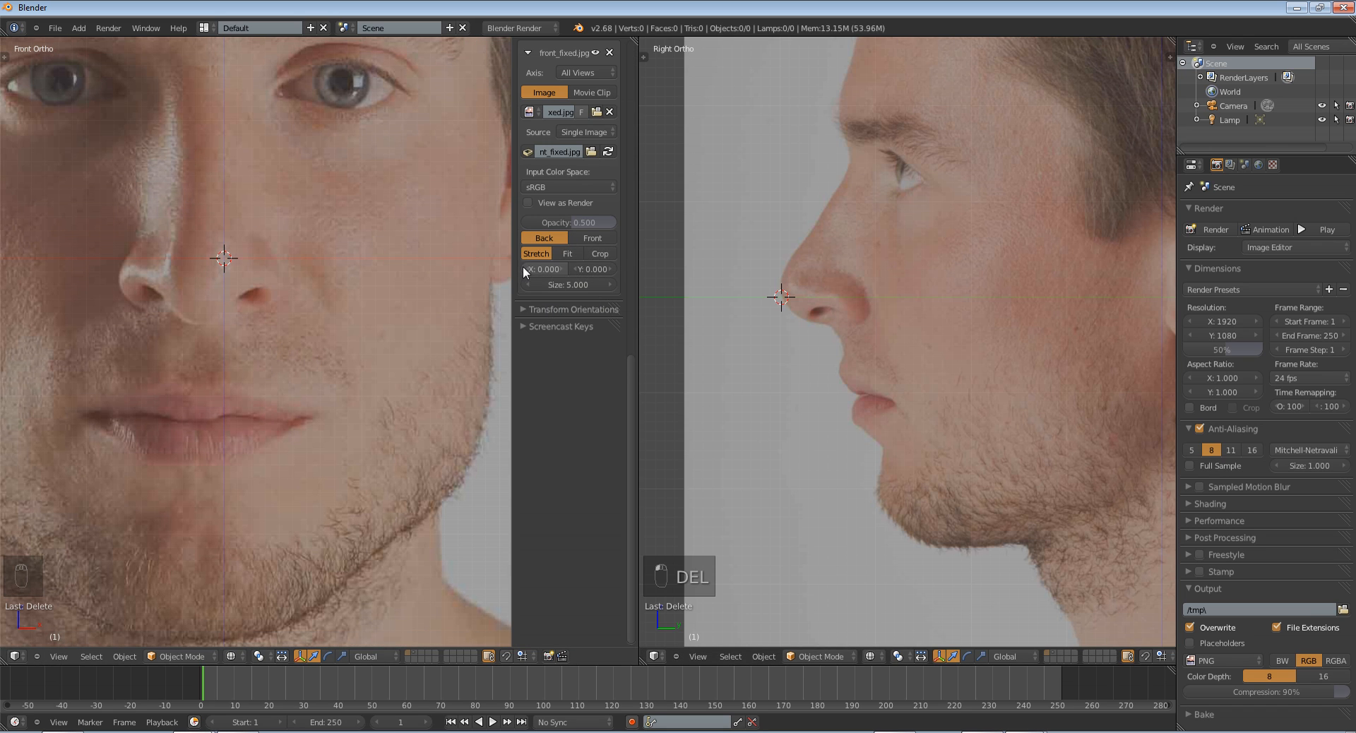
pyautogui.click(543, 268)
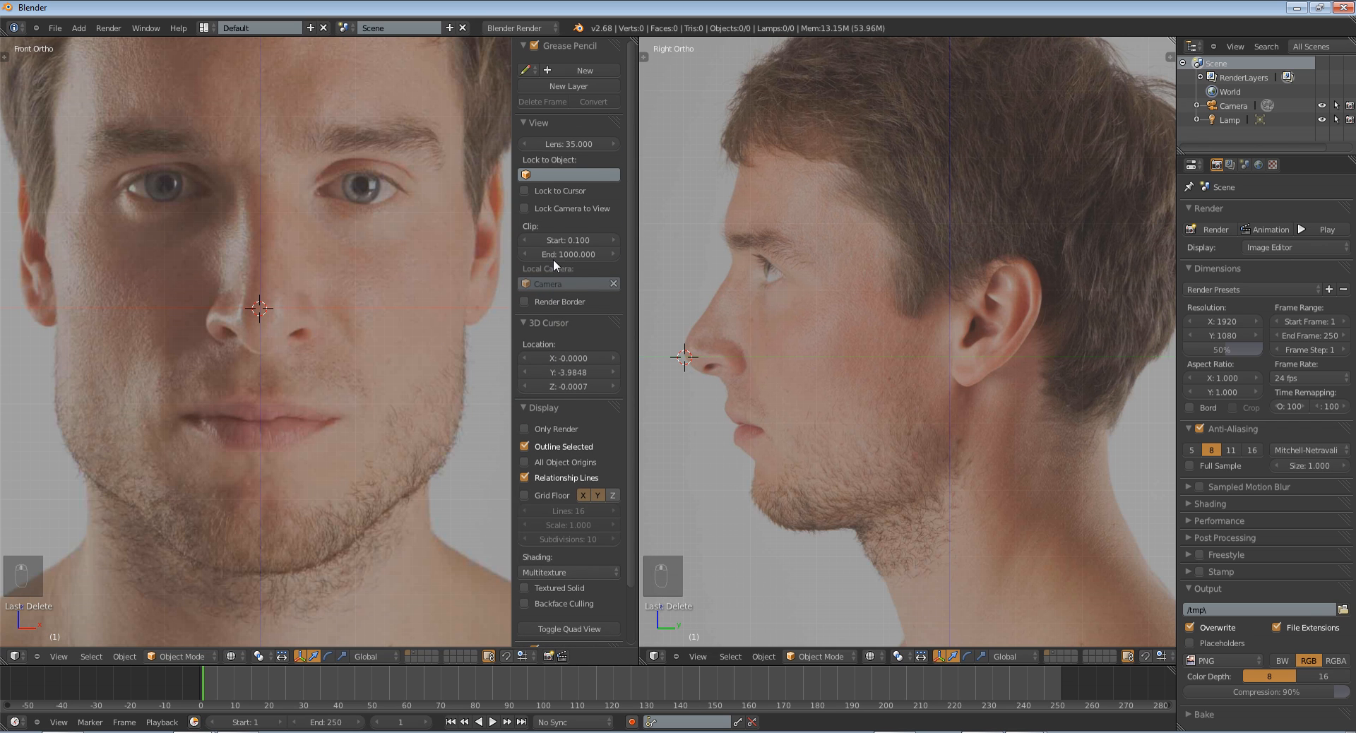
pyautogui.moveTo(524, 124)
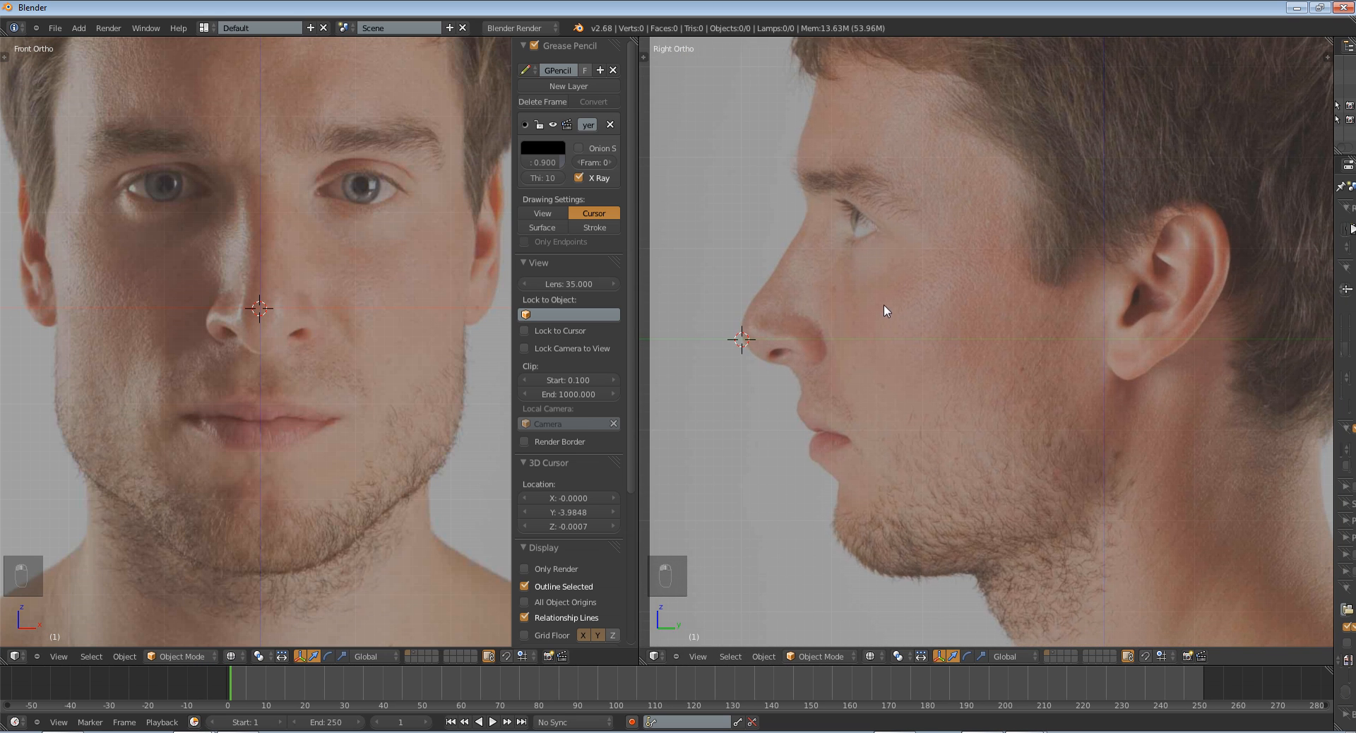
# - Sketch grease pencil profile strokes from cheek to nose bridge and down to the chin
pyautogui.moveTo(778, 261); pyautogui.dragTo(864, 296)
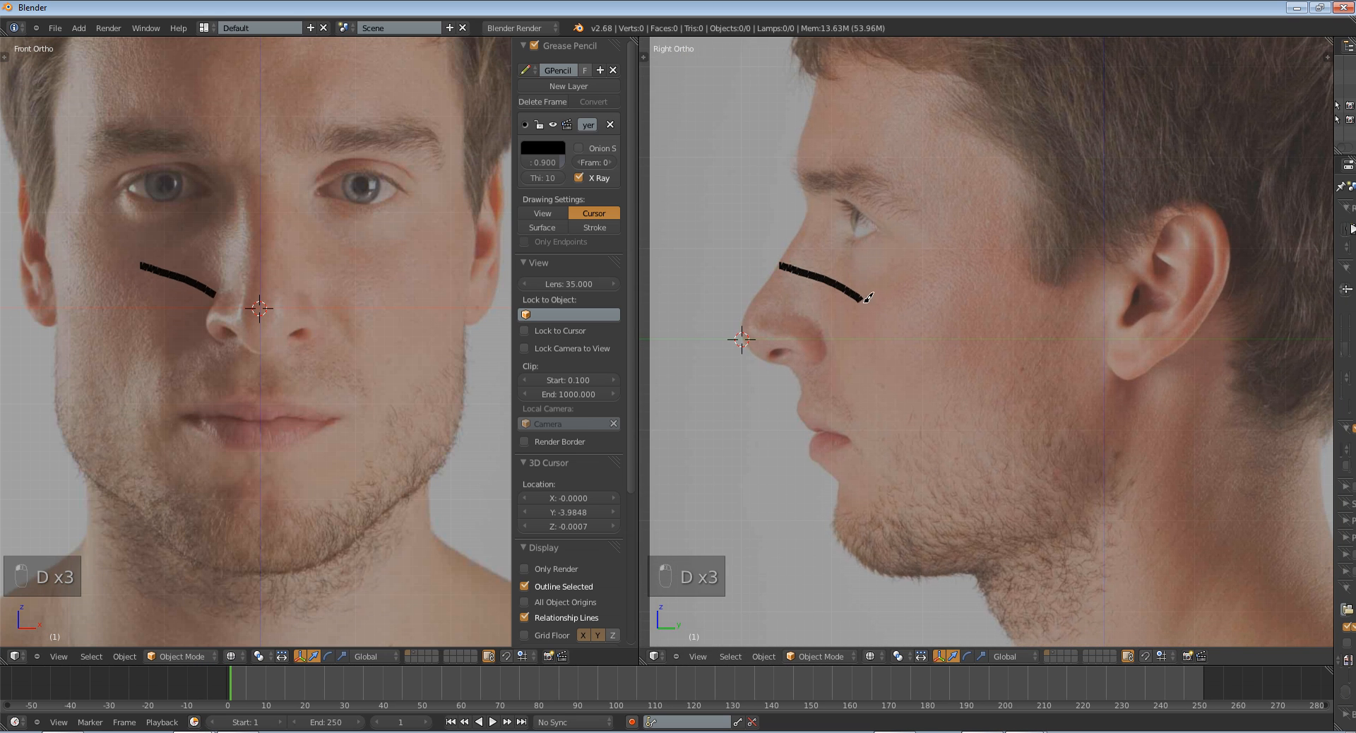
pyautogui.moveTo(867, 297); pyautogui.dragTo(929, 458)
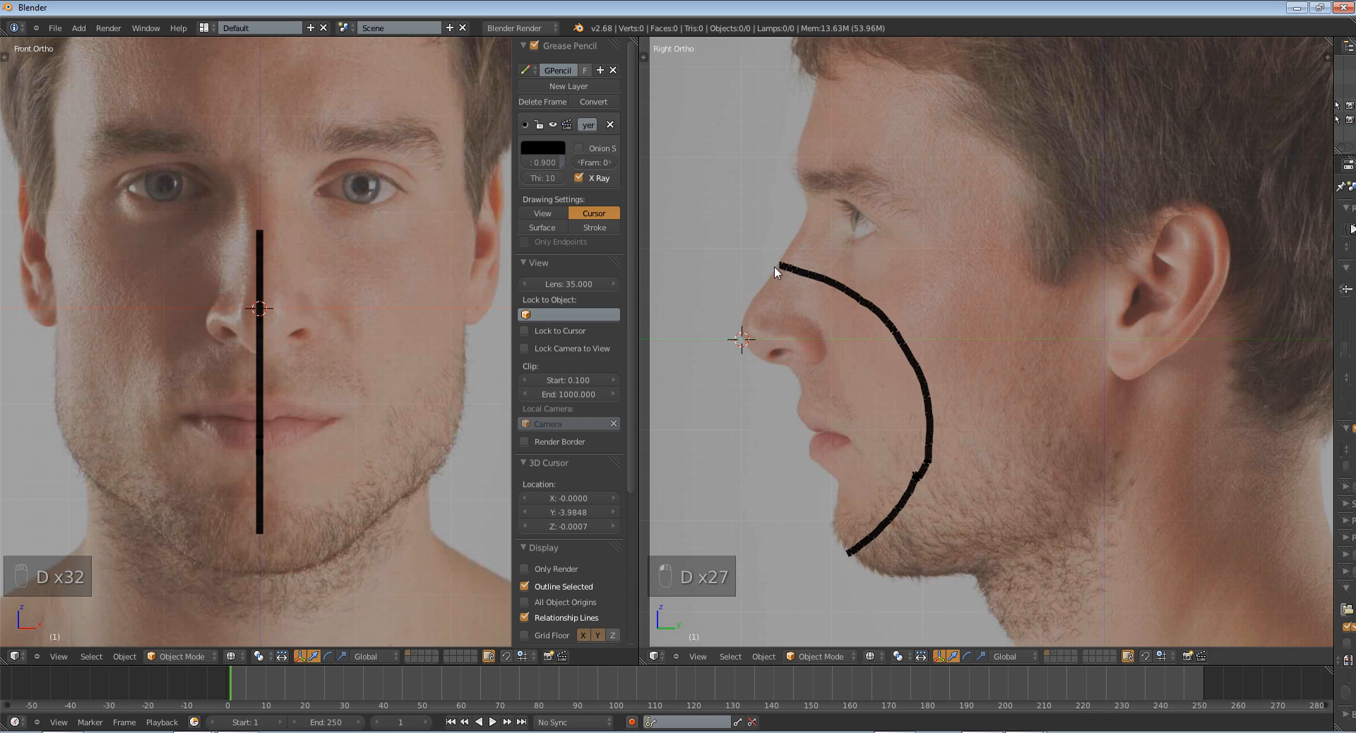
pyautogui.moveTo(828, 280)
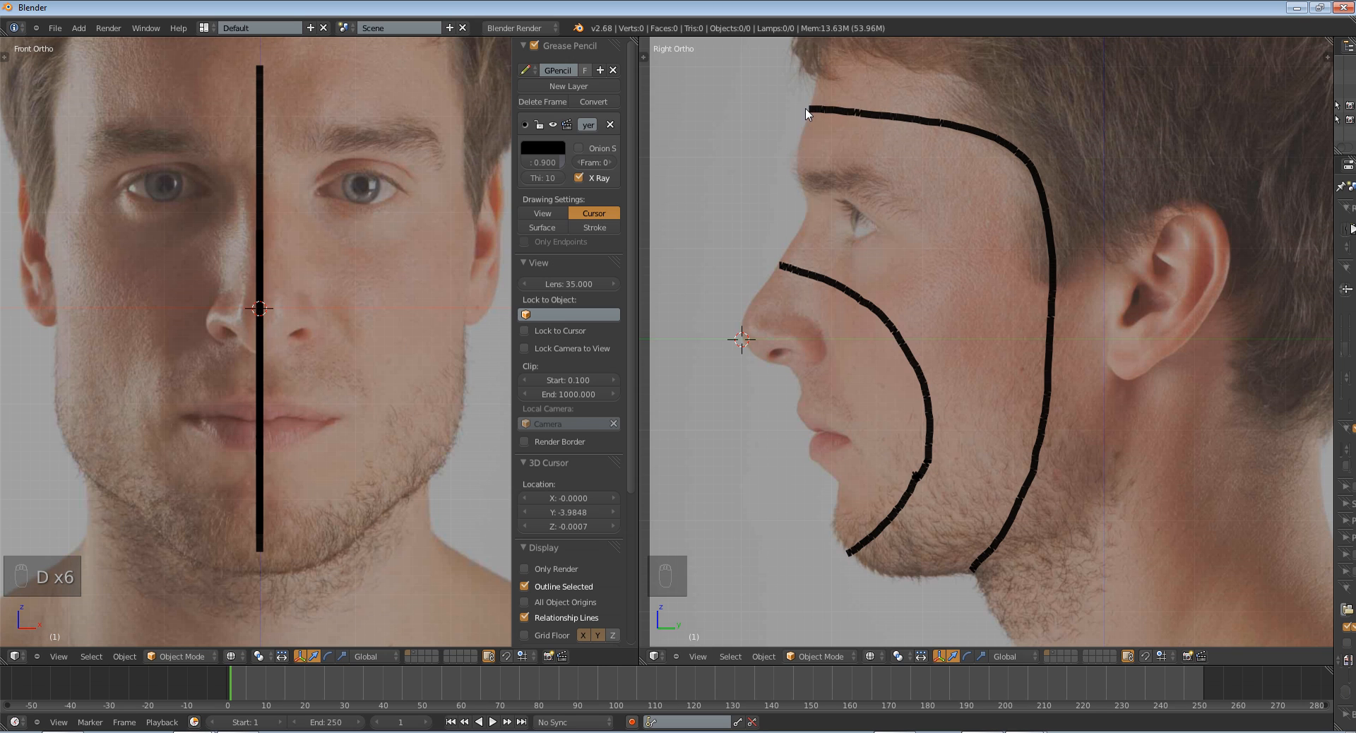
pyautogui.moveTo(310, 219)
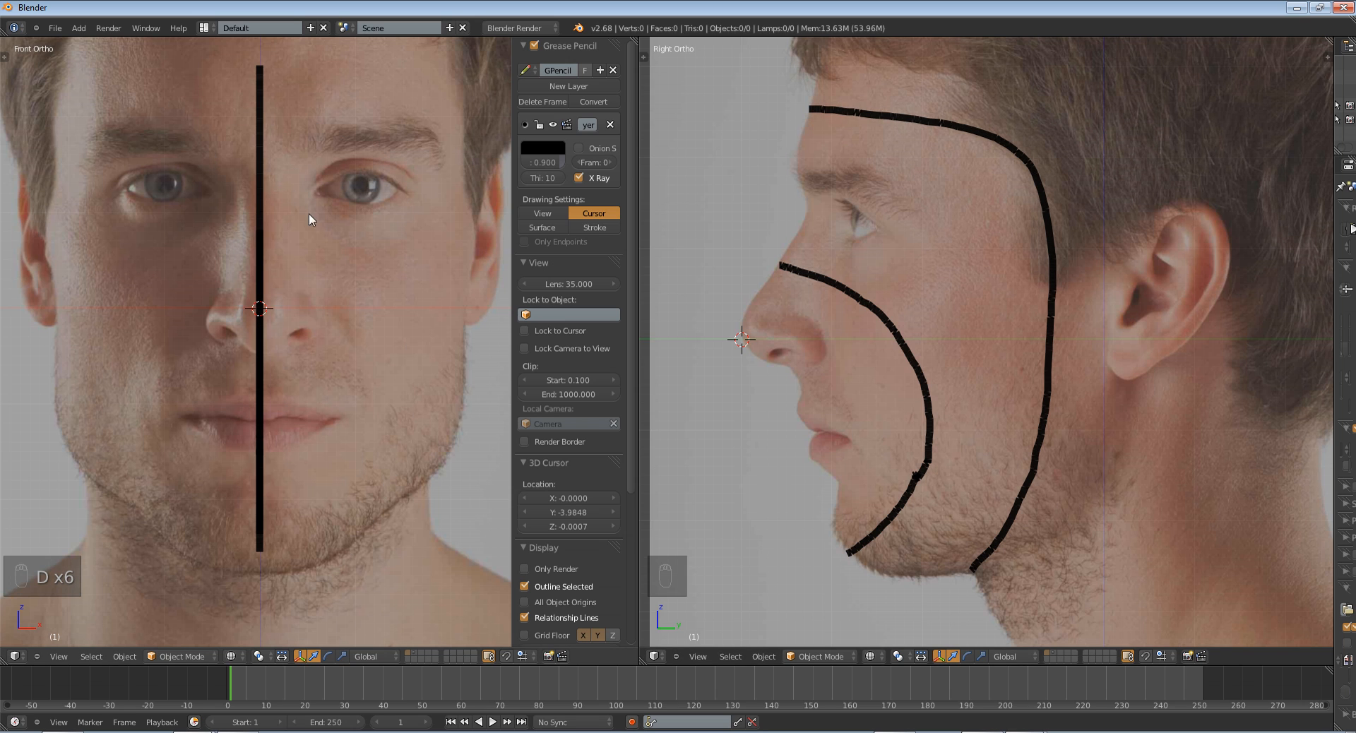
# - Circle the eye and the nose with grease pencil loops on the front photo
pyautogui.moveTo(310, 159); pyautogui.dragTo(385, 152)
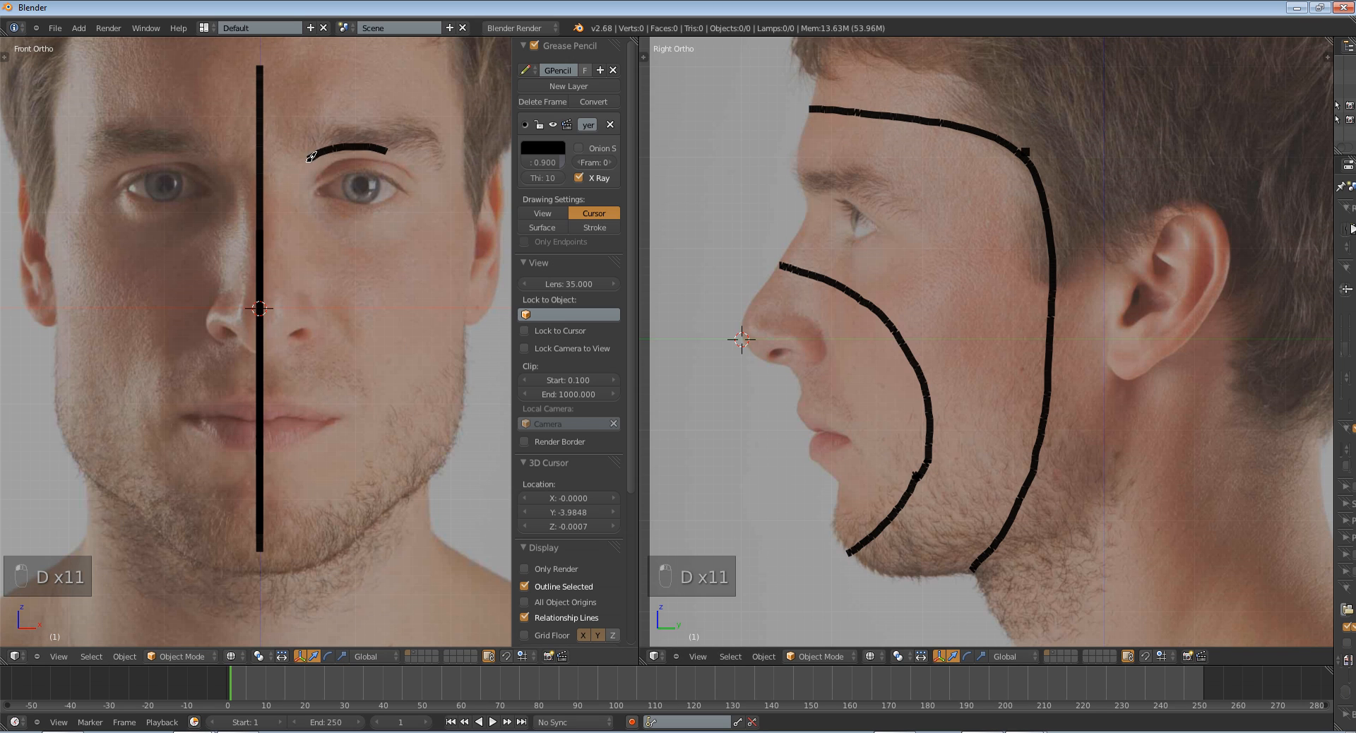
pyautogui.moveTo(310, 151); pyautogui.dragTo(407, 143)
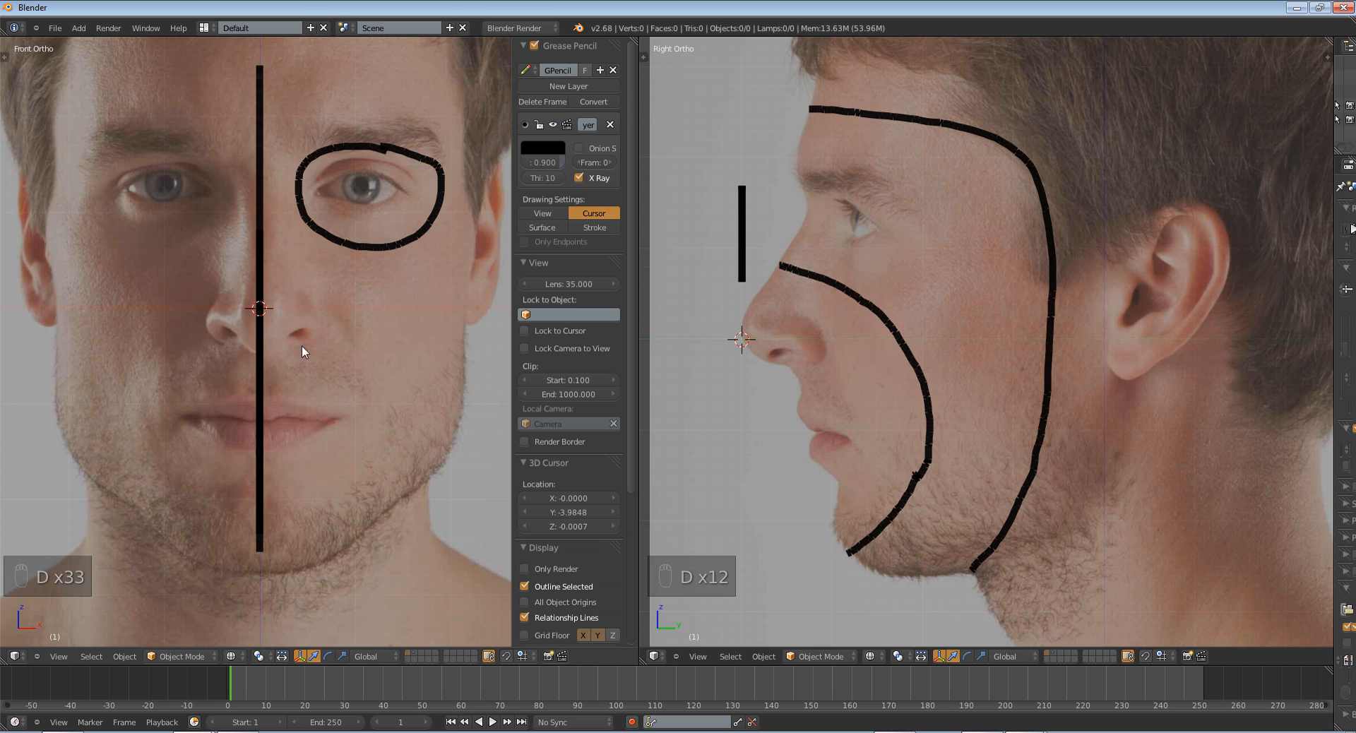
pyautogui.moveTo(294, 268); pyautogui.dragTo(249, 359)
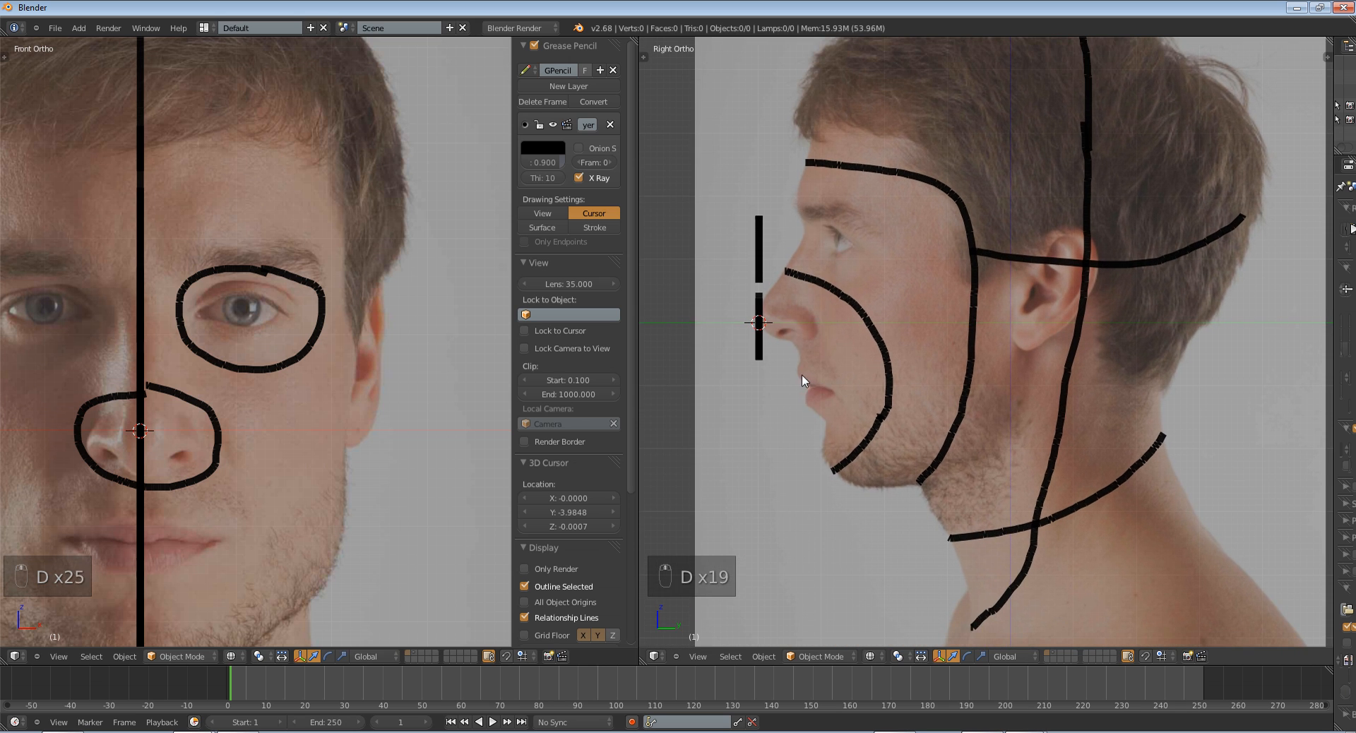
# - Sketch mouth, nose, eye and ear guide strokes on the side profile photo
pyautogui.moveTo(782, 294); pyautogui.dragTo(843, 393)
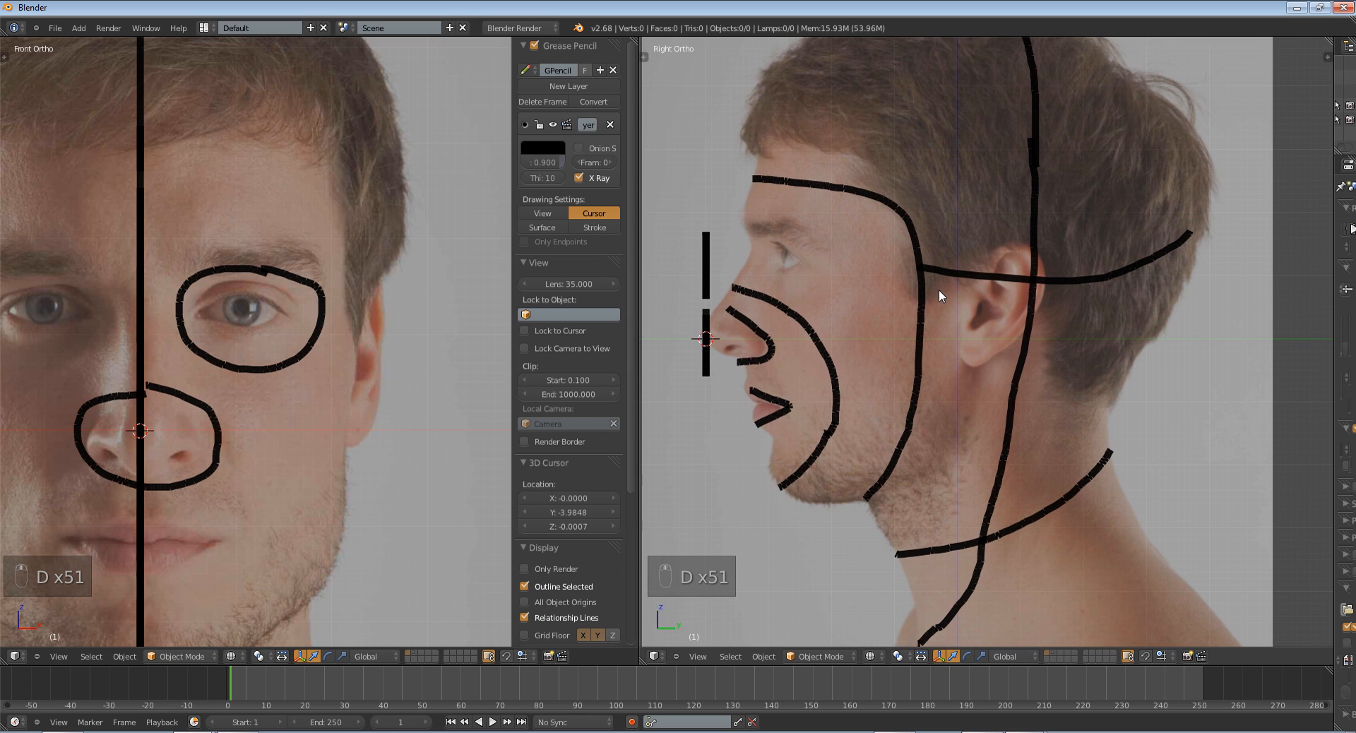
pyautogui.moveTo(770, 242); pyautogui.dragTo(799, 269)
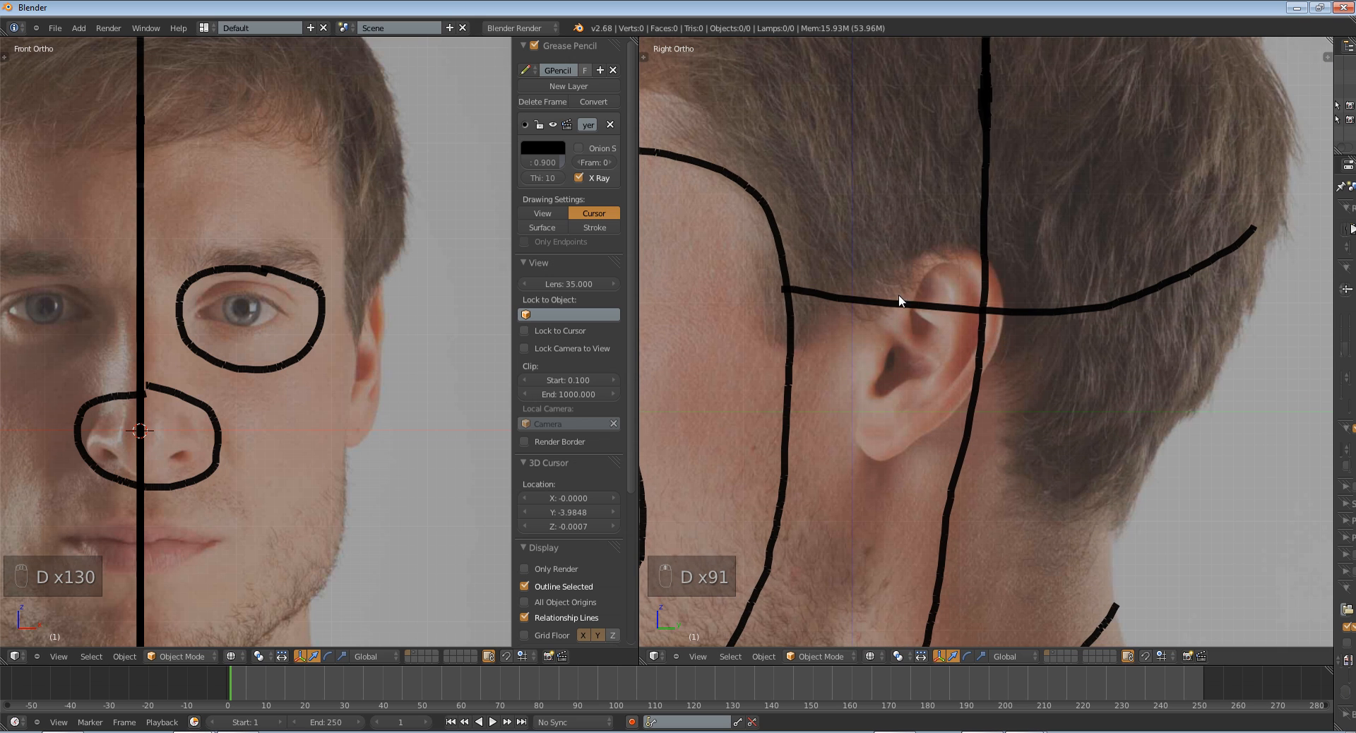
pyautogui.moveTo(915, 316)
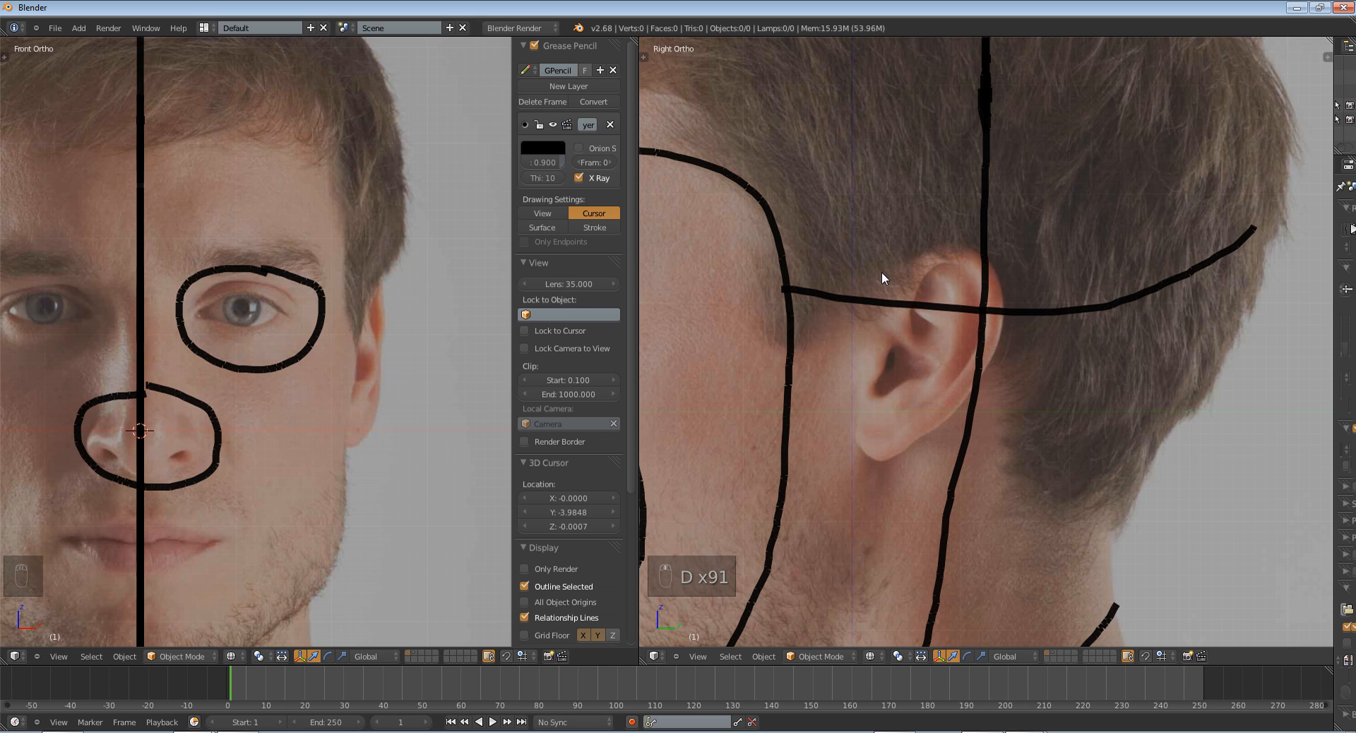
pyautogui.moveTo(1060, 315)
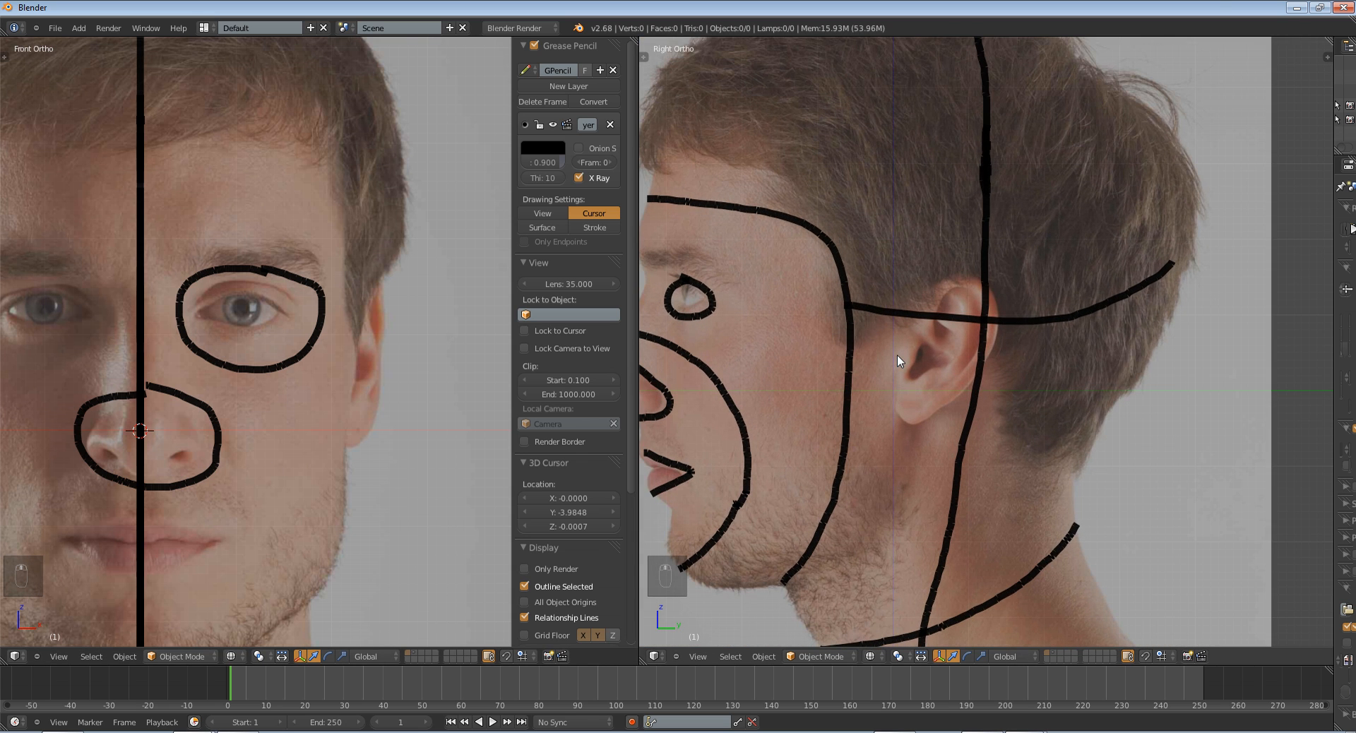
pyautogui.moveTo(1034, 309)
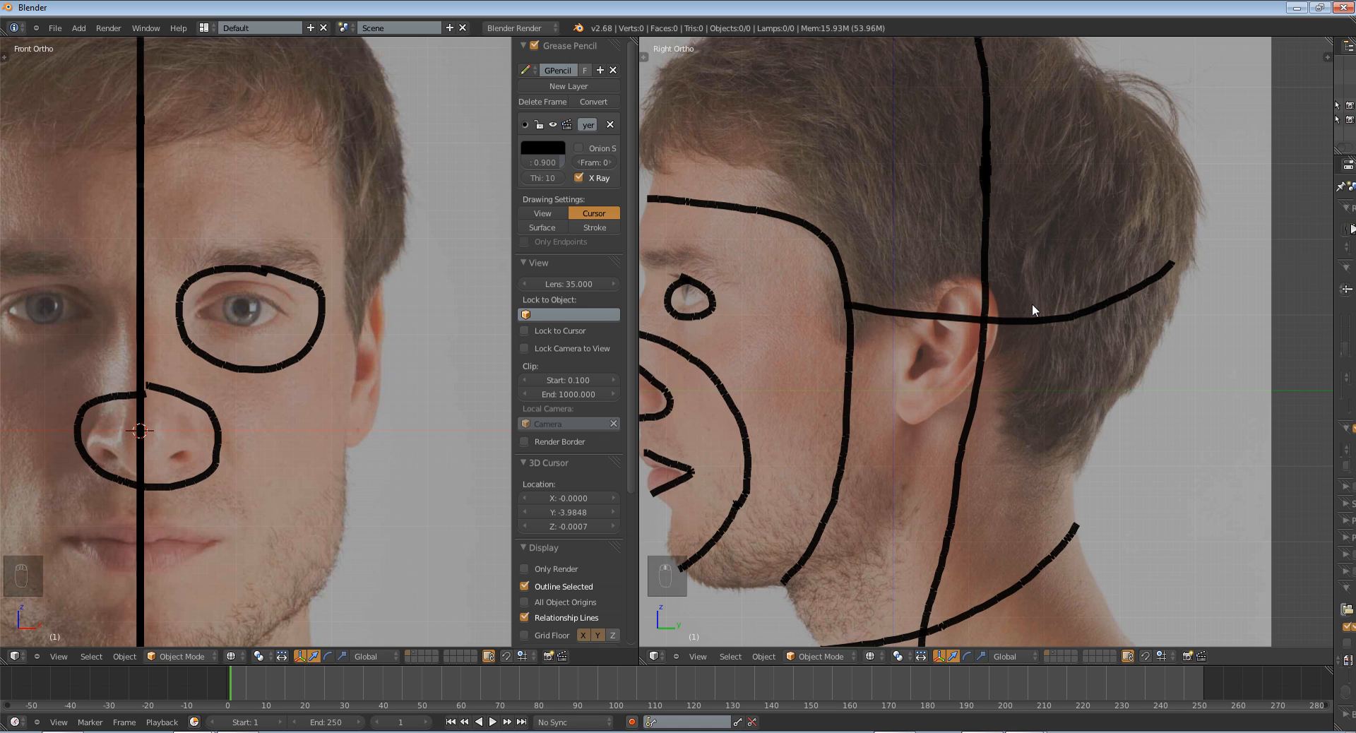
pyautogui.moveTo(953, 363)
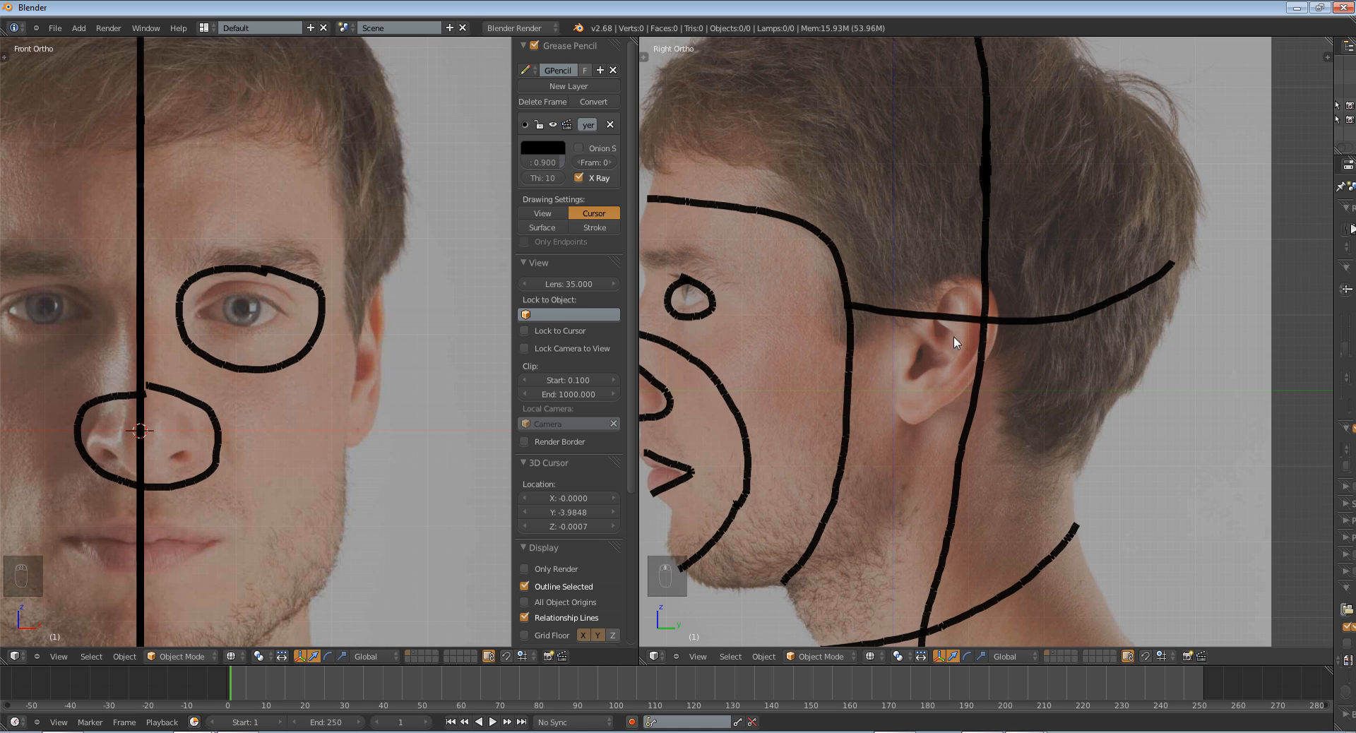
pyautogui.moveTo(964, 333)
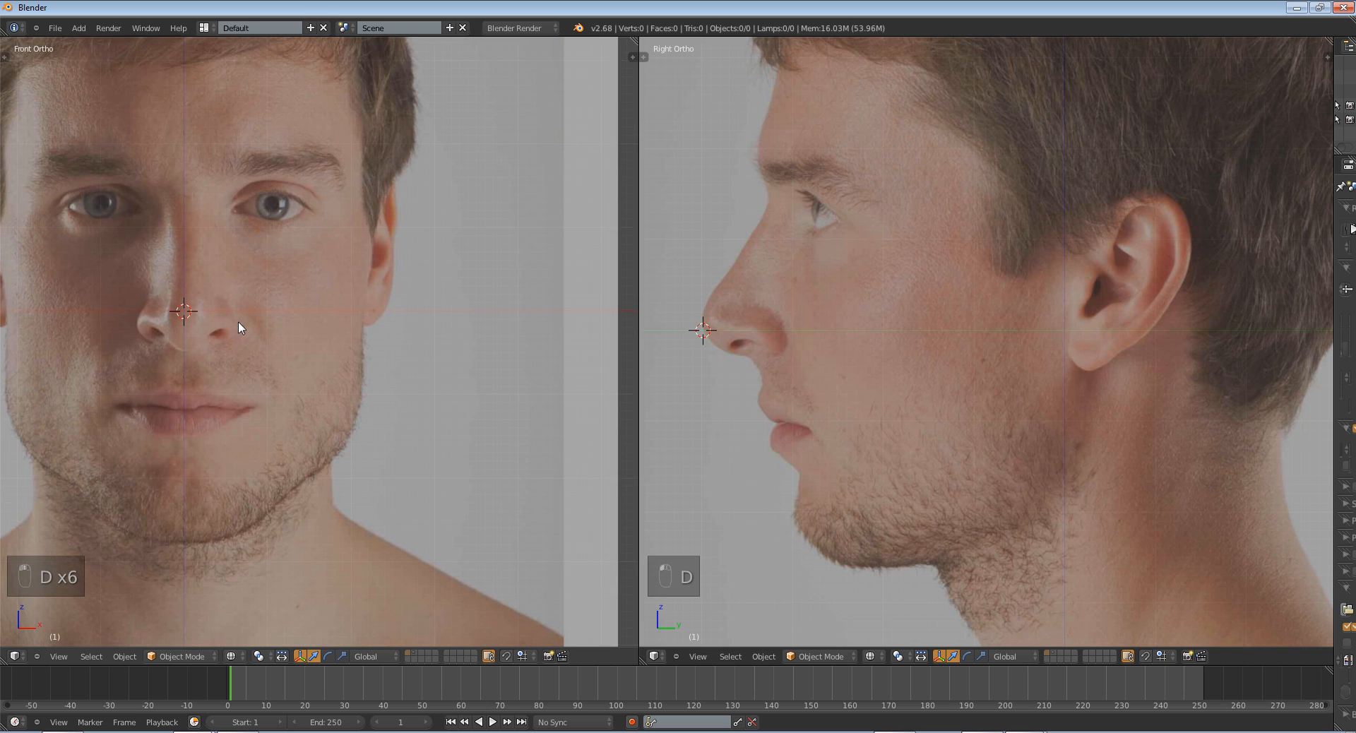
# - Bring back the sidebar and hide the grease pencil guide-line layer
pyautogui.press('N')
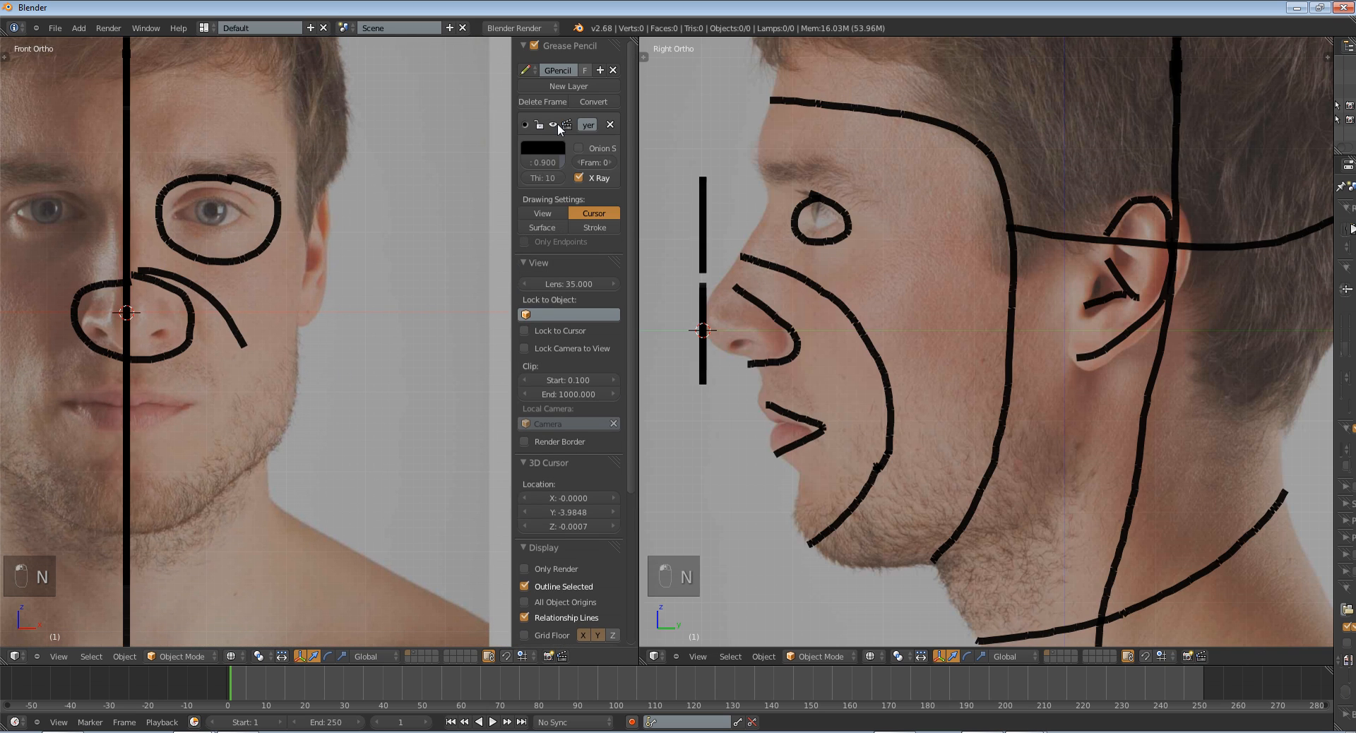
pyautogui.click(568, 85)
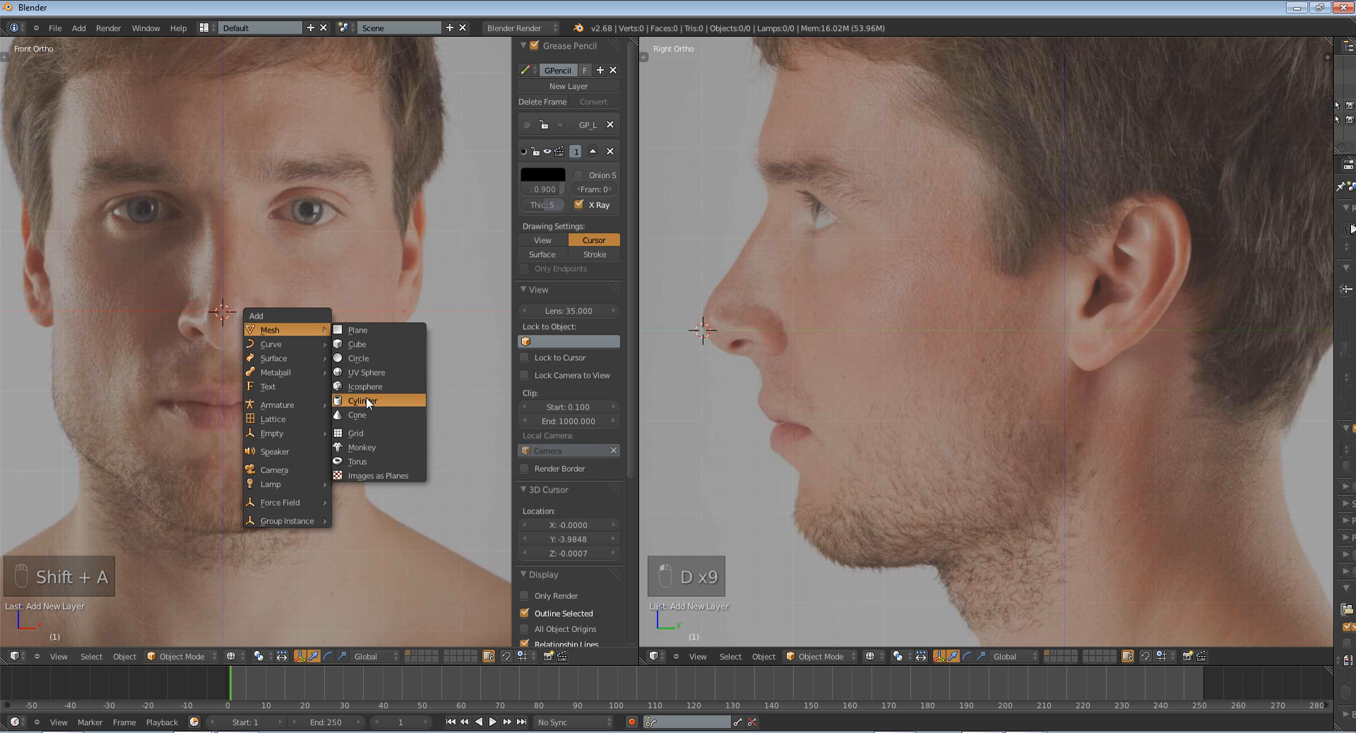
# - Add an eight-vertex circle and rotate it upright to face the front
pyautogui.click(359, 357)
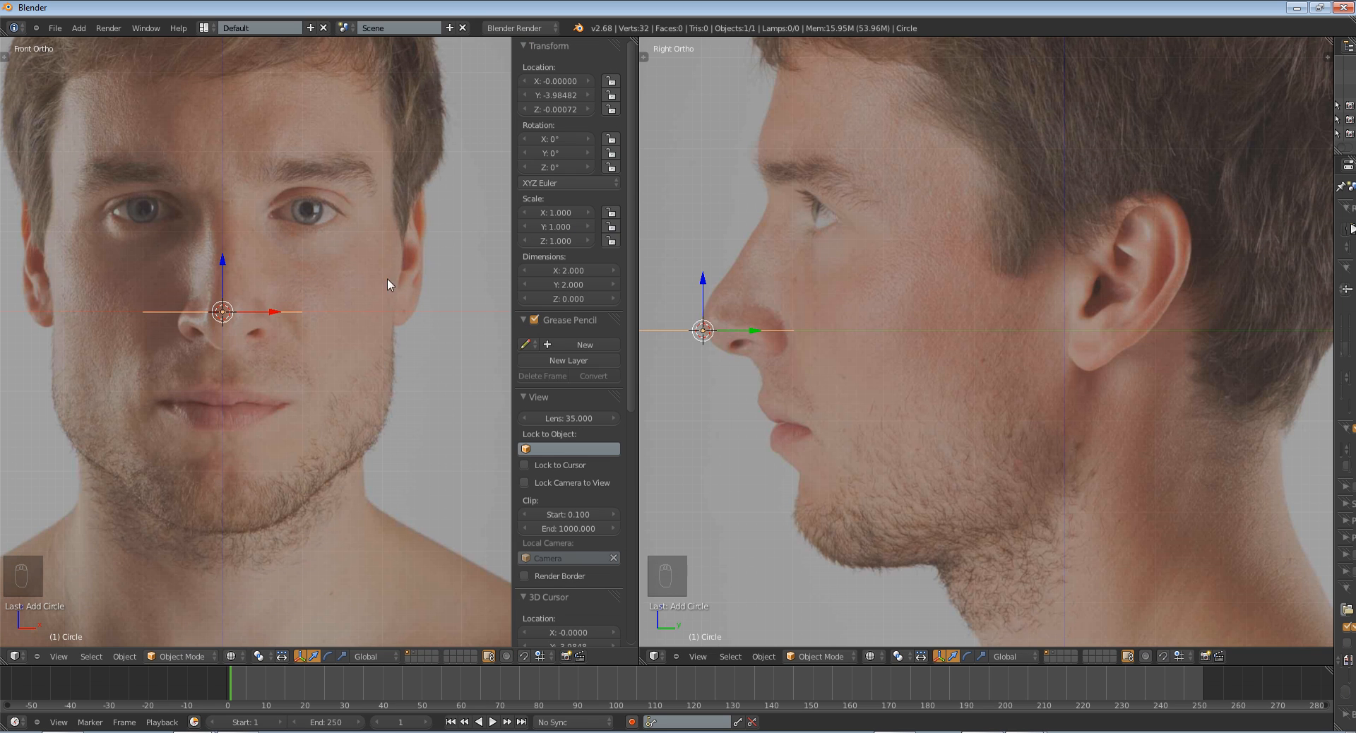
pyautogui.press('T')
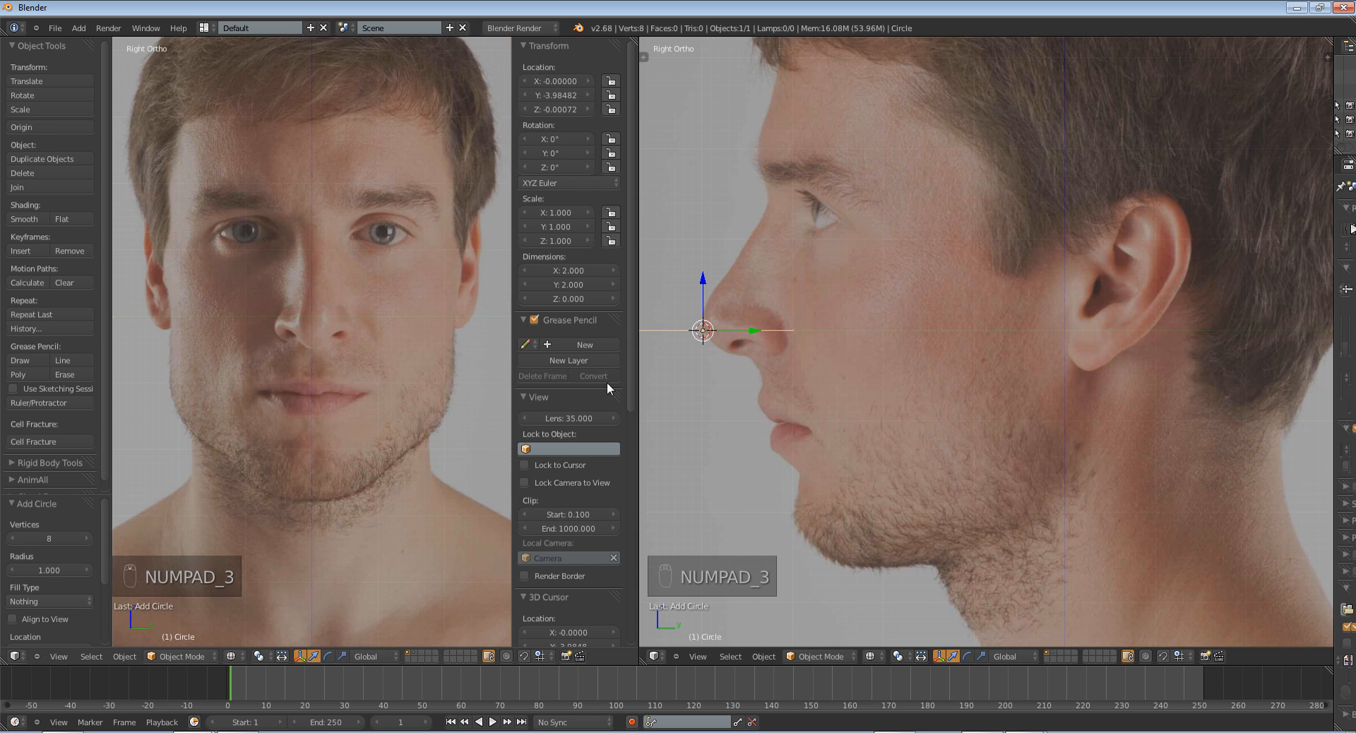
pyautogui.press('G')
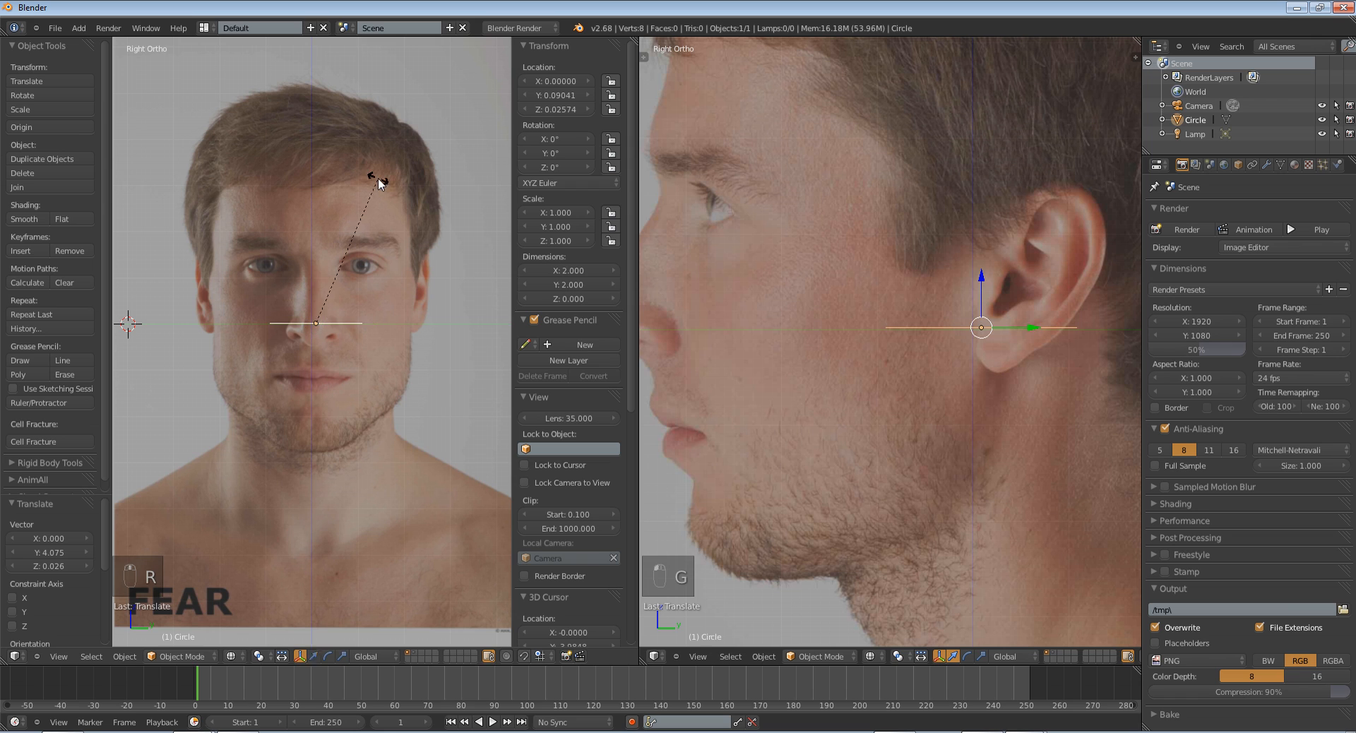
pyautogui.moveTo(376, 182); pyautogui.dragTo(350, 325)
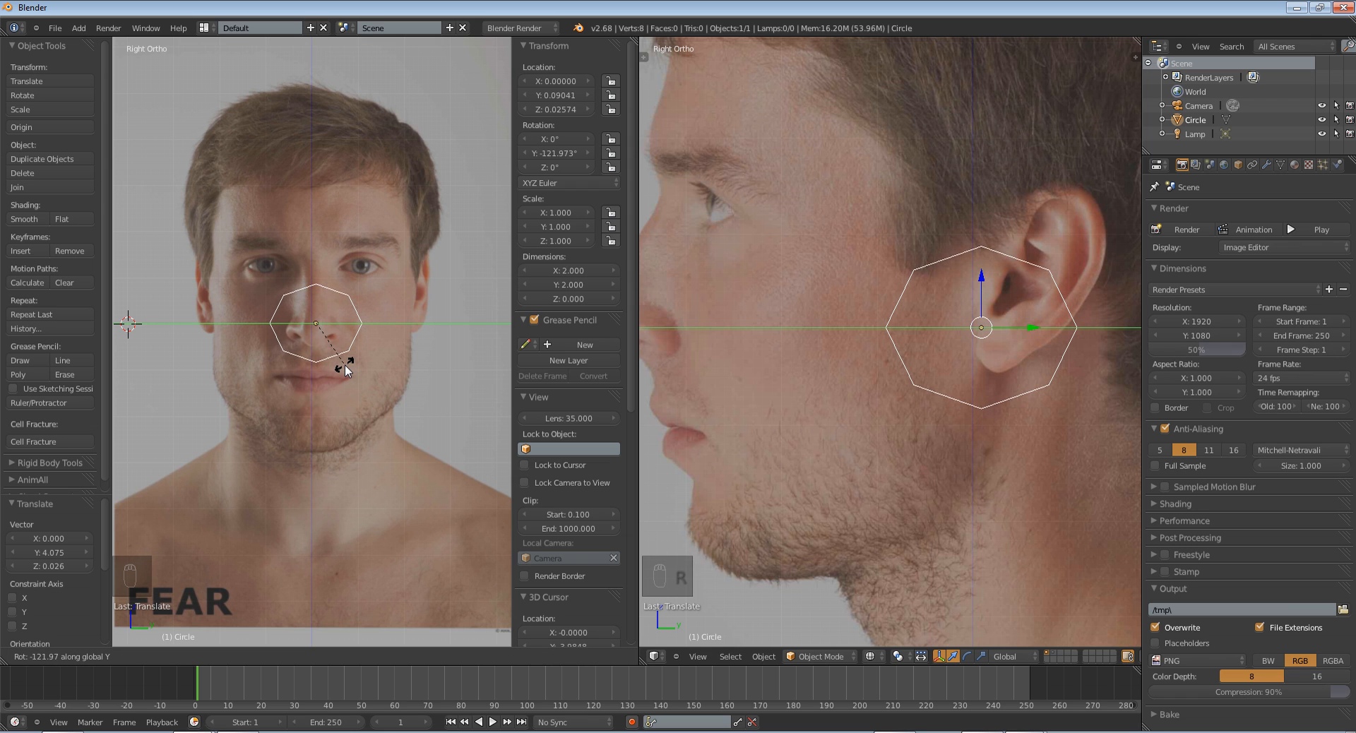
# - In edit mode, move the ring over the nose and mouth in the front view
pyautogui.press('Tab')
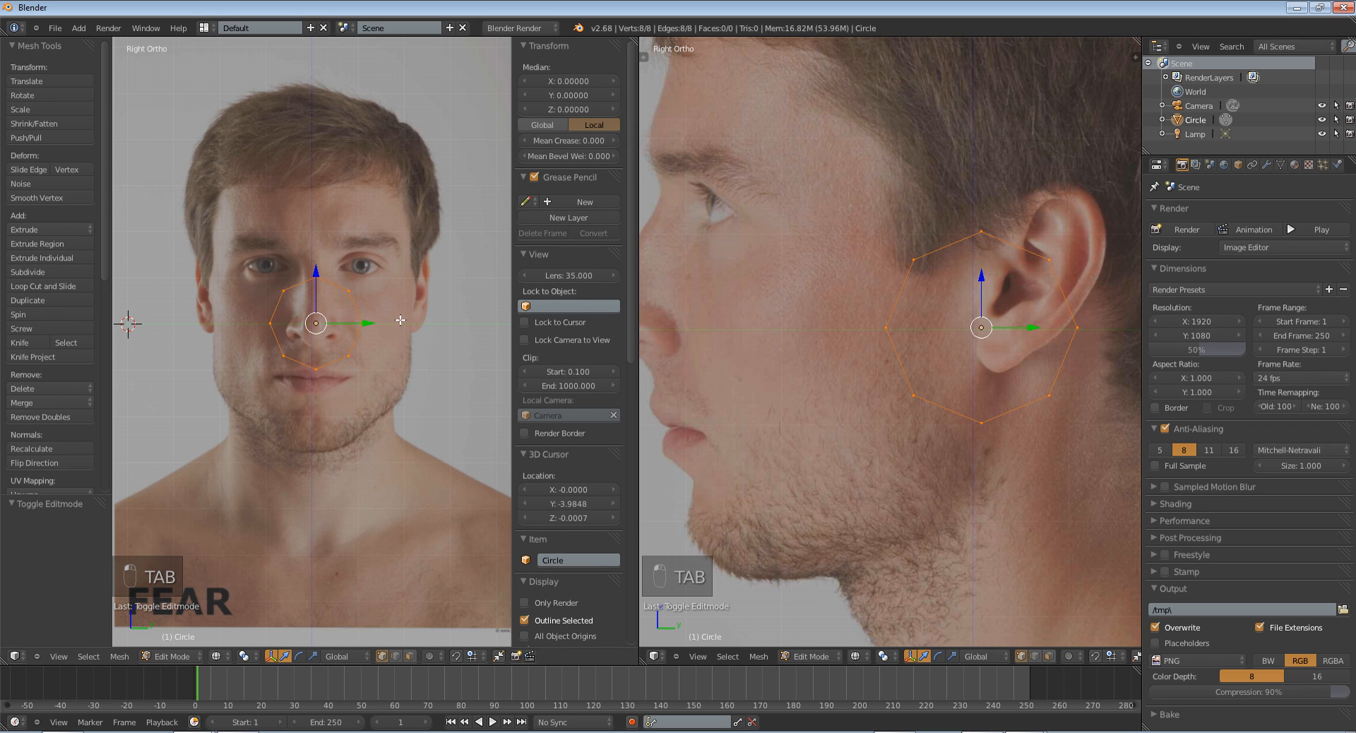
pyautogui.press('KP_1')
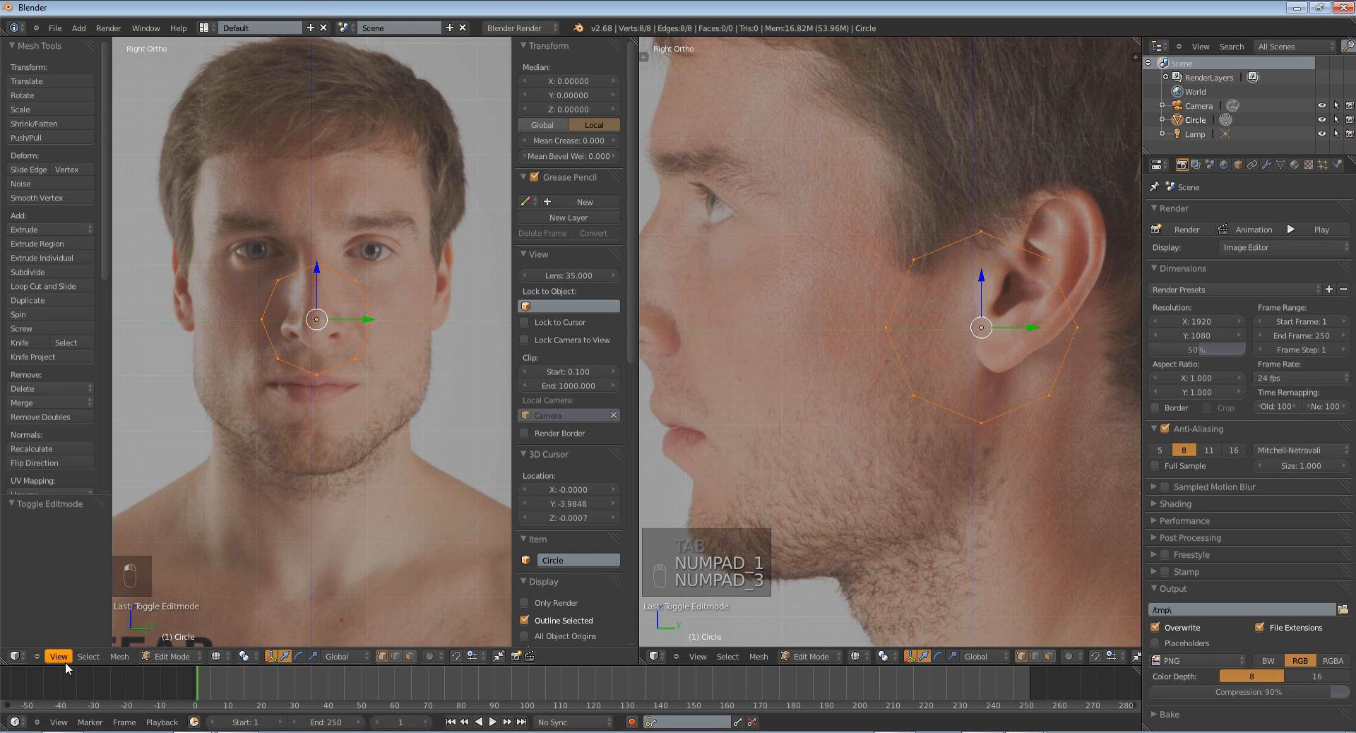
pyautogui.press('NUMPAD_1')
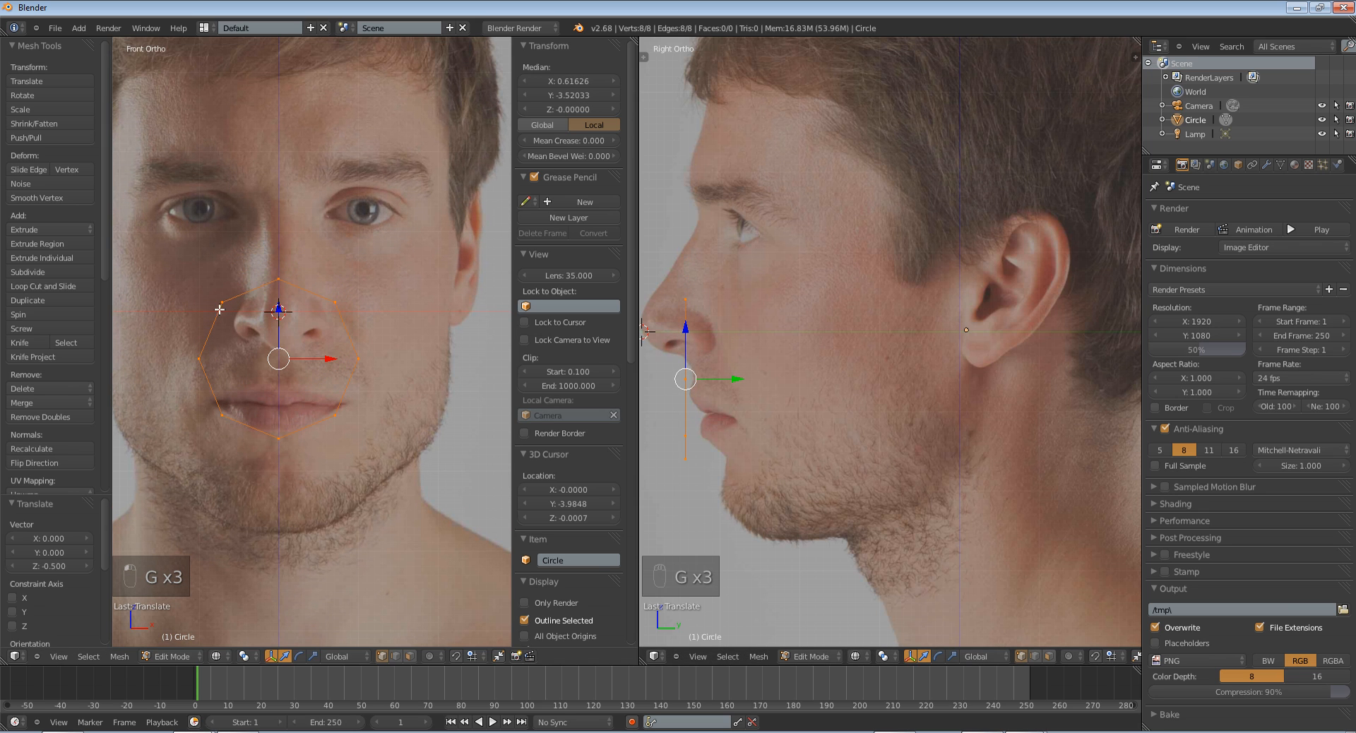
# - Box-select the left half of the ring's vertices and delete them
pyautogui.press('A')
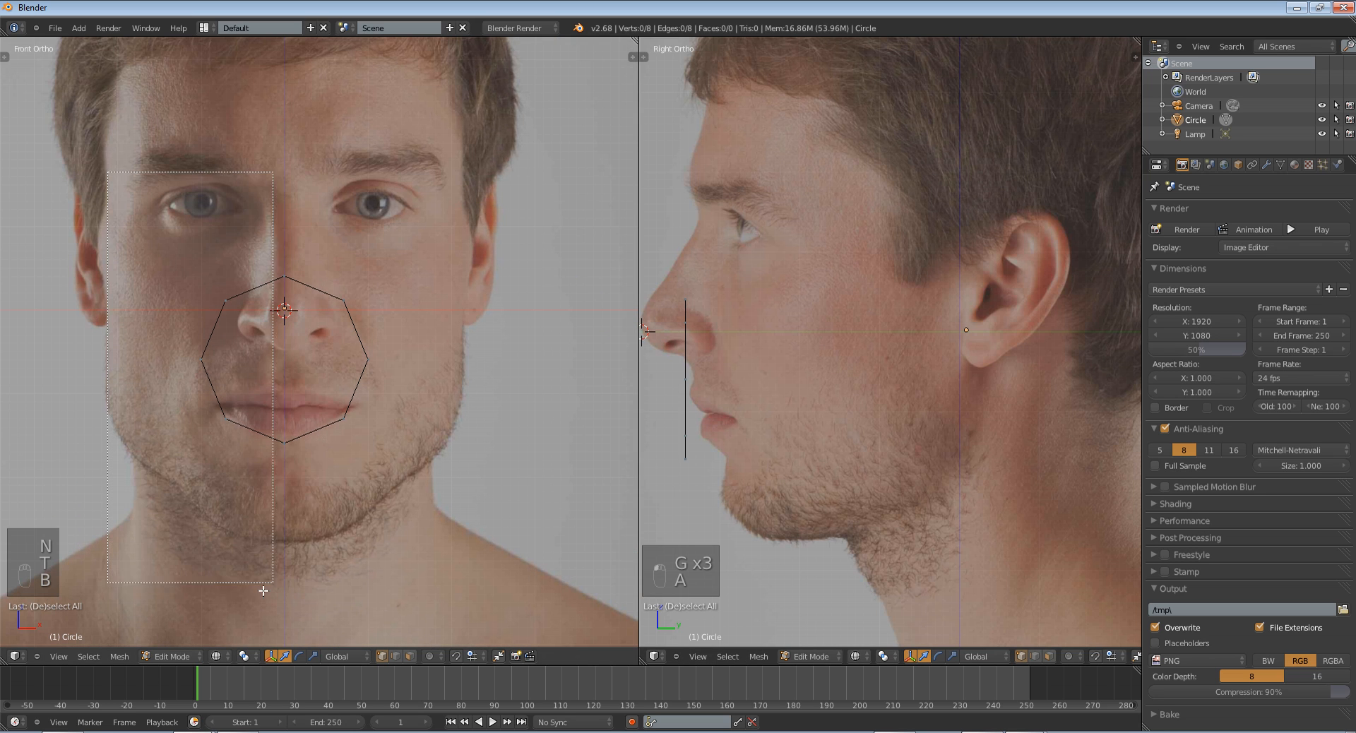
pyautogui.press('X')
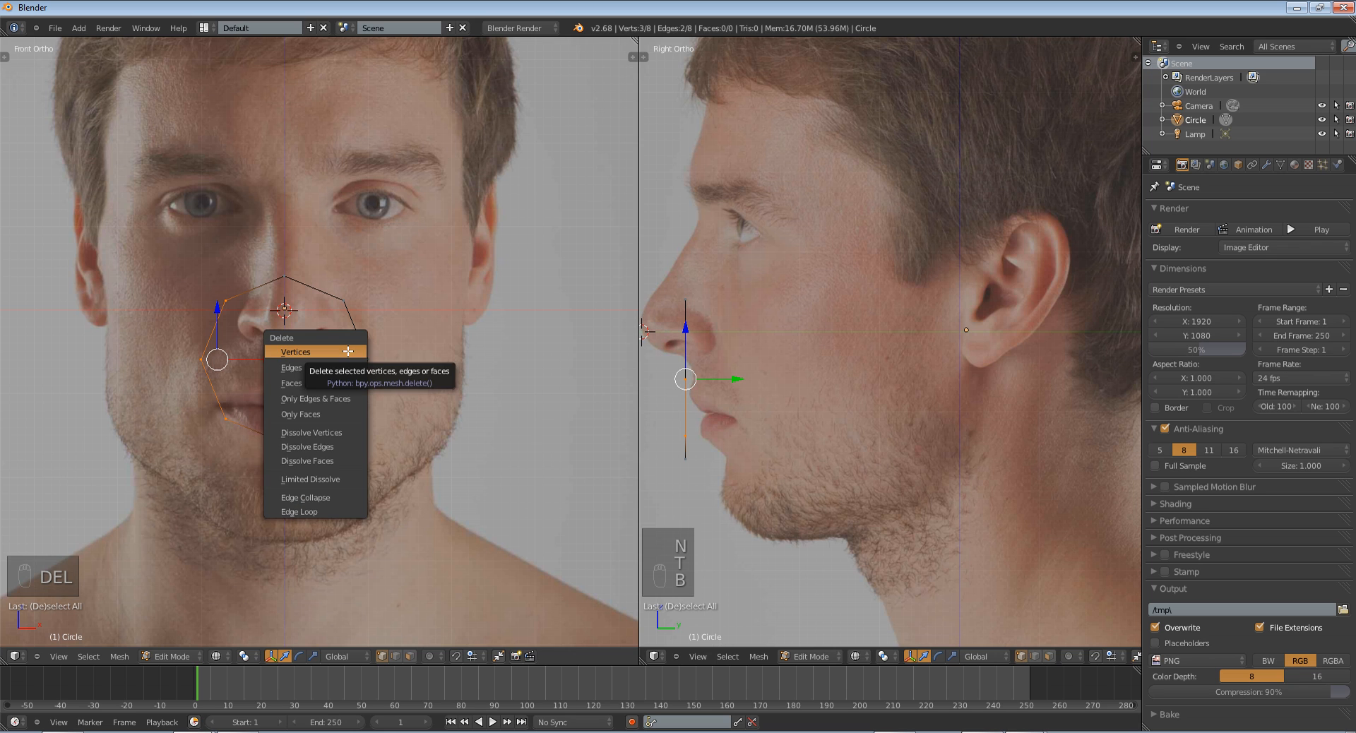
pyautogui.click(295, 352)
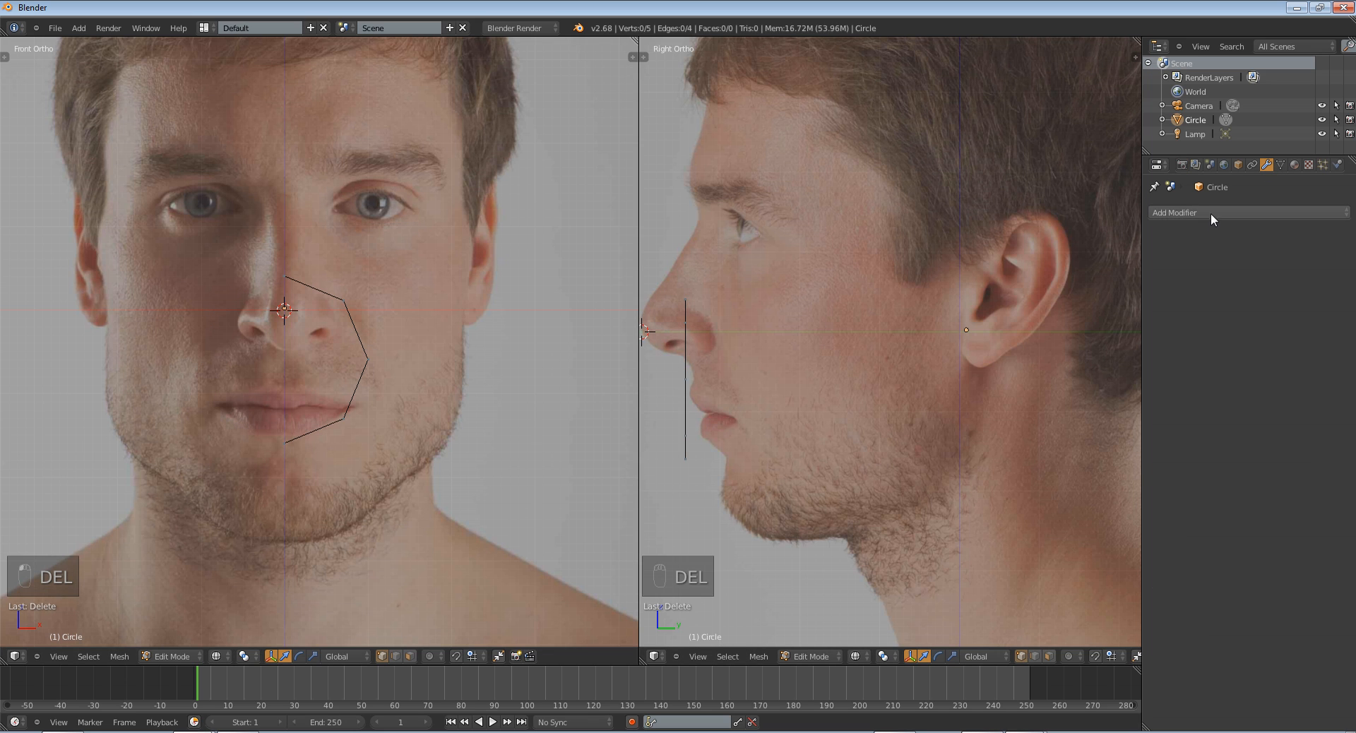
# - Add a Mirror modifier with Clipping on and check the result in object mode
pyautogui.click(1202, 211)
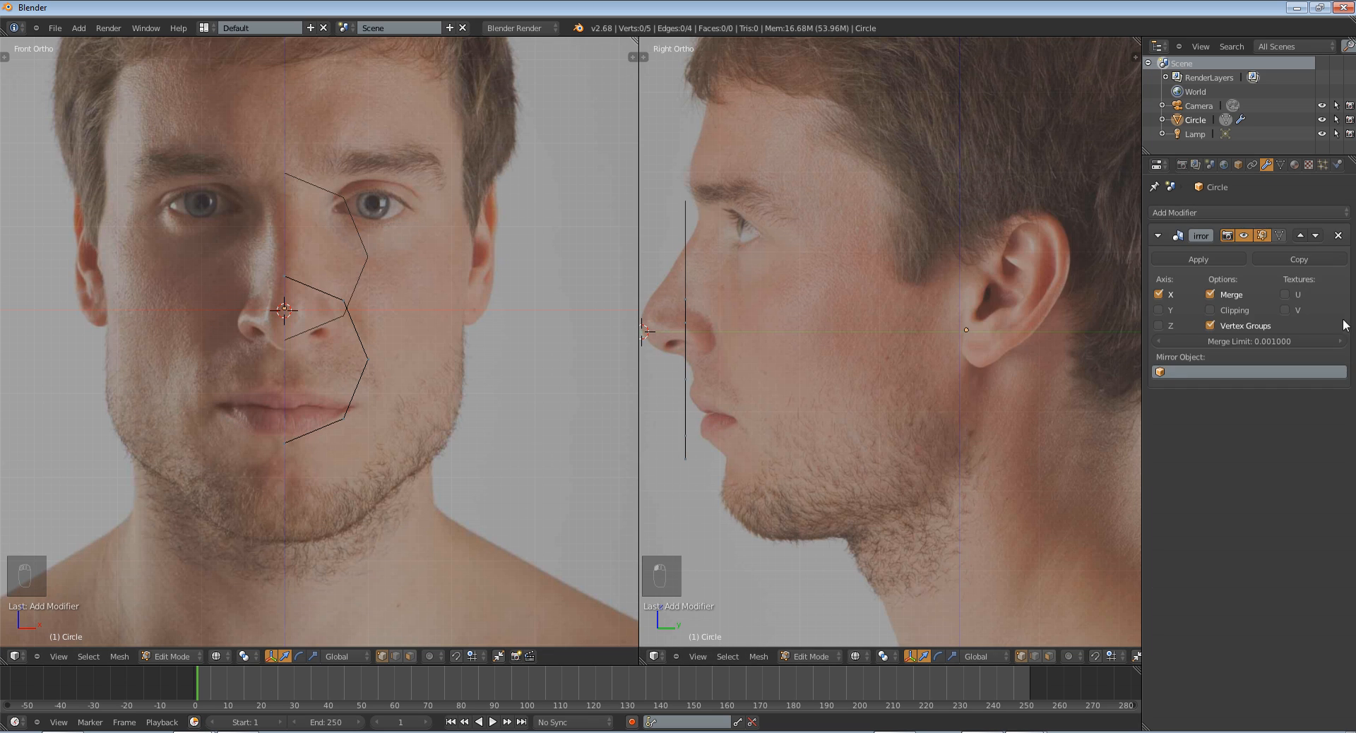
pyautogui.click(1209, 309)
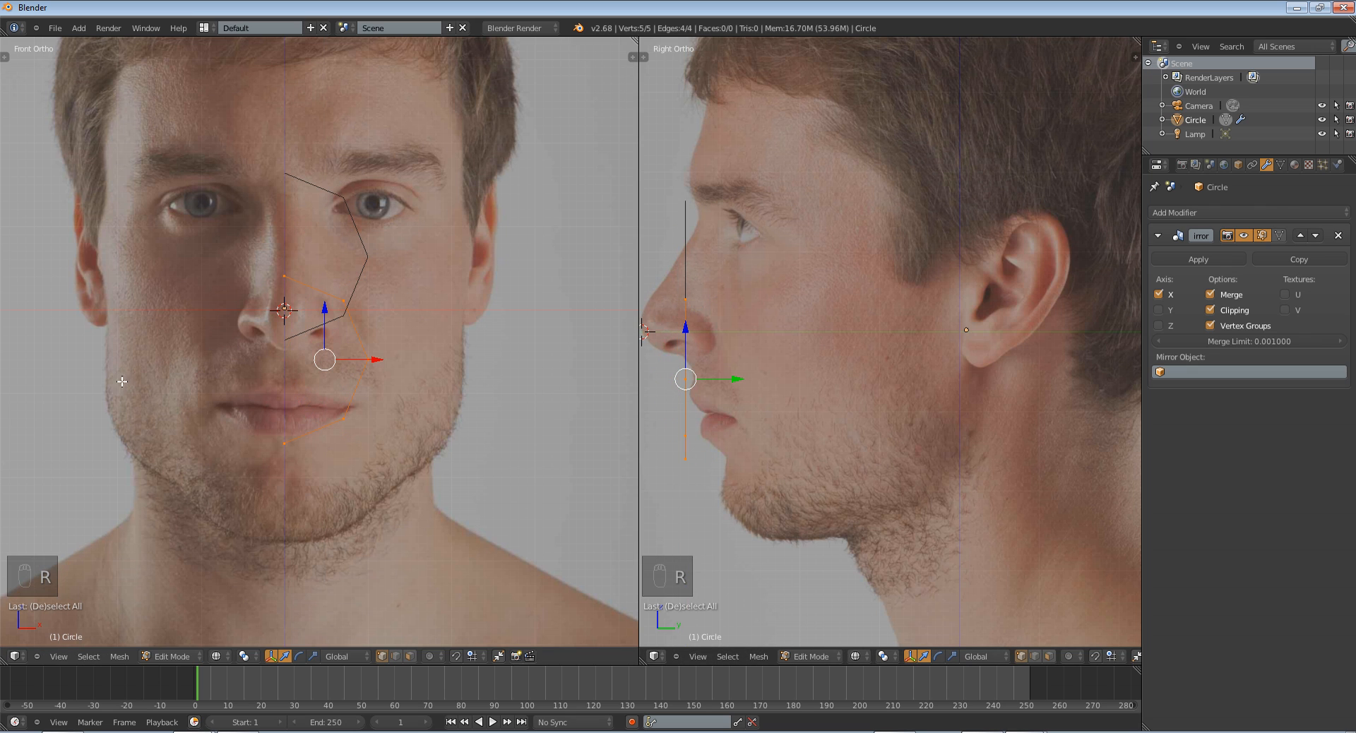
pyautogui.moveTo(494, 344)
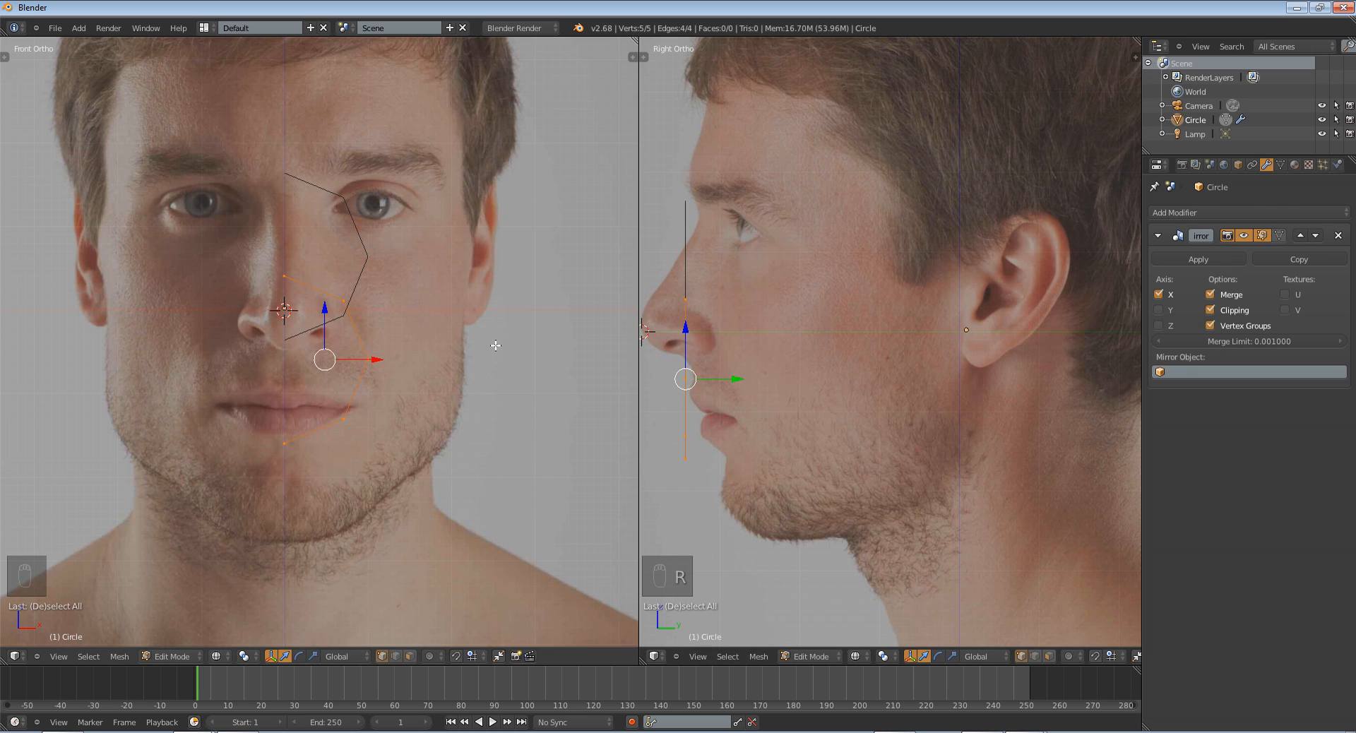
pyautogui.press('Tab')
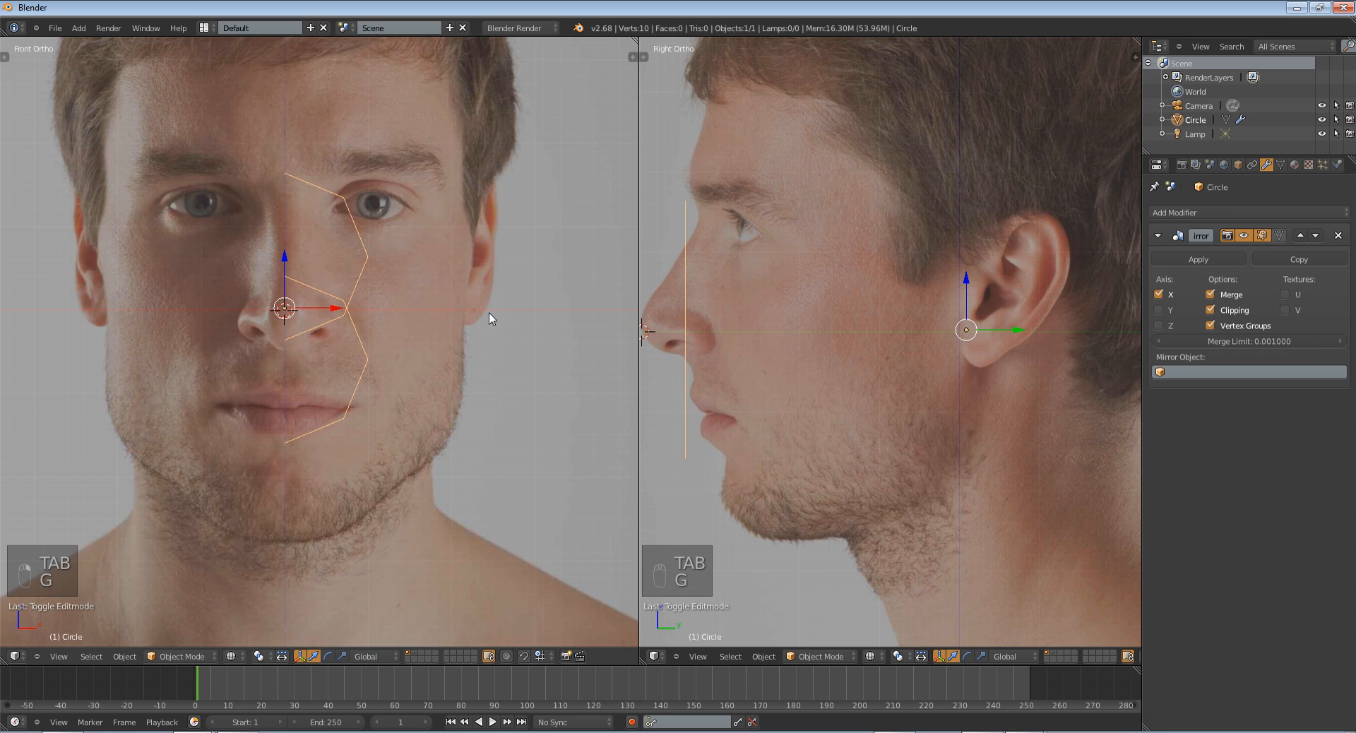
pyautogui.press('Tab')
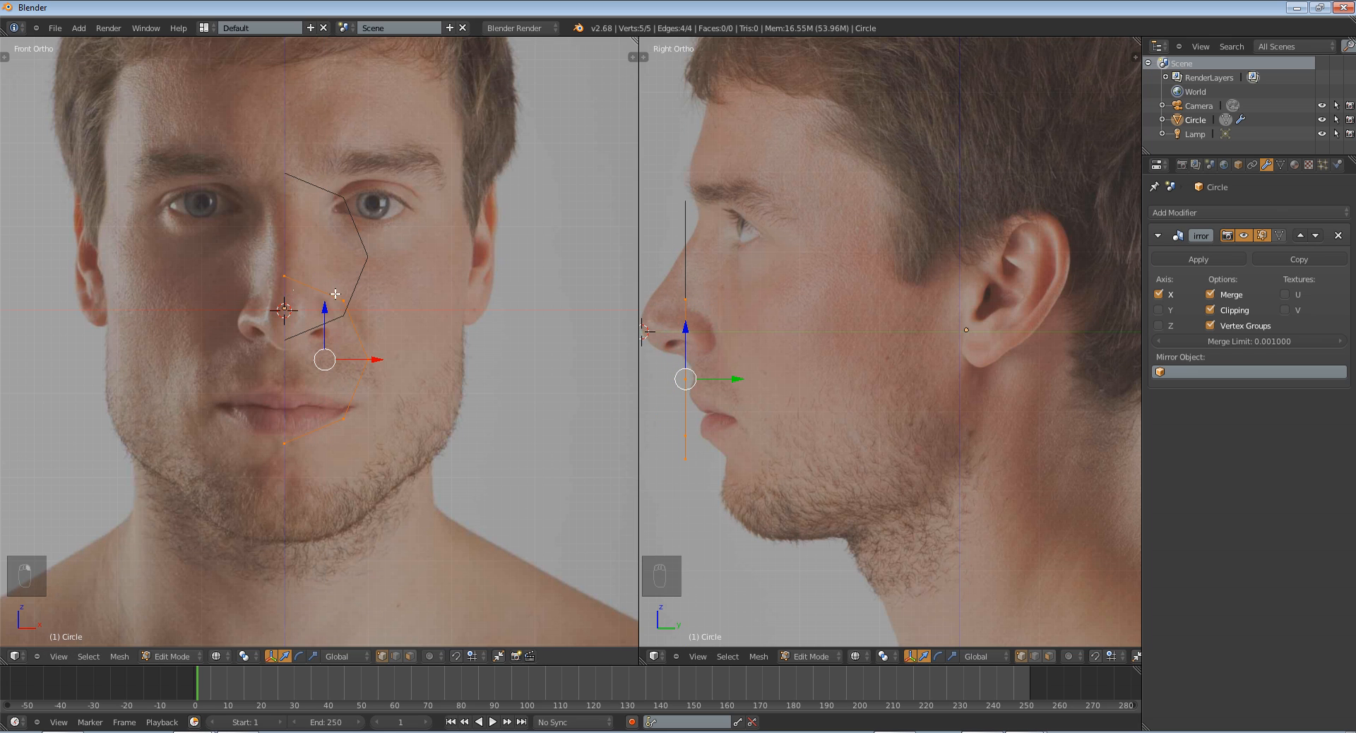
# - Switch the mirror axis from X to Z so the half ring closes, checked from front view
pyautogui.click(1158, 293)
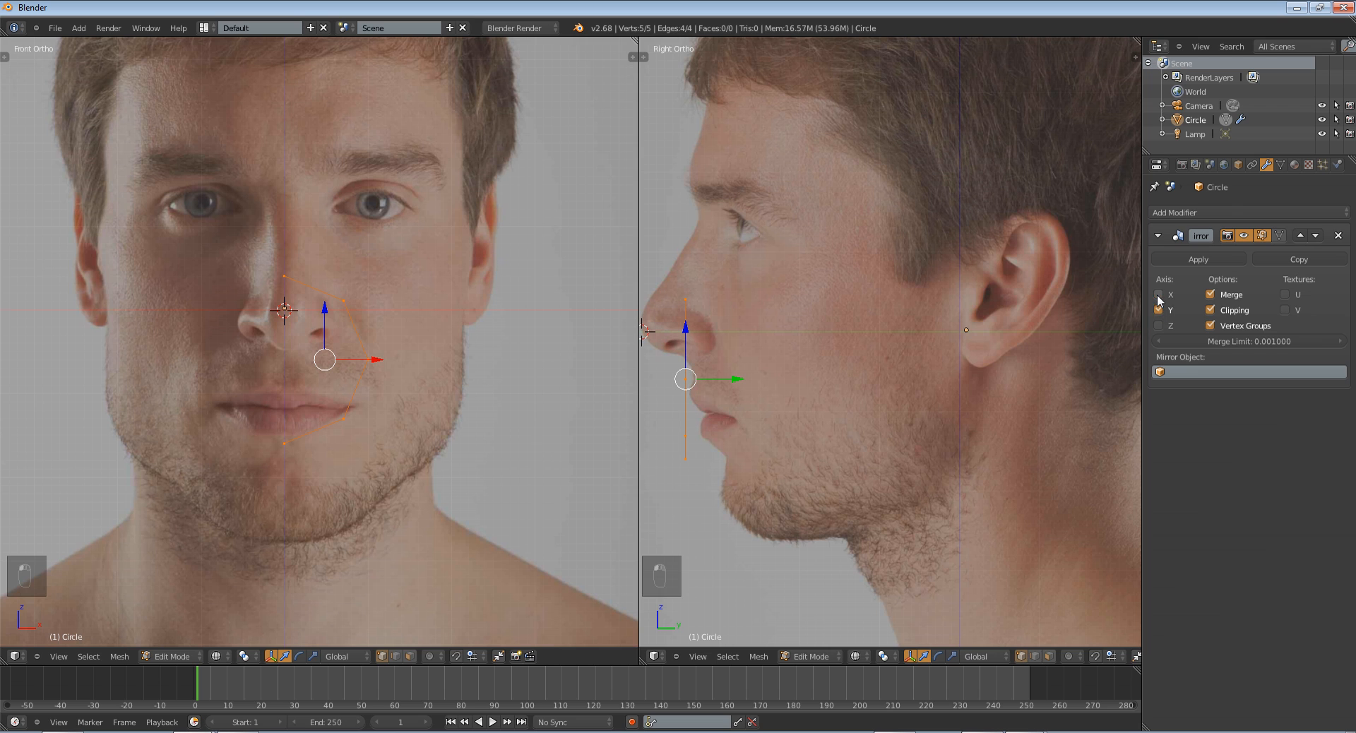
pyautogui.click(1158, 309)
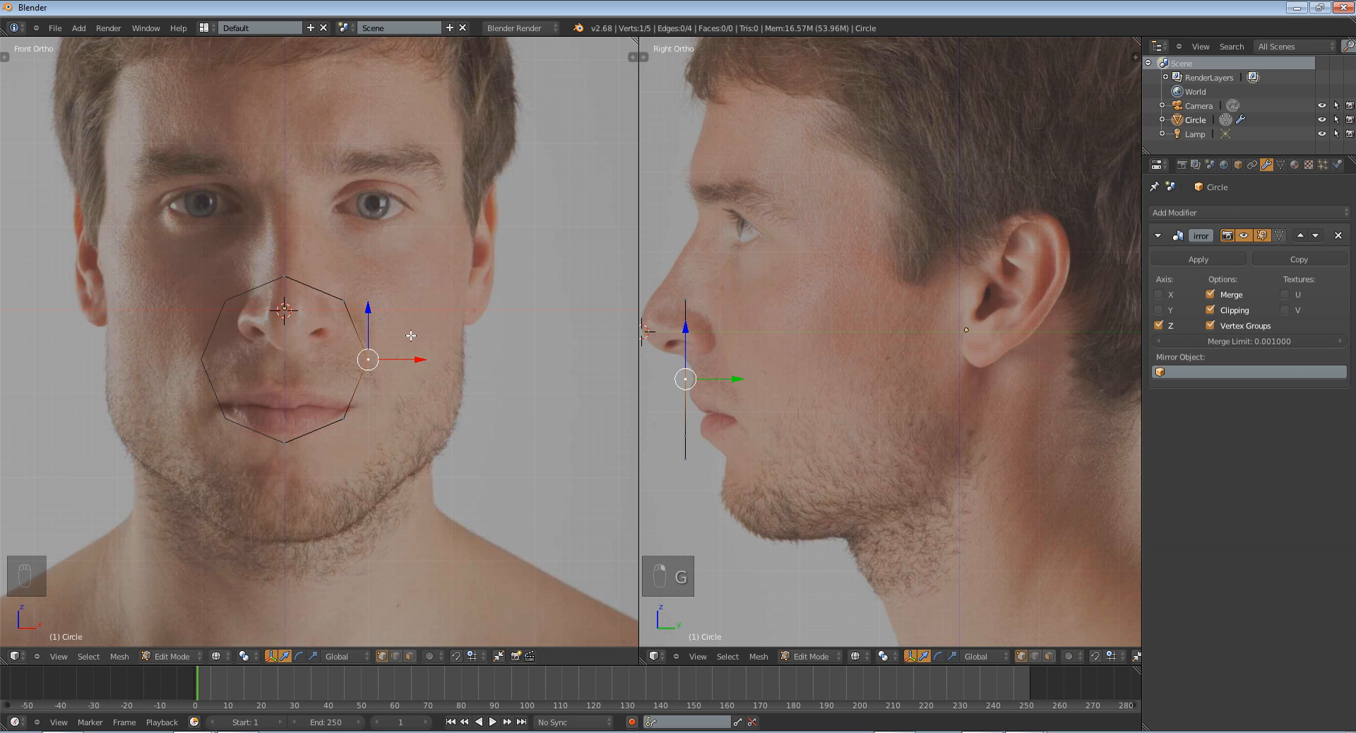
pyautogui.press('Tab')
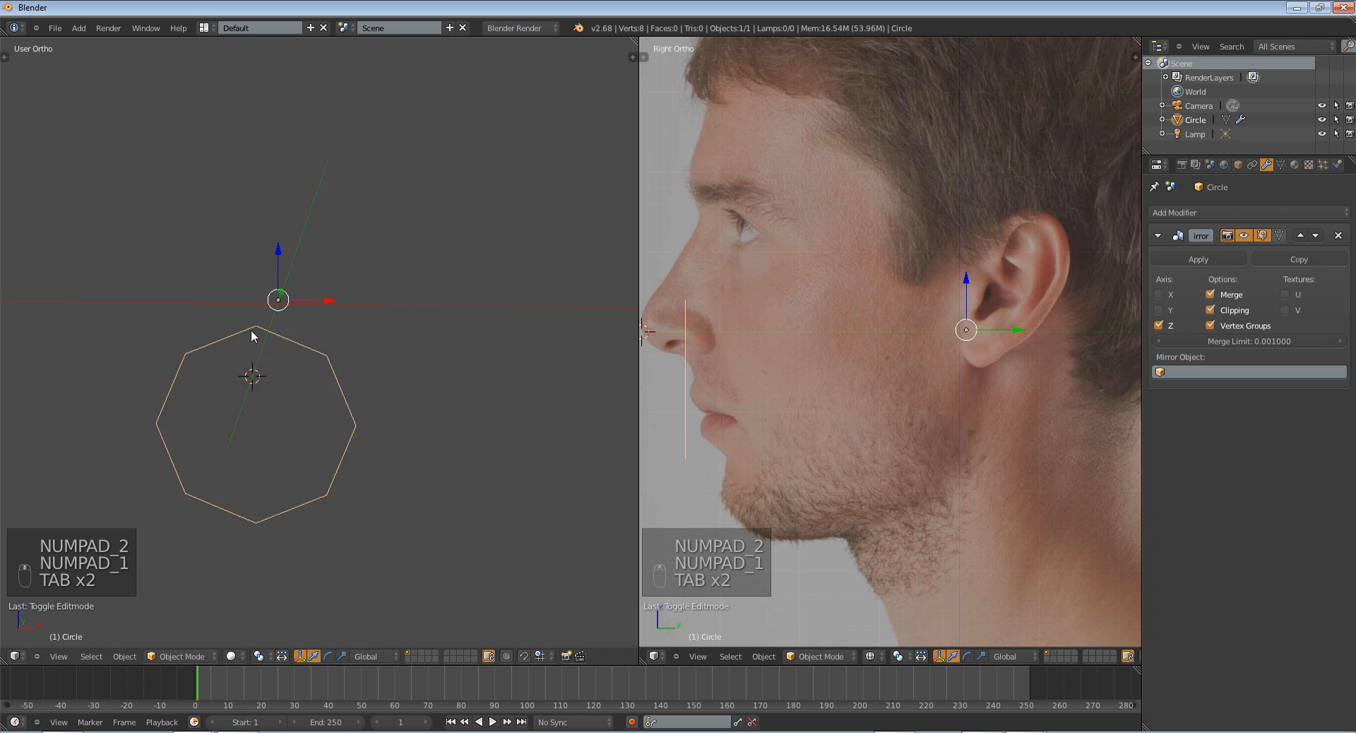
pyautogui.press('r')
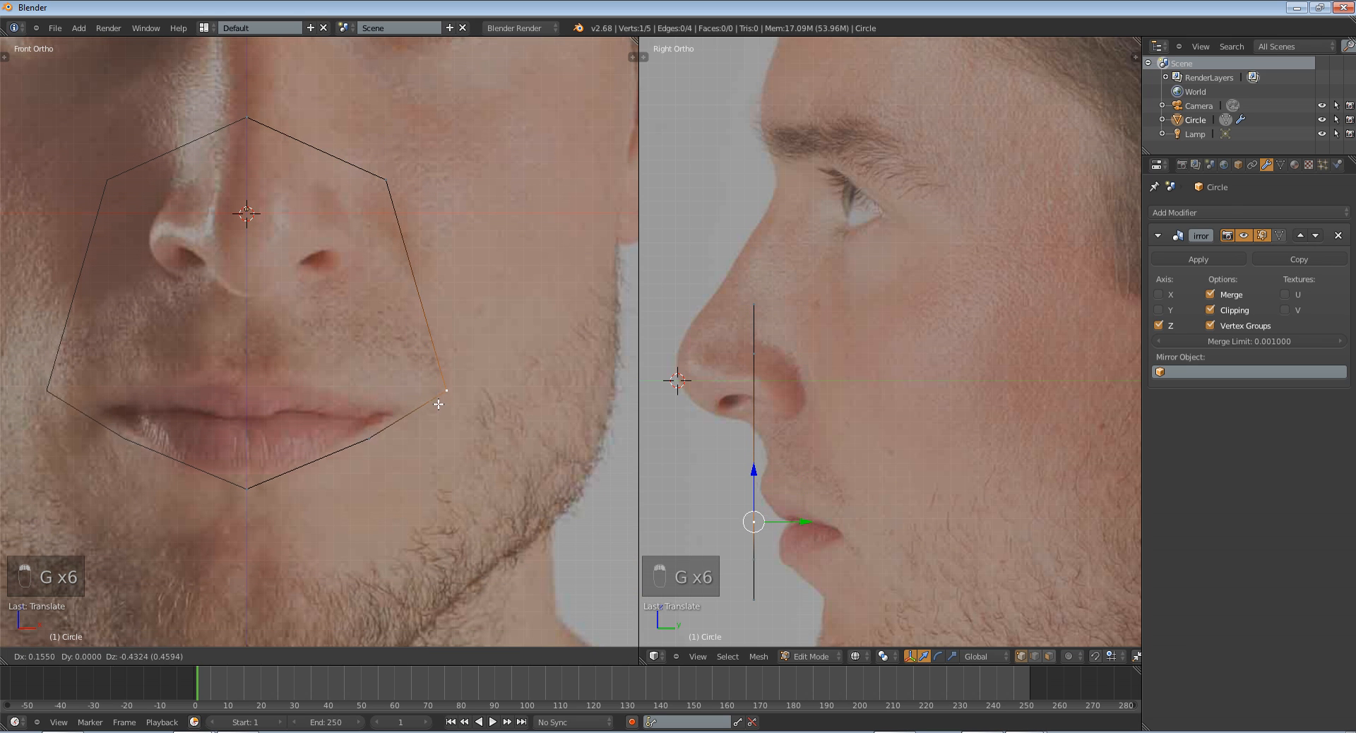
# - Move ring vertices along the jaw, chin and cheek, then match the side profile
pyautogui.moveTo(438, 404); pyautogui.dragTo(415, 515)
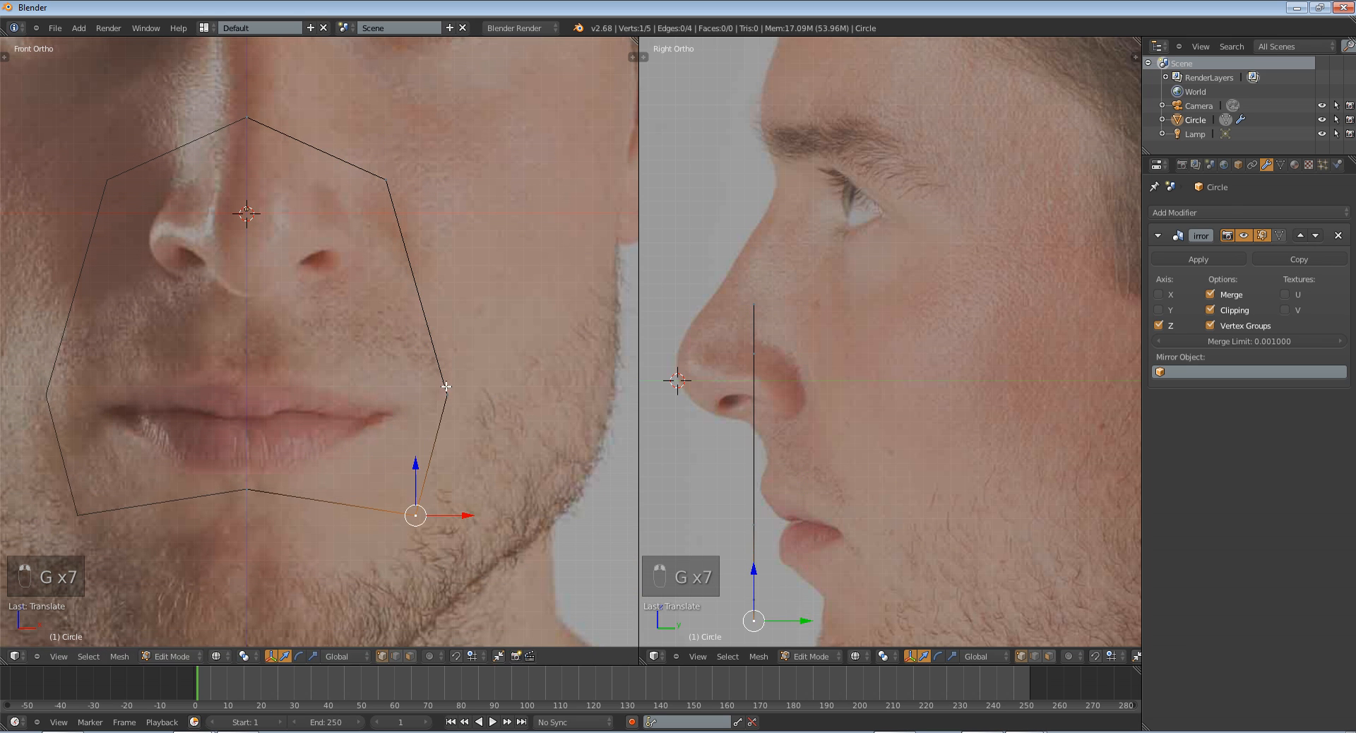
pyautogui.moveTo(416, 514); pyautogui.dragTo(424, 411)
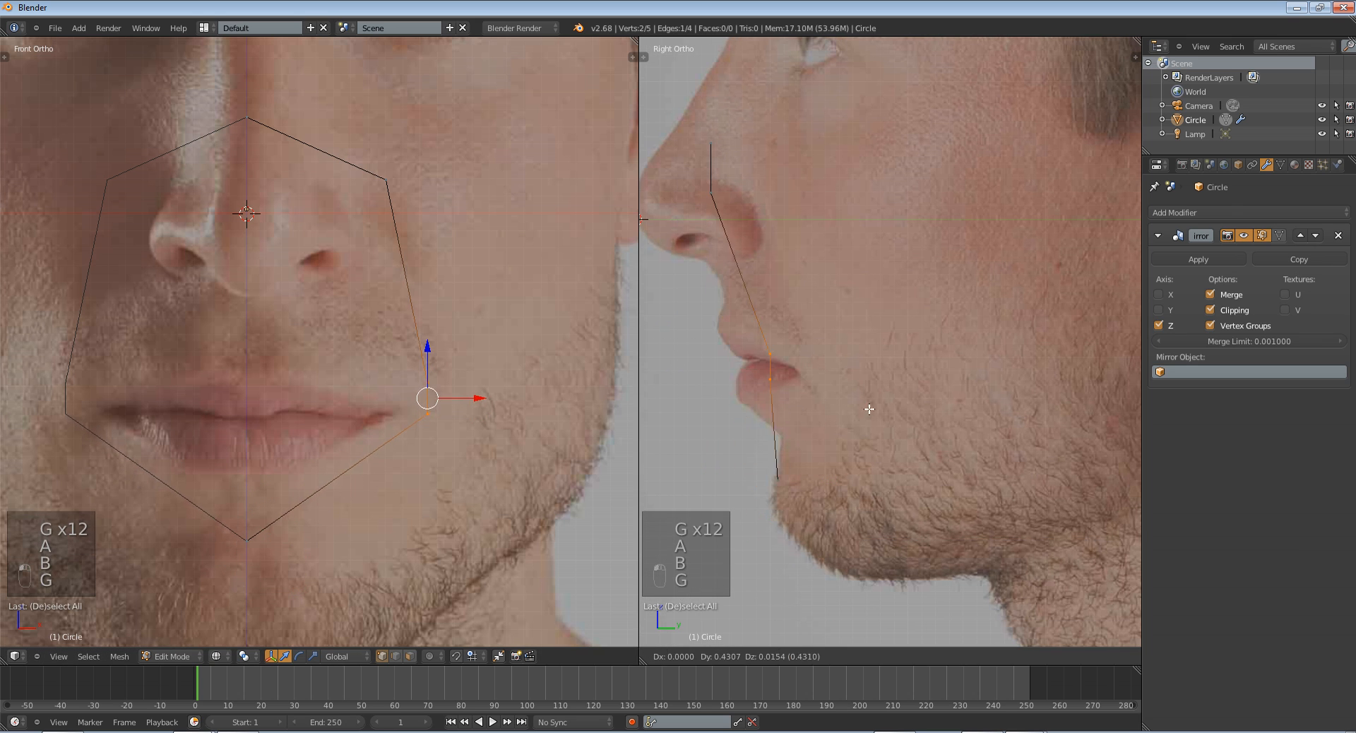
pyautogui.moveTo(426, 398); pyautogui.dragTo(386, 168)
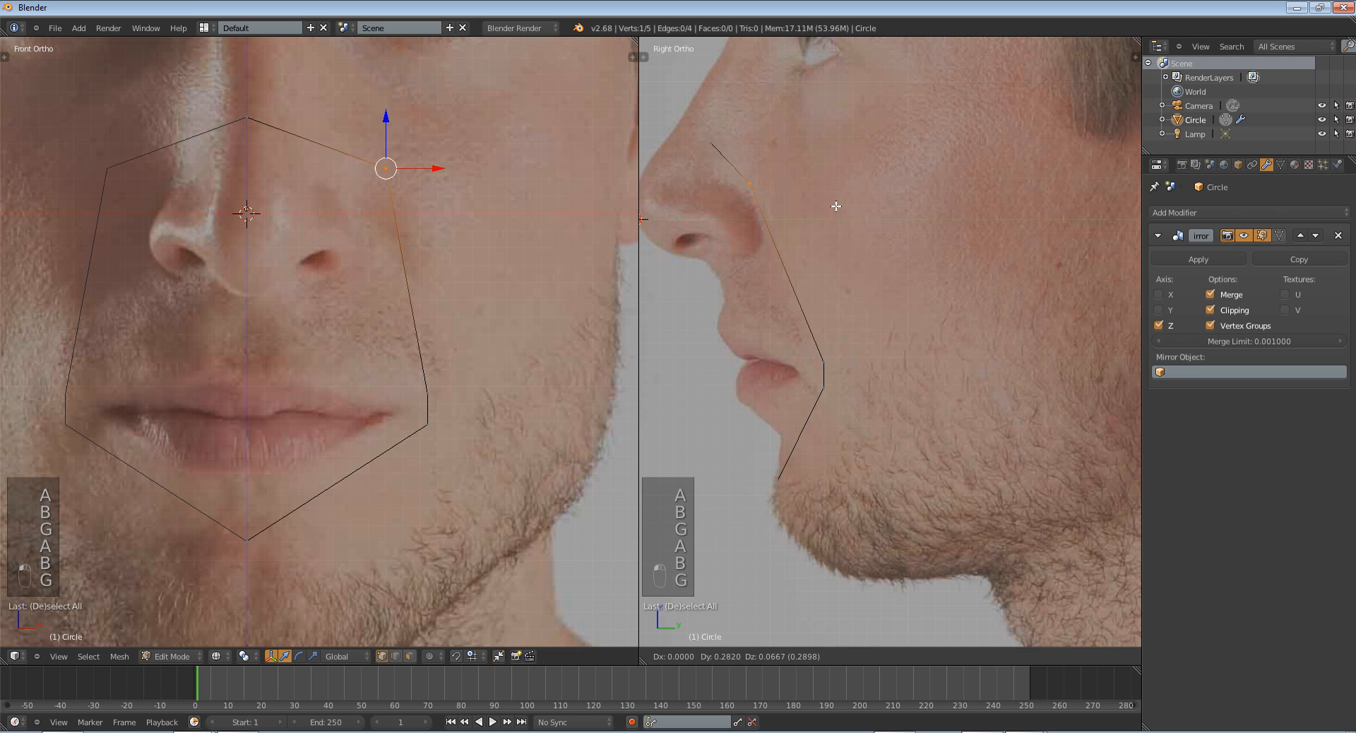
pyautogui.moveTo(384, 168); pyautogui.dragTo(244, 82)
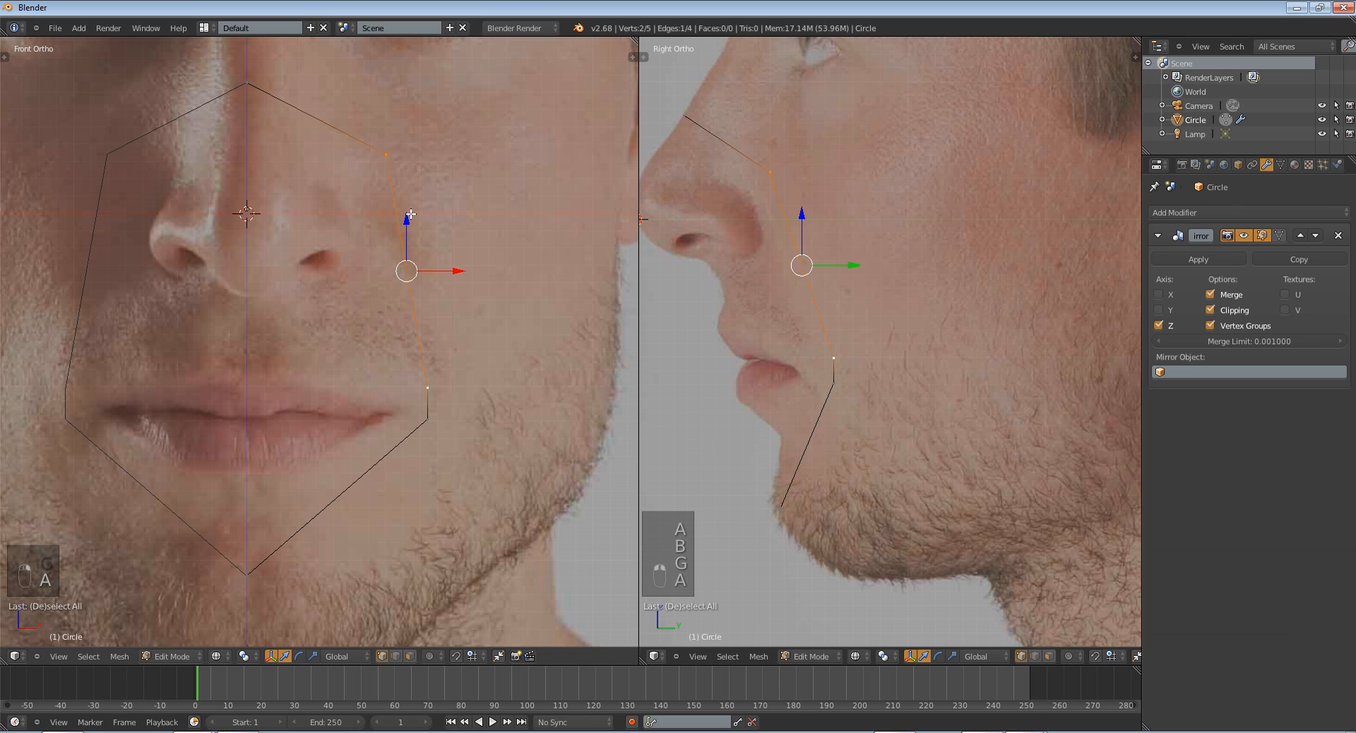
# - Subdivide selected edges and move the new vertex onto the face outline near the mouth
pyautogui.press('w')
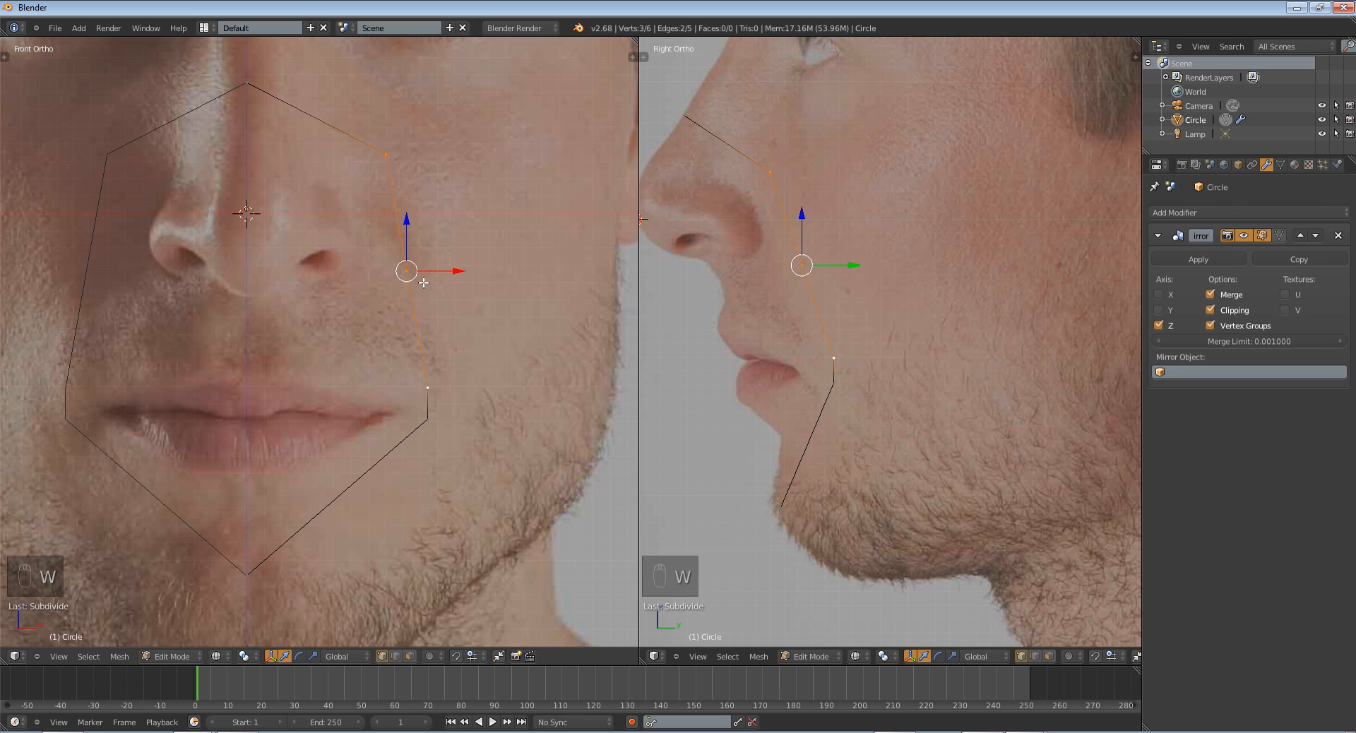
pyautogui.moveTo(406, 271); pyautogui.dragTo(456, 250)
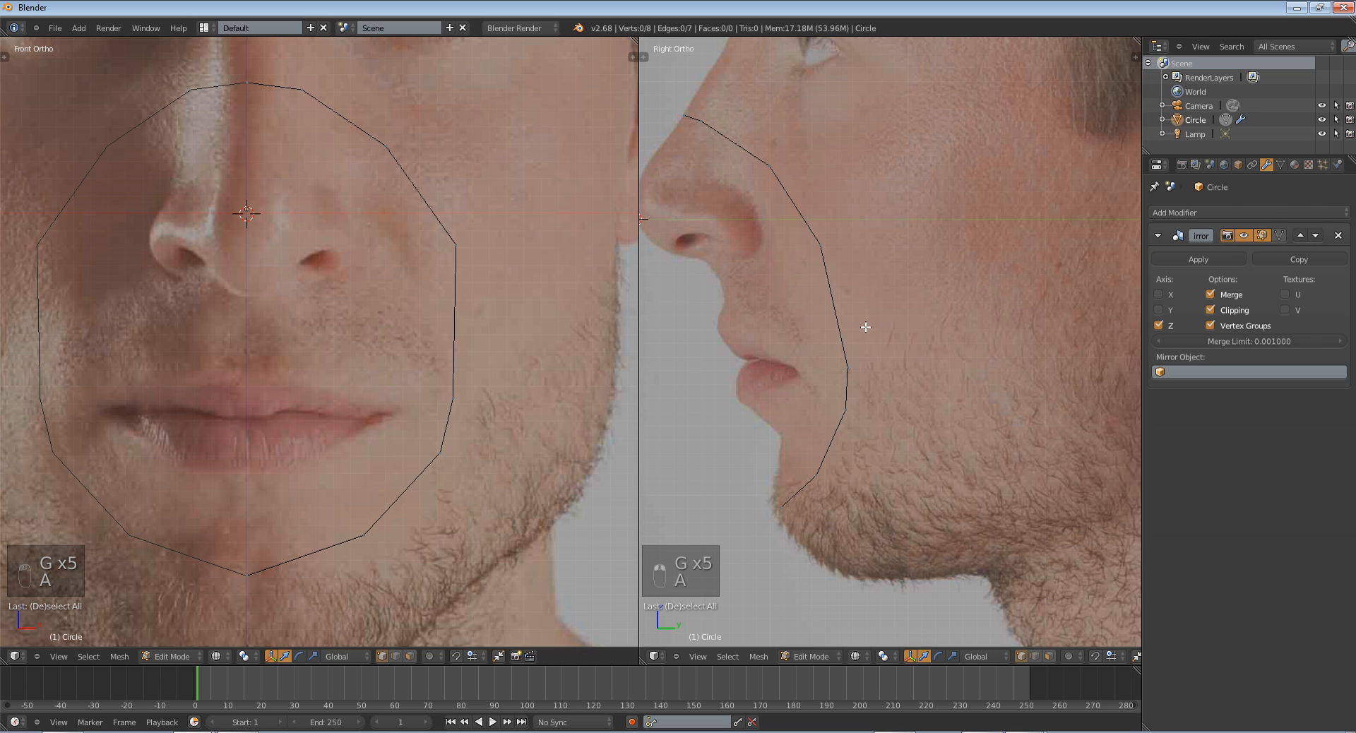
# - Extrude the whole ring outward into a face band and fit outer vertices to cheek and chin
pyautogui.press('a')
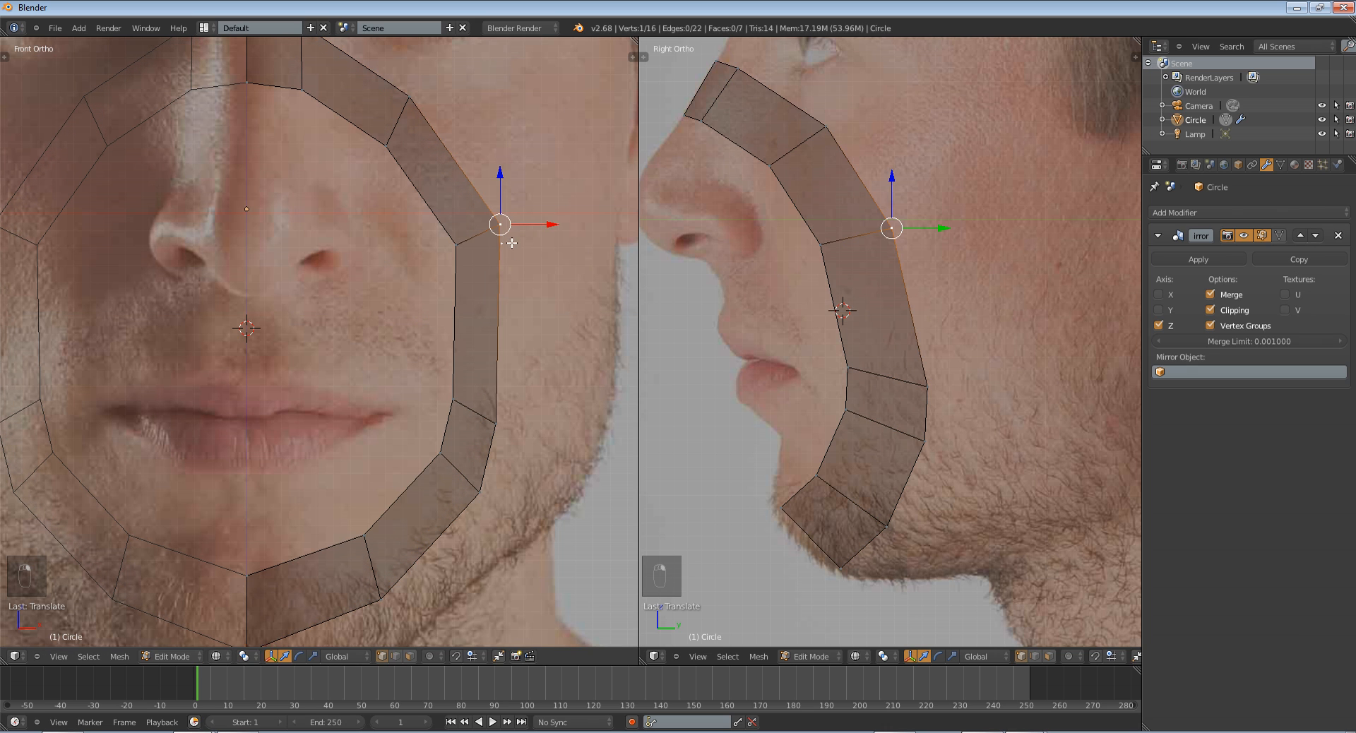
pyautogui.moveTo(498, 225); pyautogui.dragTo(924, 449)
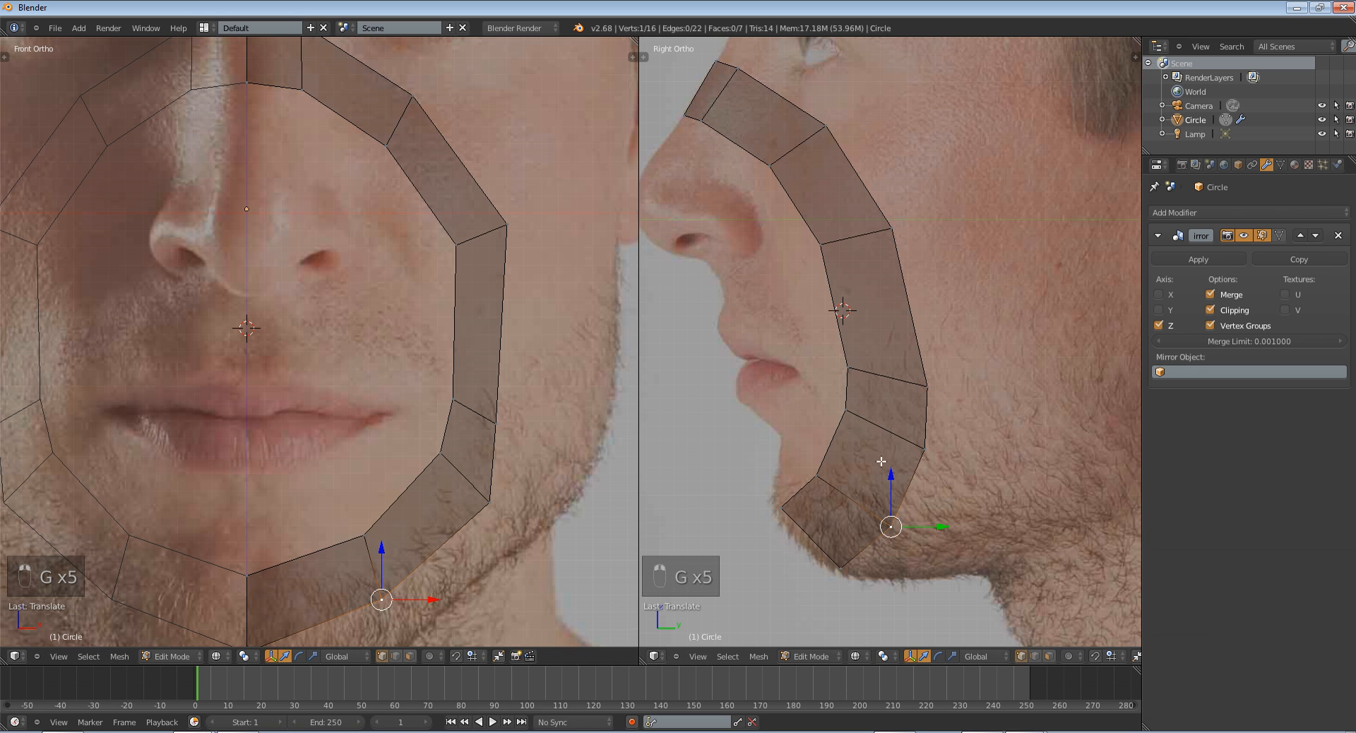
pyautogui.press('TAB')
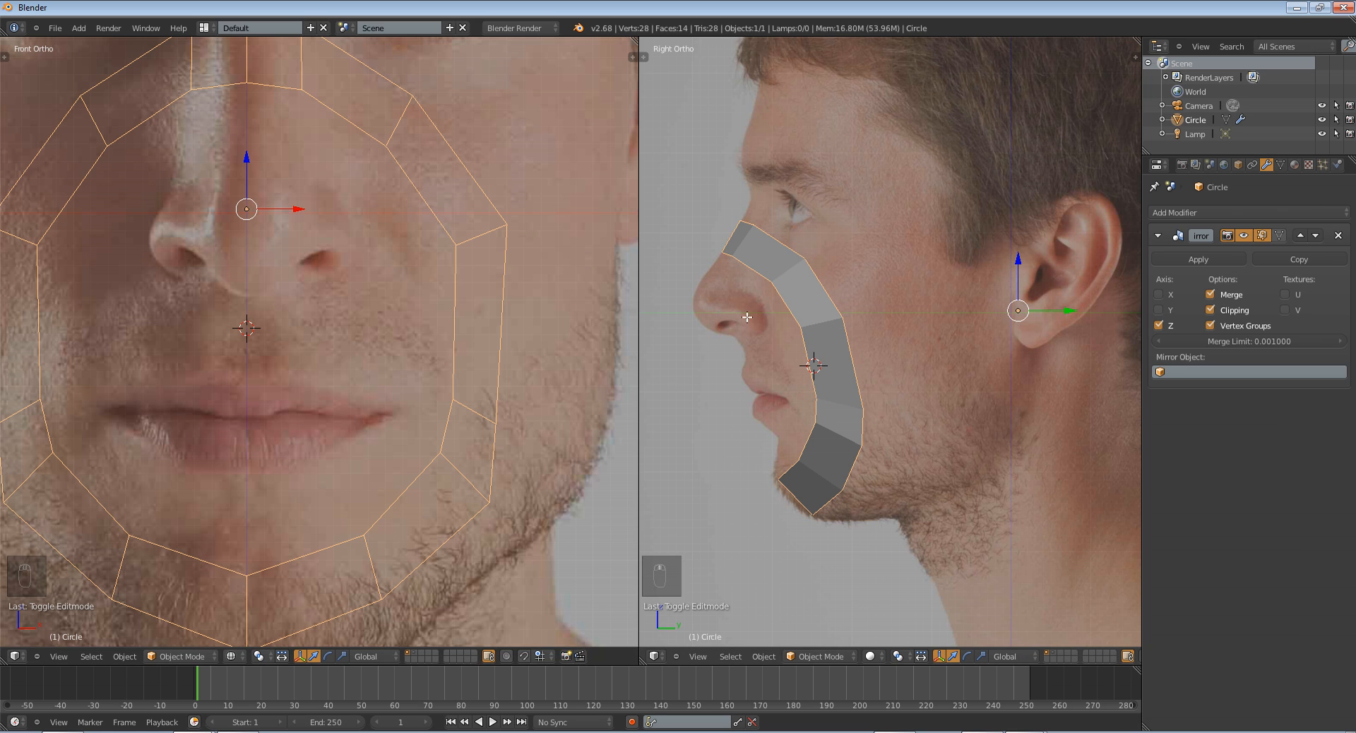
# - Leave edit mode with the face band deselected and bring up the Add Mesh menu
pyautogui.press('Tab')
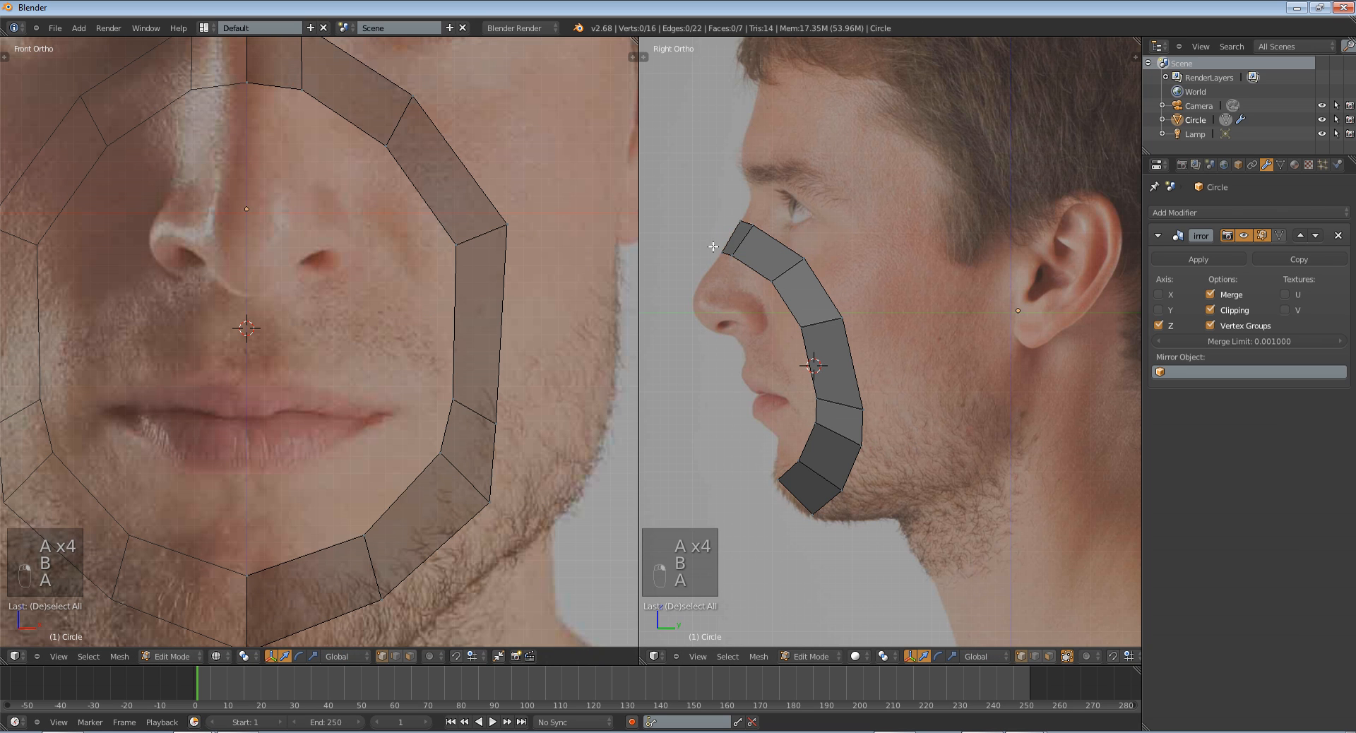
pyautogui.click(771, 279)
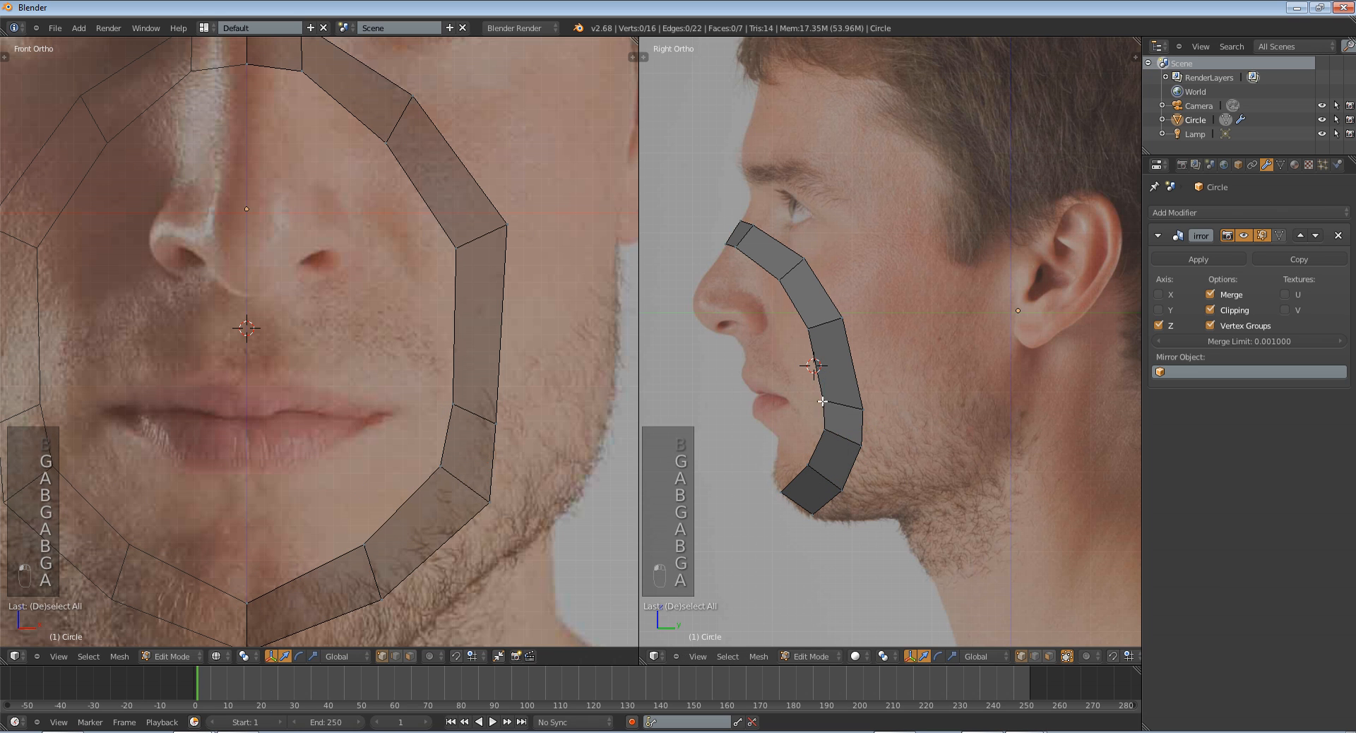
pyautogui.press('Tab')
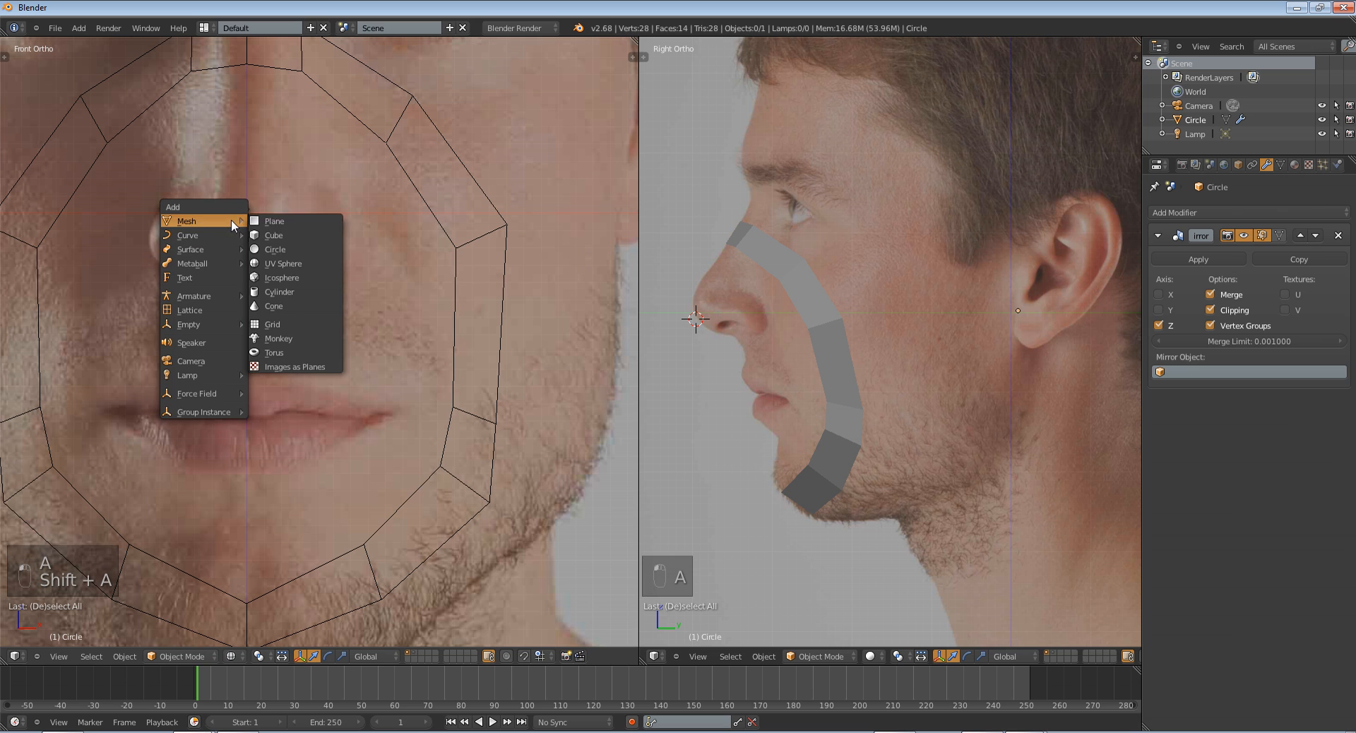
# - Add a circle at the nose, mirror it on X with clipping, and keep half its vertices
pyautogui.click(274, 249)
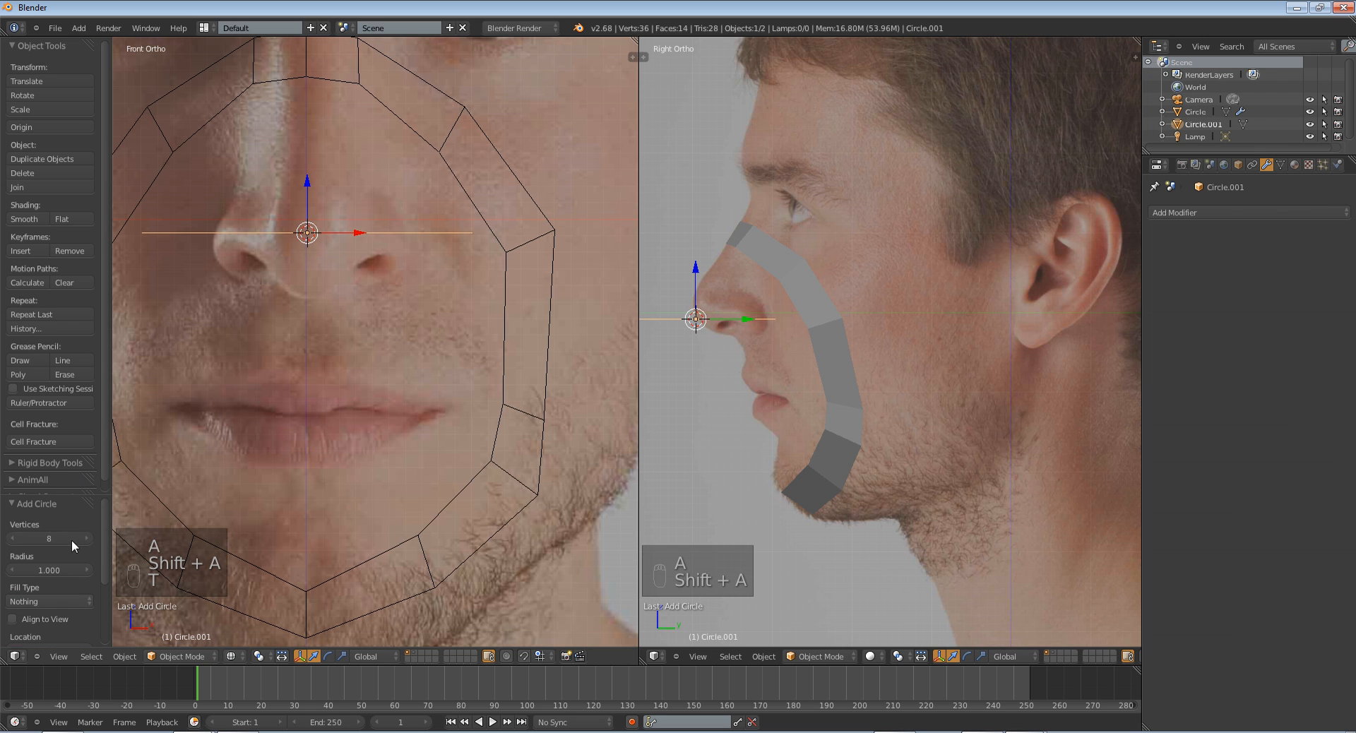
pyautogui.press('T')
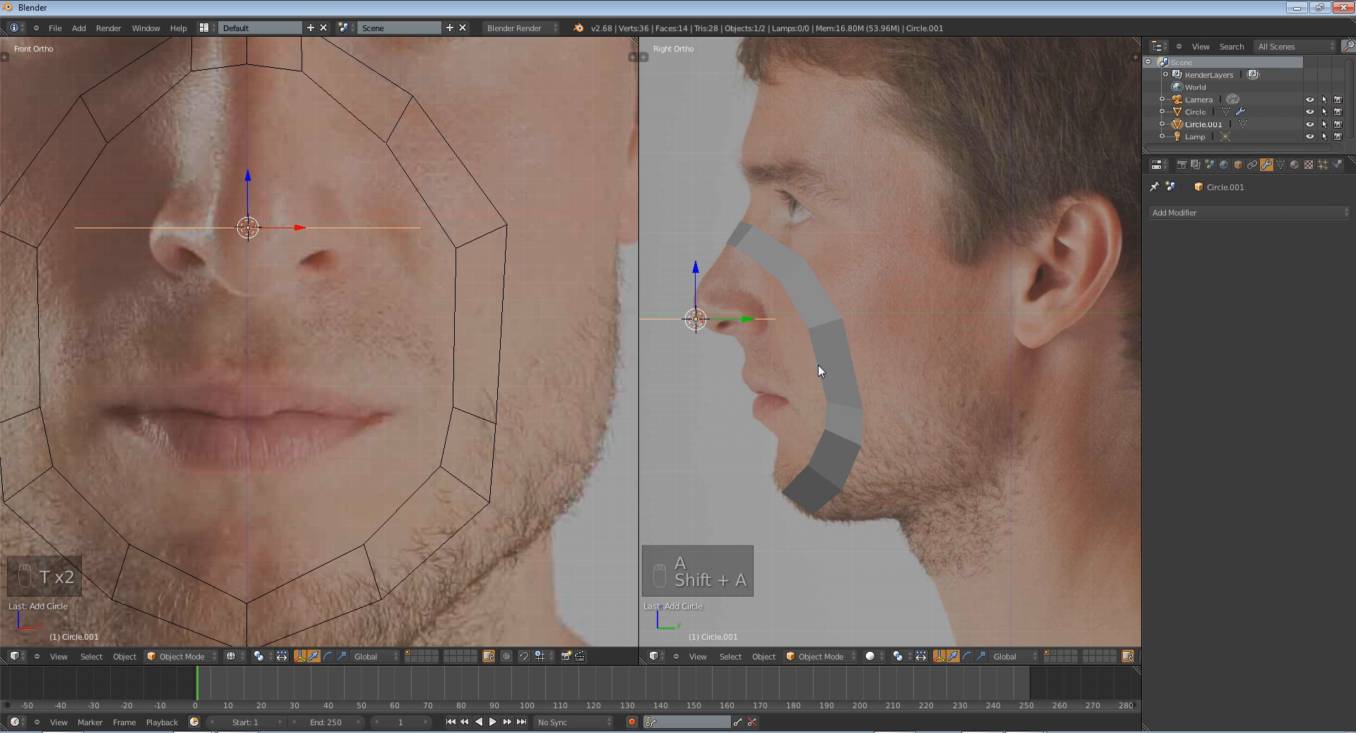
pyautogui.press('Tab')
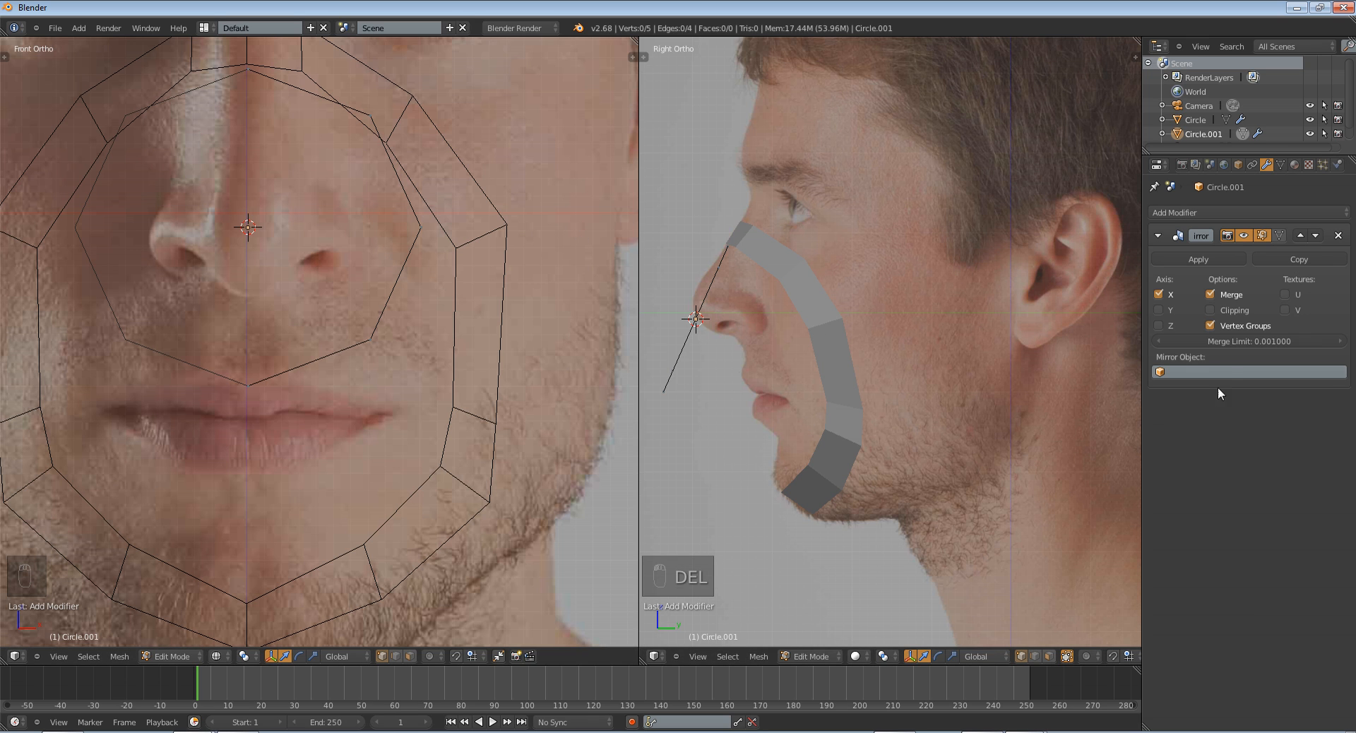
pyautogui.click(1209, 309)
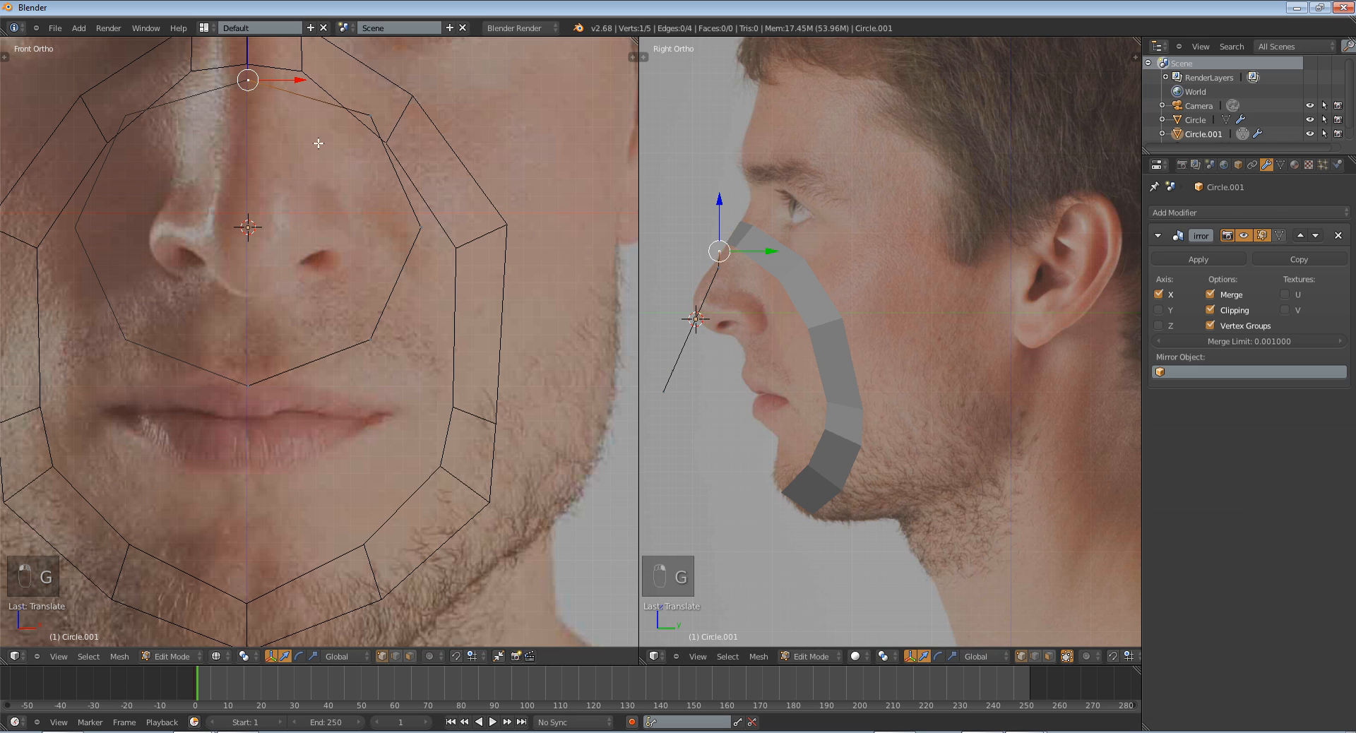
# - Pull the five circle vertices onto the nose bridge, side and tip in both views
pyautogui.moveTo(245, 78); pyautogui.dragTo(351, 161)
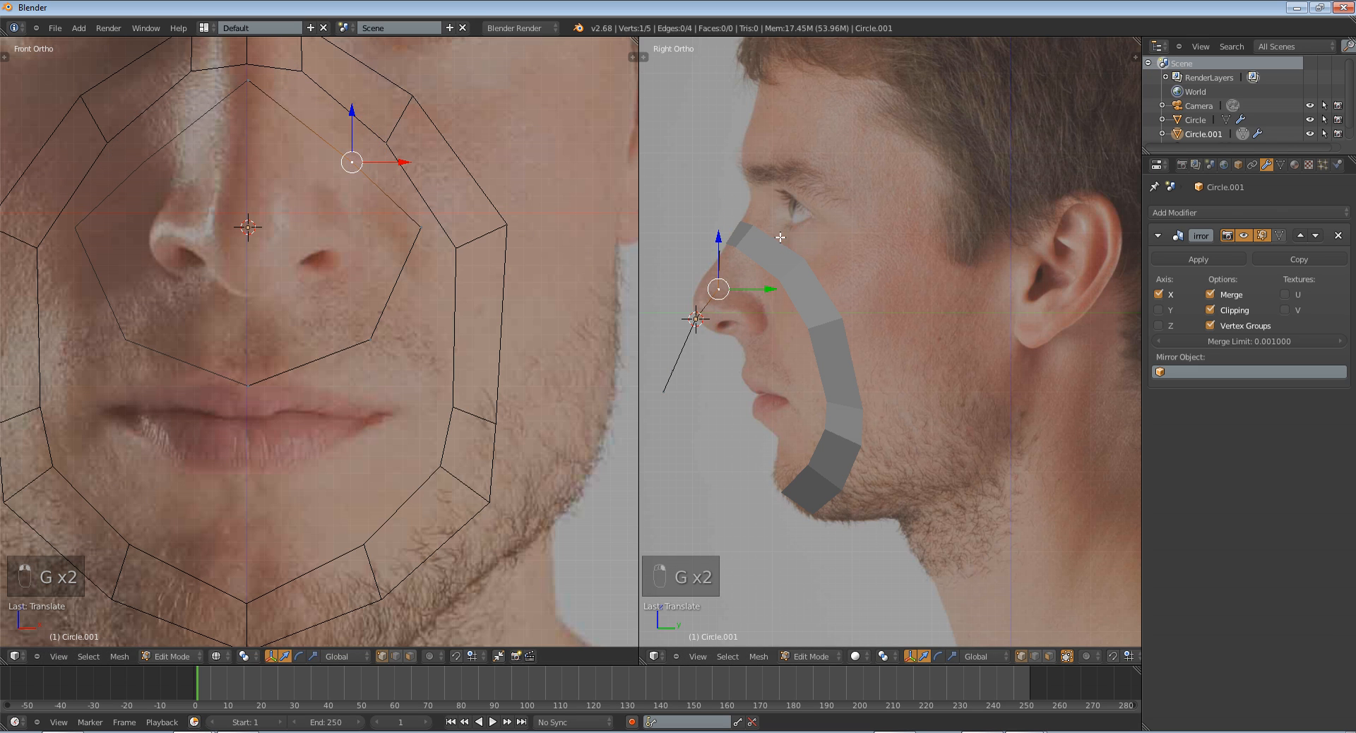
pyautogui.press('Tab')
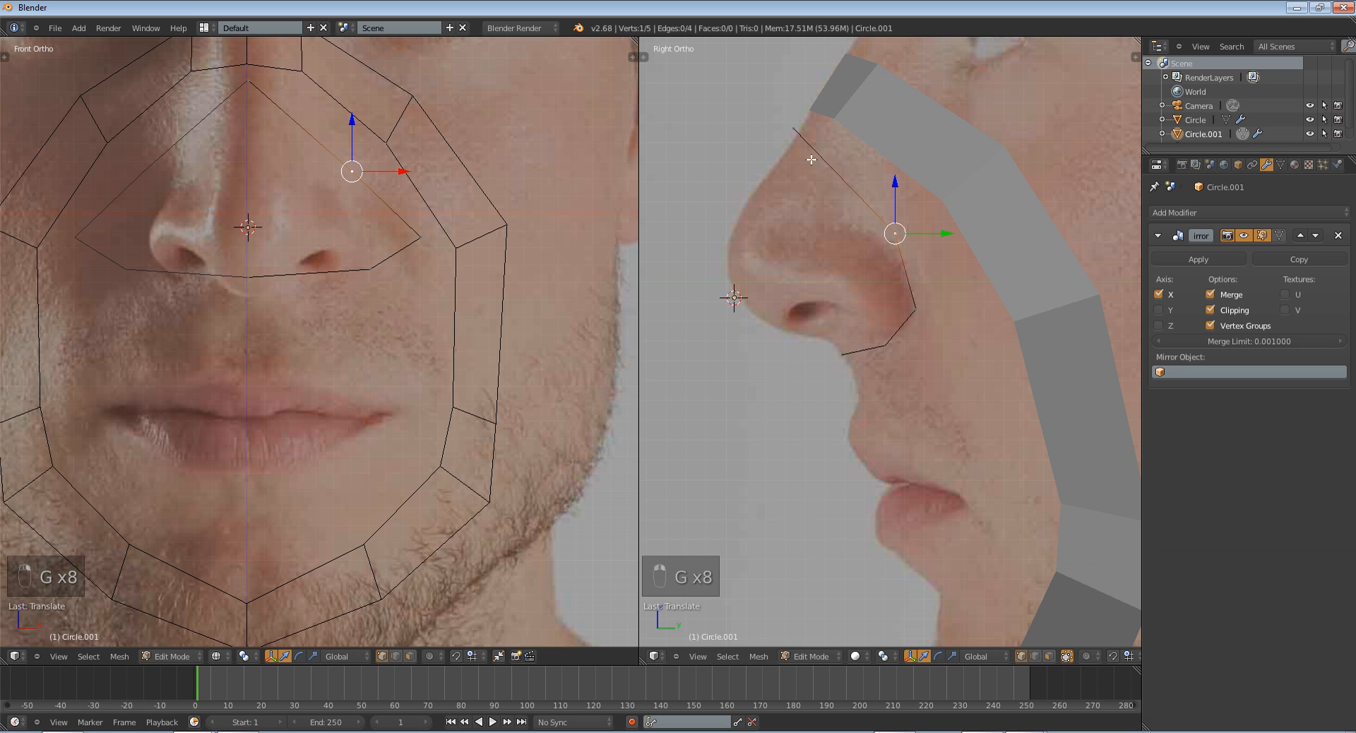
pyautogui.moveTo(351, 171); pyautogui.dragTo(245, 89)
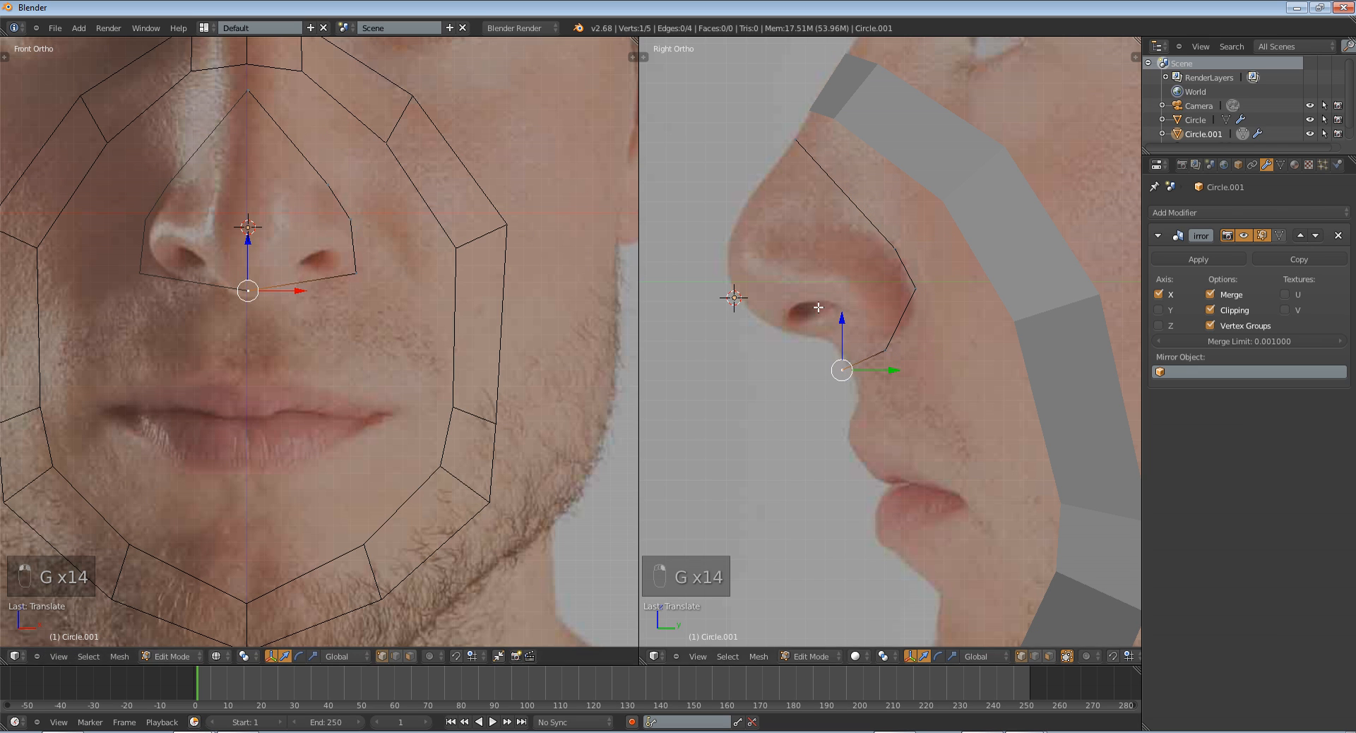
pyautogui.press('A')
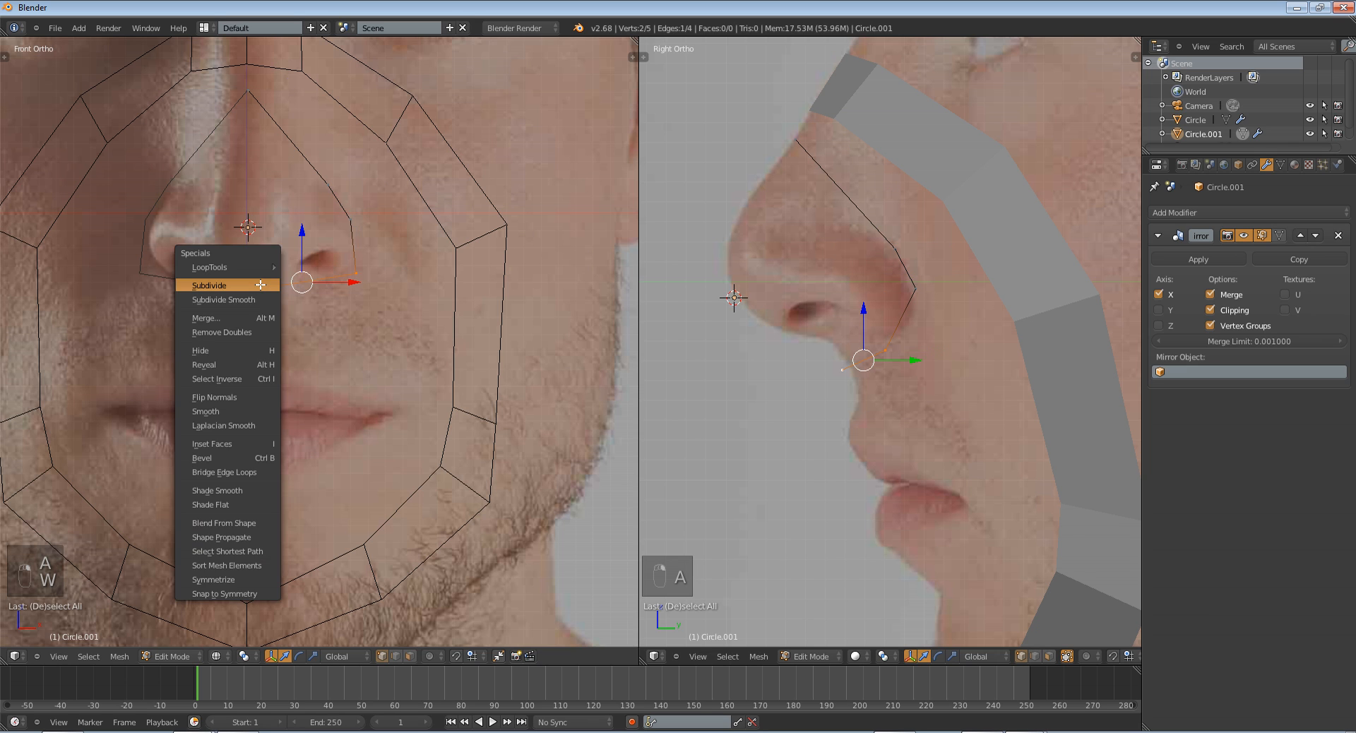
# - Subdivide the selected nose edge to add a vertex for the nose tip faces
pyautogui.click(209, 286)
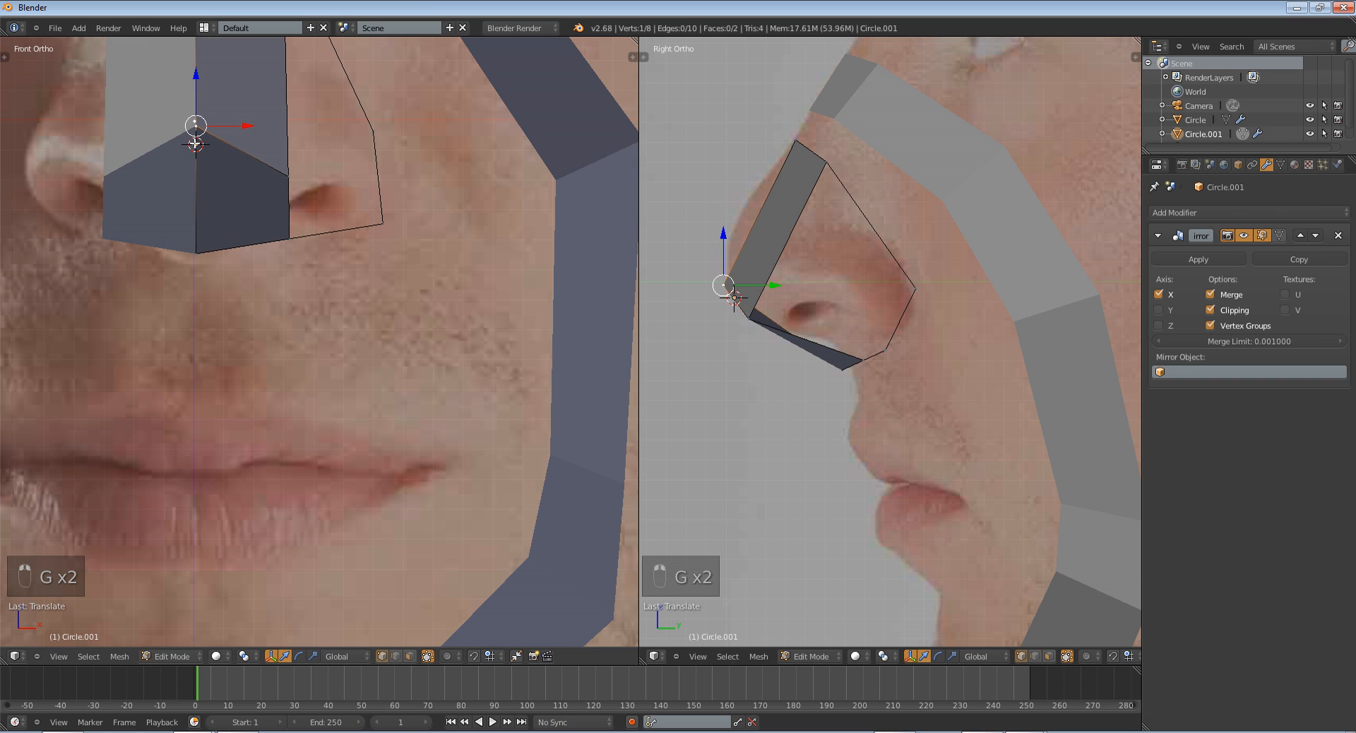
# - Place the nose-tip vertices, fill a face under the nostril and add an edge loop through the wing
pyautogui.moveTo(195, 126); pyautogui.dragTo(195, 172)
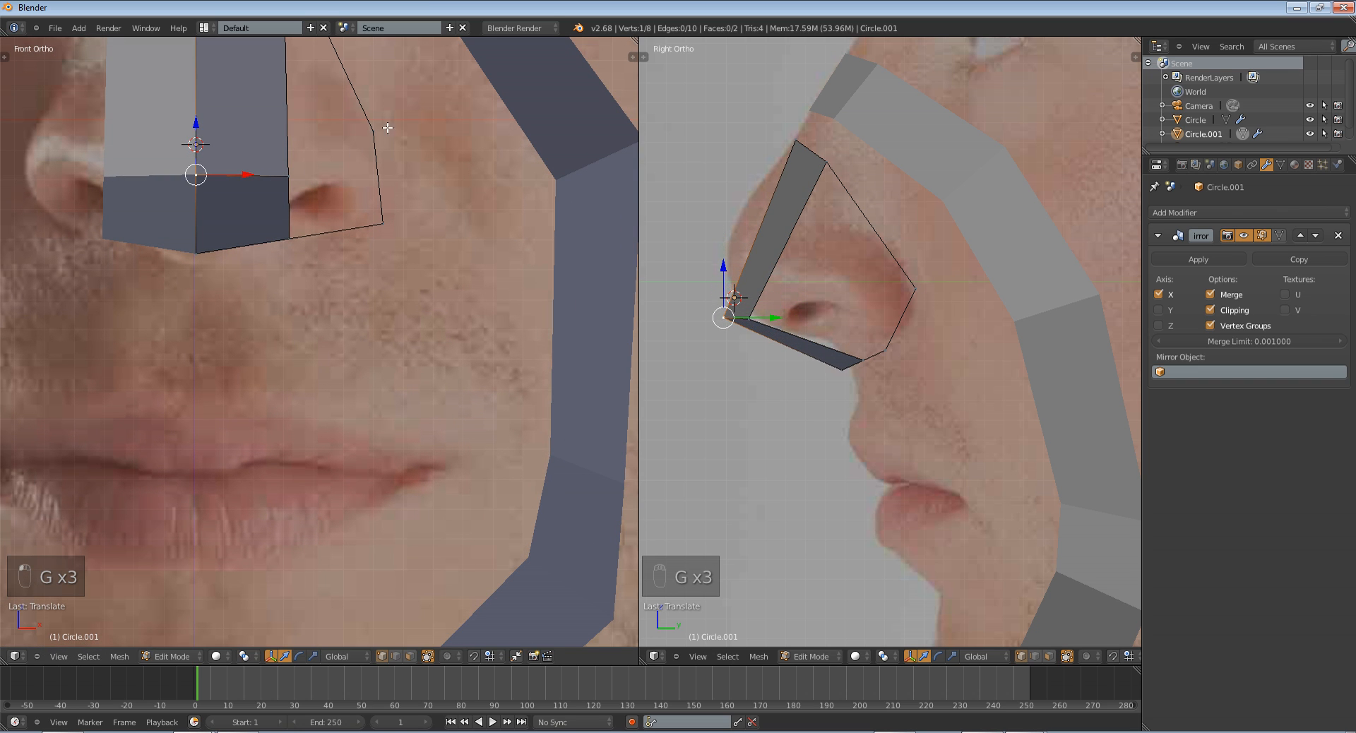
pyautogui.moveTo(725, 317); pyautogui.dragTo(921, 309)
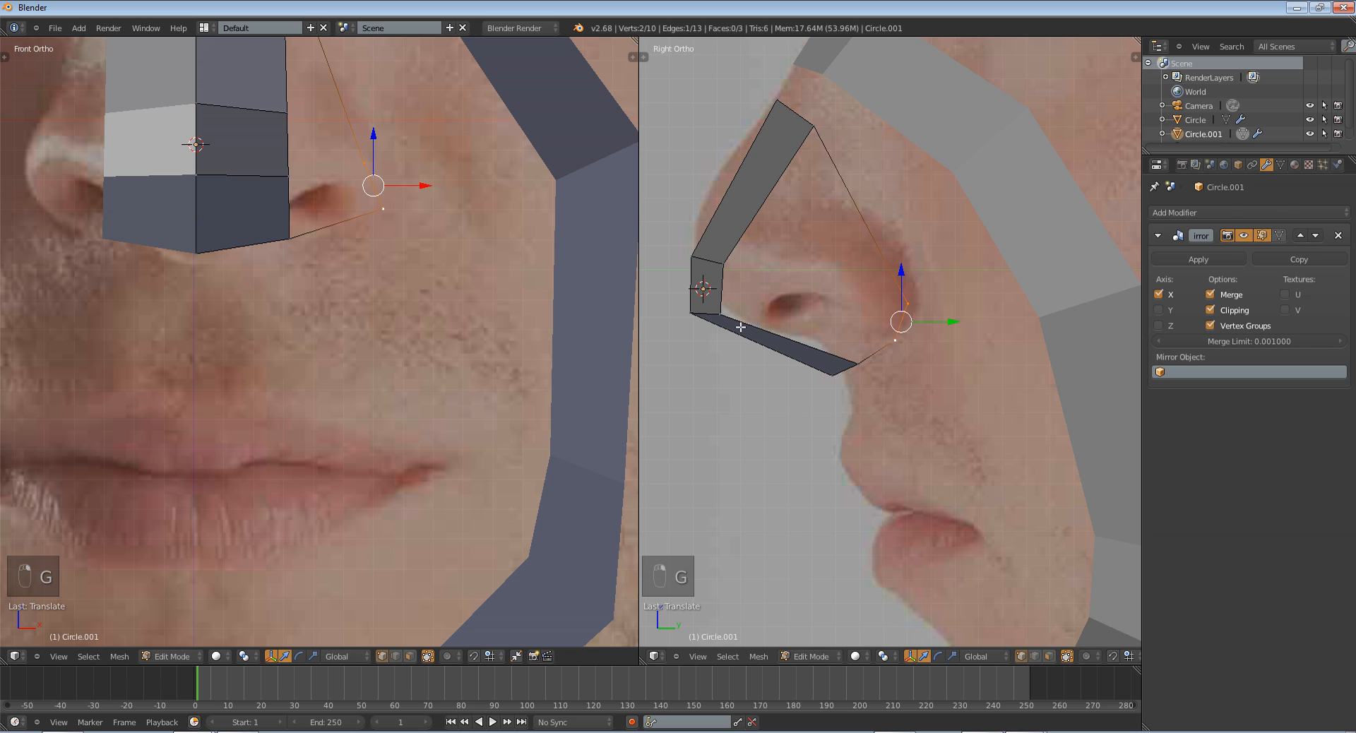
pyautogui.press('F')
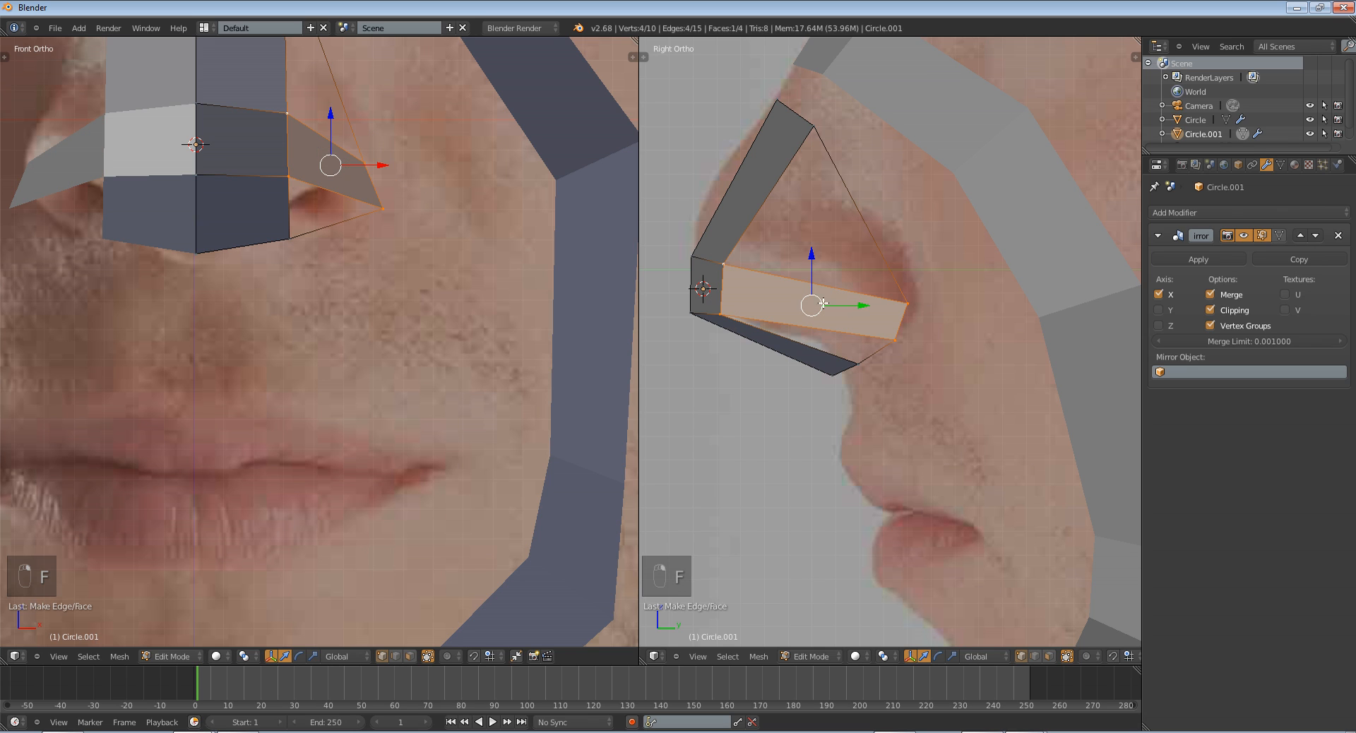
pyautogui.press('ctrl+r')
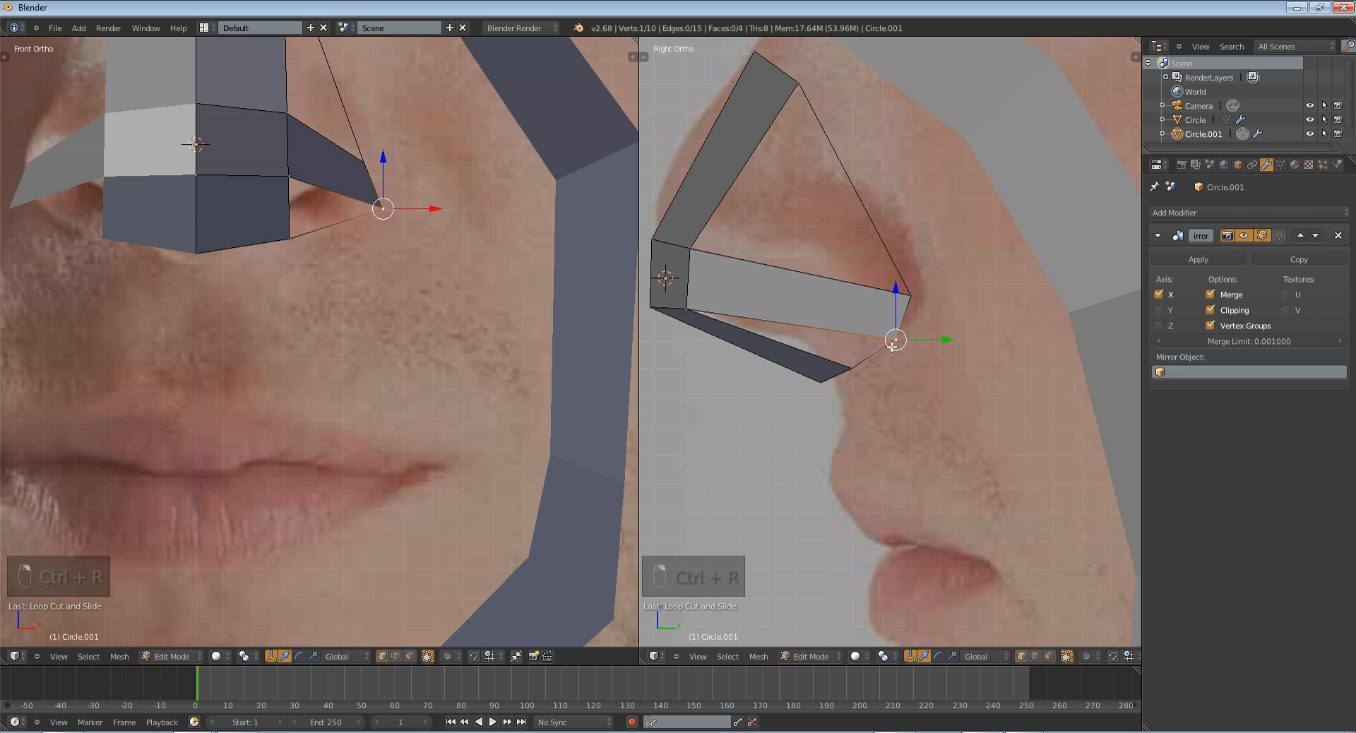
pyautogui.moveTo(381, 207); pyautogui.dragTo(338, 223)
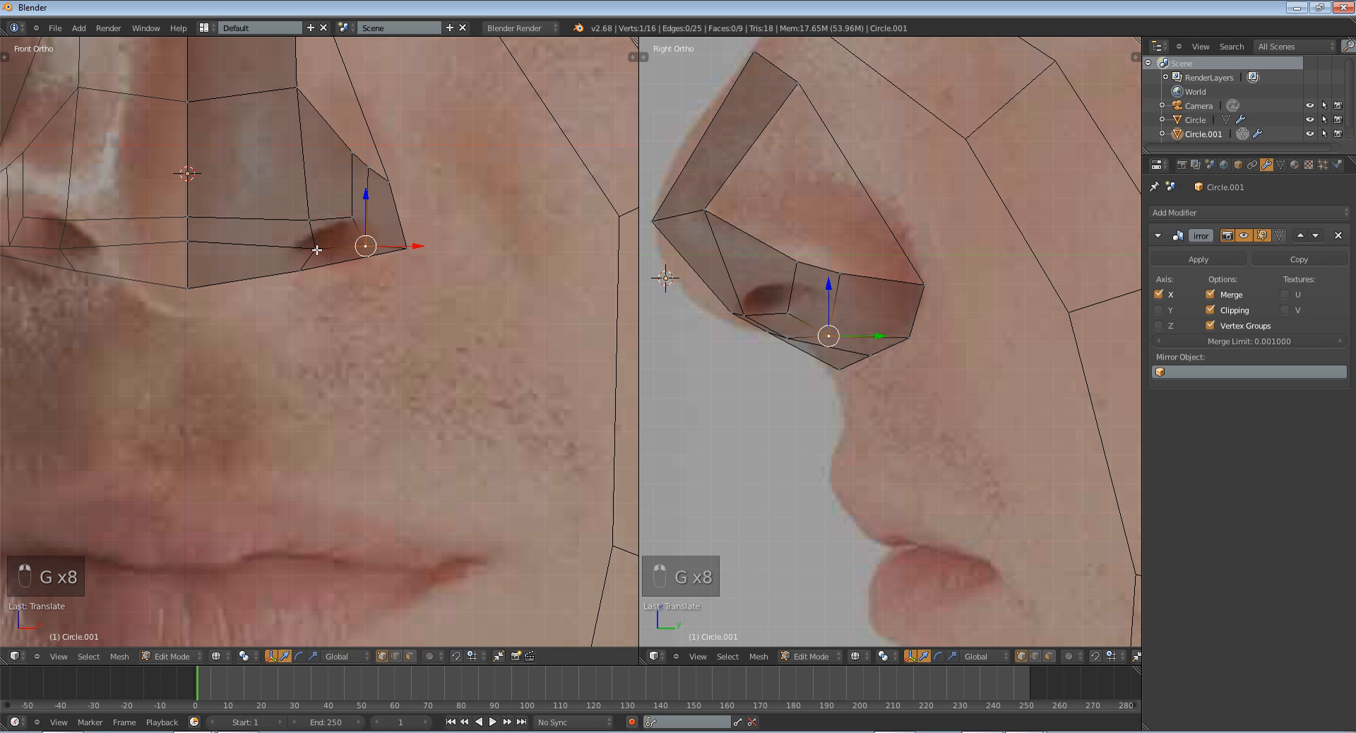
# - Move nose wing vertices onto and under the nostril edge, checking against both references
pyautogui.moveTo(364, 249); pyautogui.dragTo(298, 250)
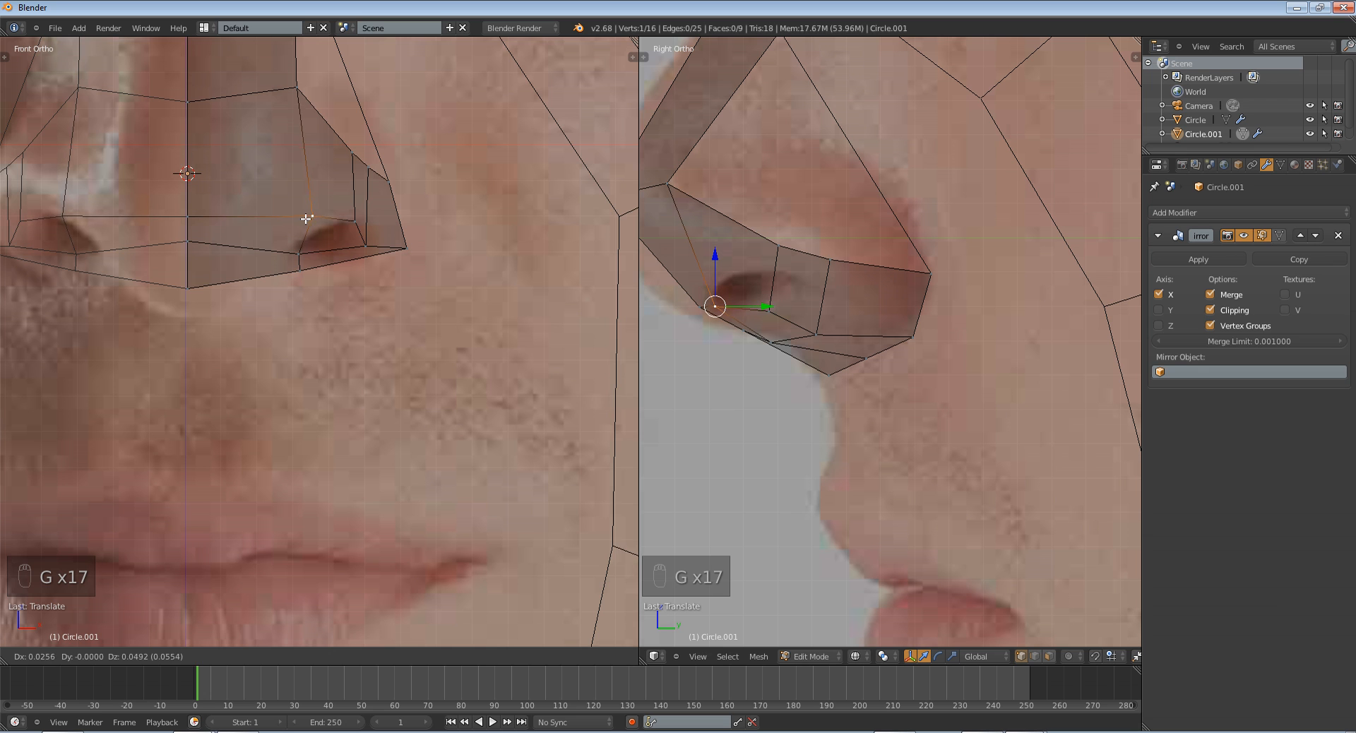
pyautogui.press('Tab')
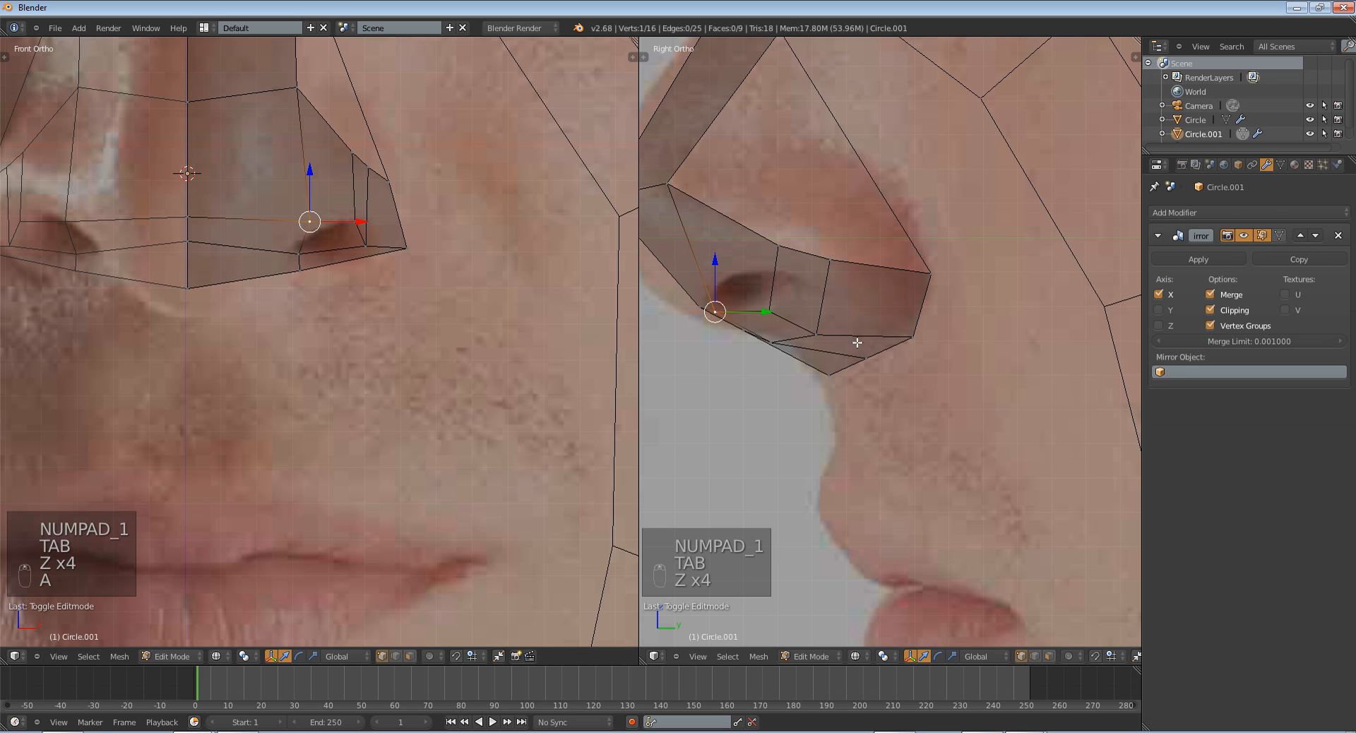
pyautogui.press('A')
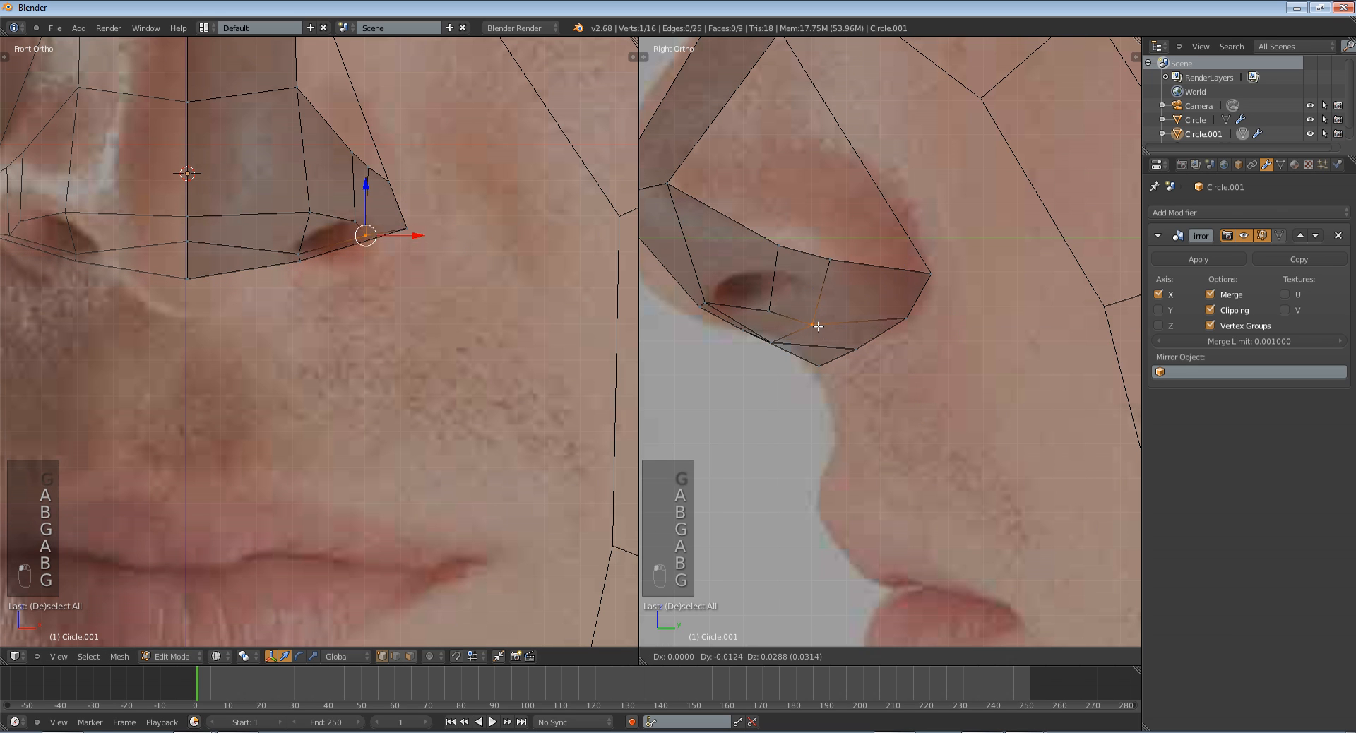
pyautogui.moveTo(364, 234); pyautogui.dragTo(298, 240)
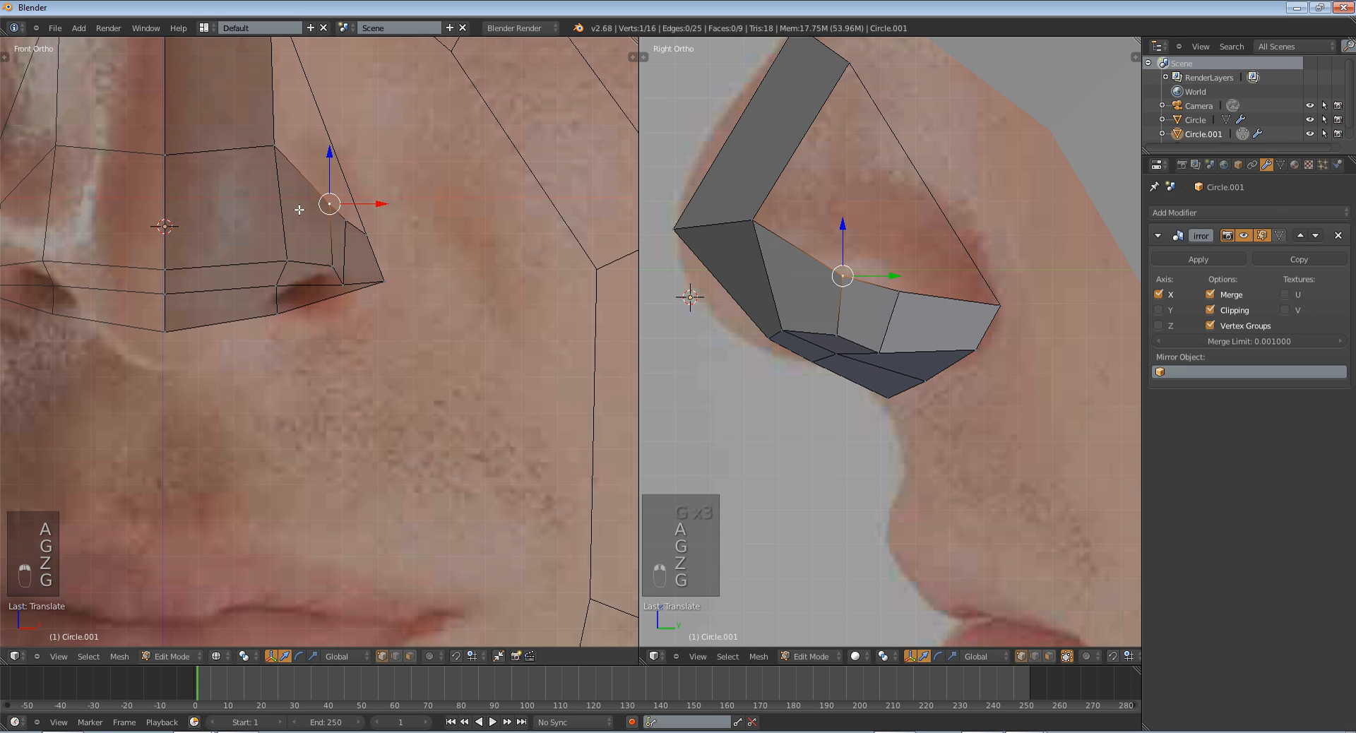
# - Pull nose-wing vertices outward and down to shape a small nostril opening
pyautogui.moveTo(329, 205); pyautogui.dragTo(359, 222)
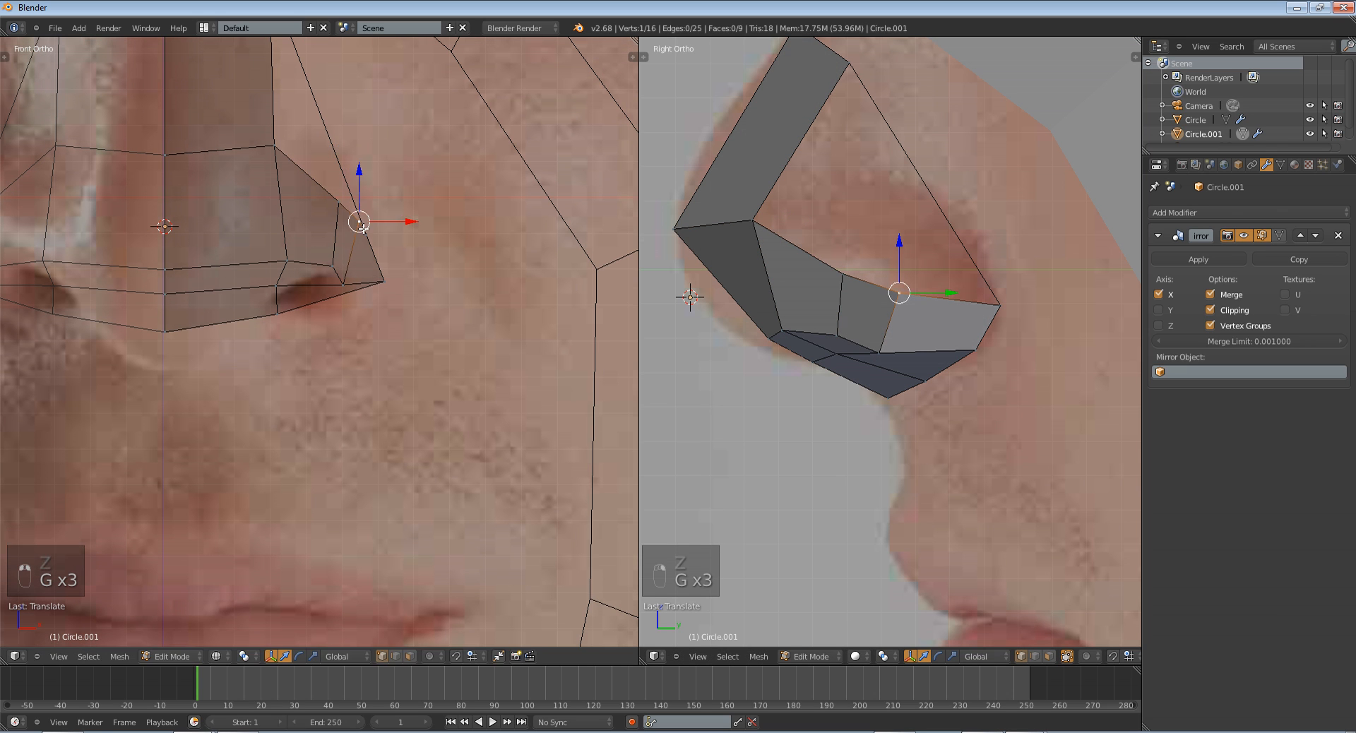
pyautogui.moveTo(358, 220); pyautogui.dragTo(344, 284)
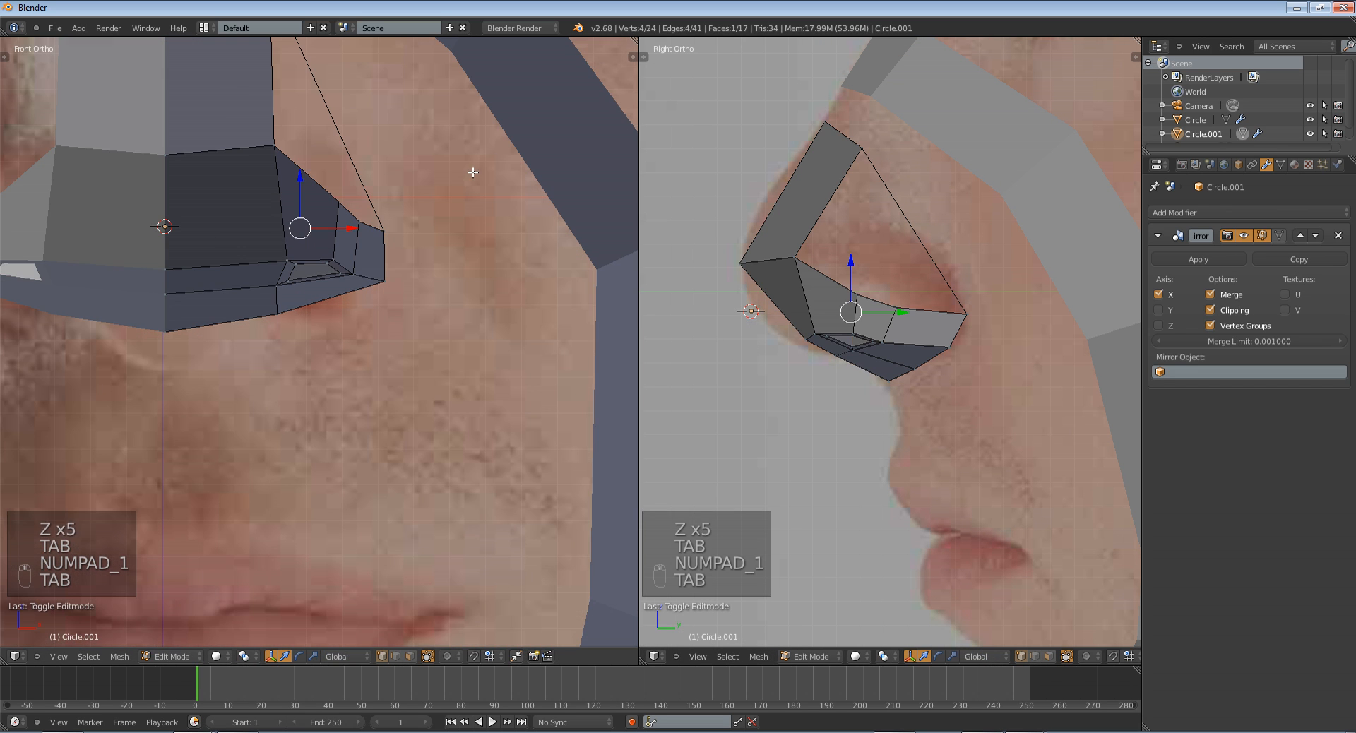
pyautogui.press('A')
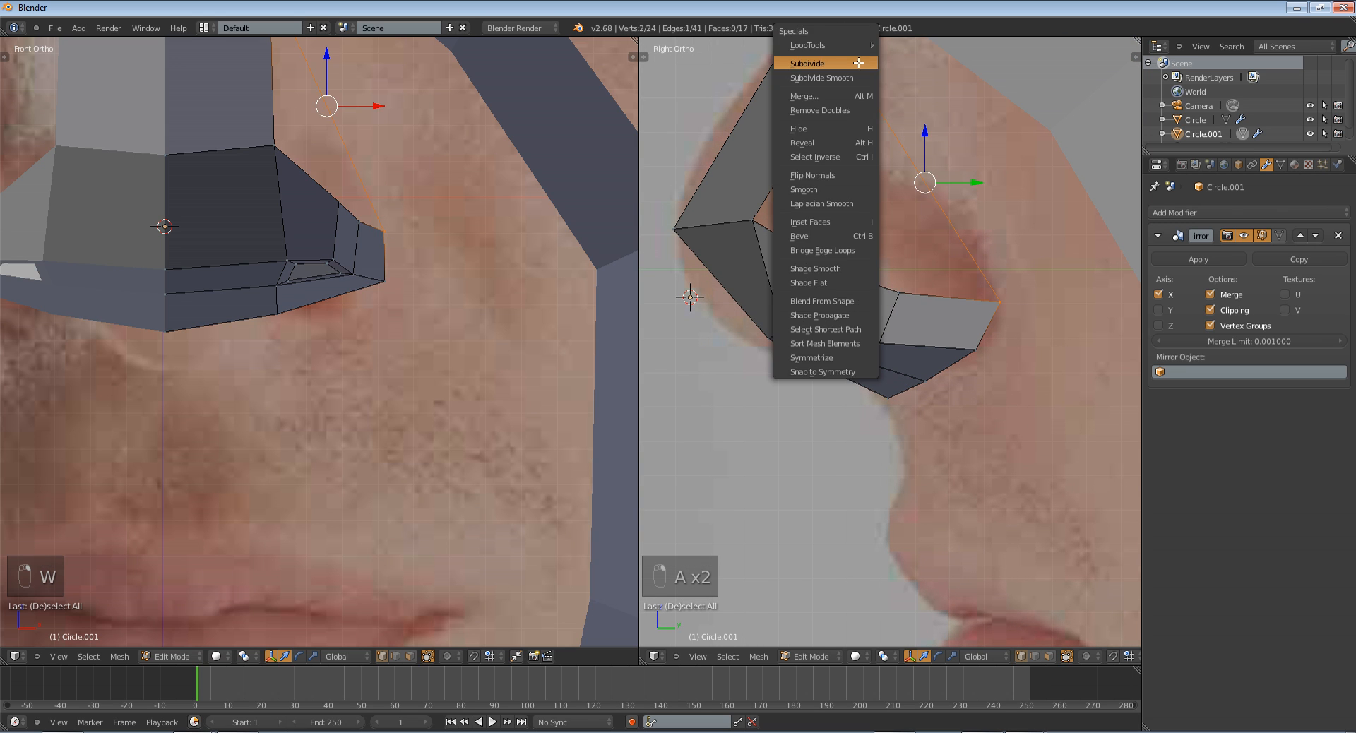
# - Subdivide the nose edges, fill the open upper side face, and raise the bridge toward the face ring
pyautogui.click(807, 62)
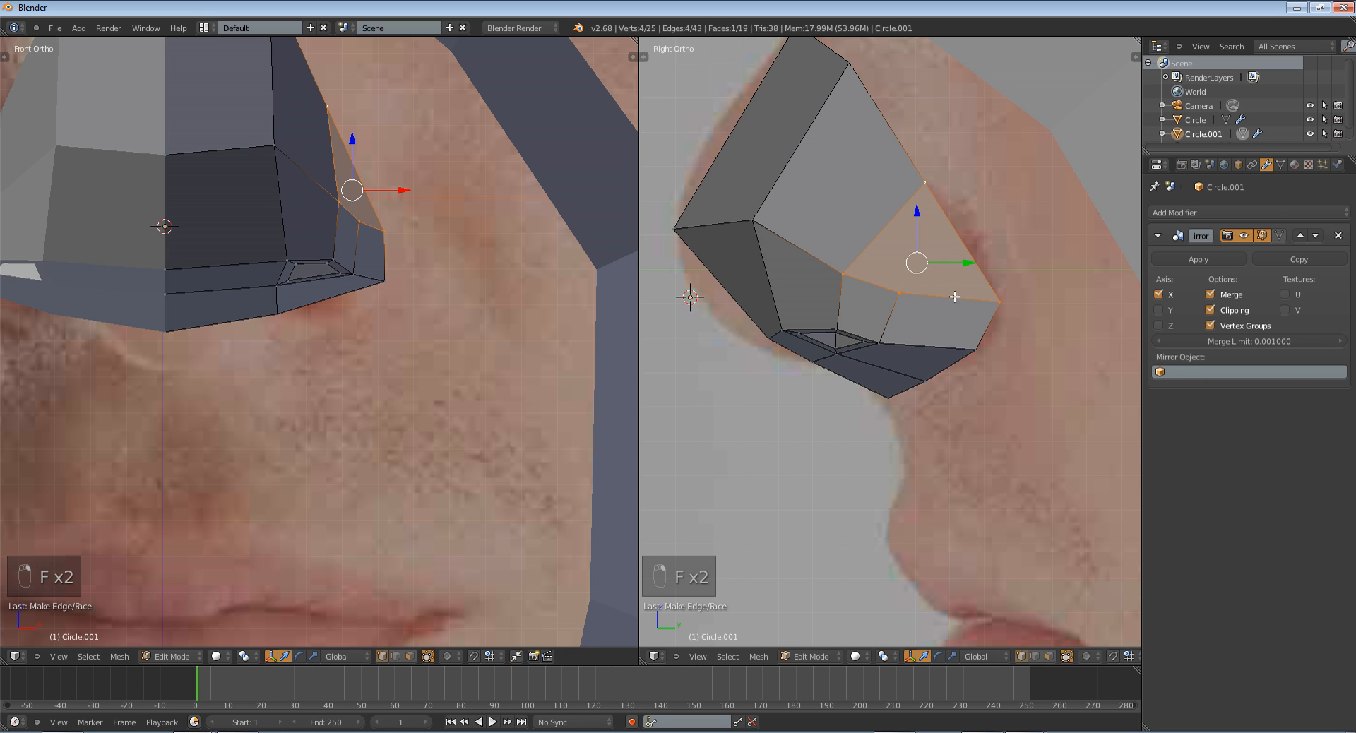
pyautogui.press('Tab')
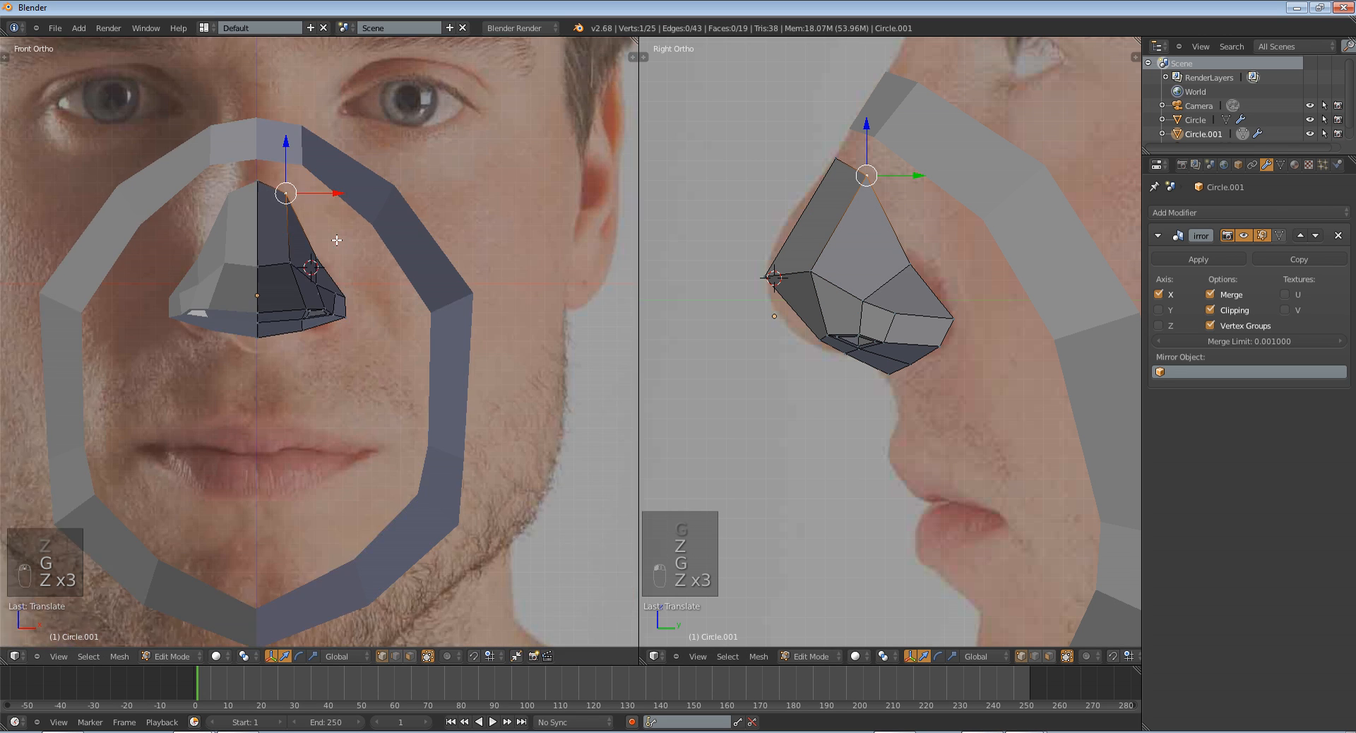
pyautogui.press('Tab')
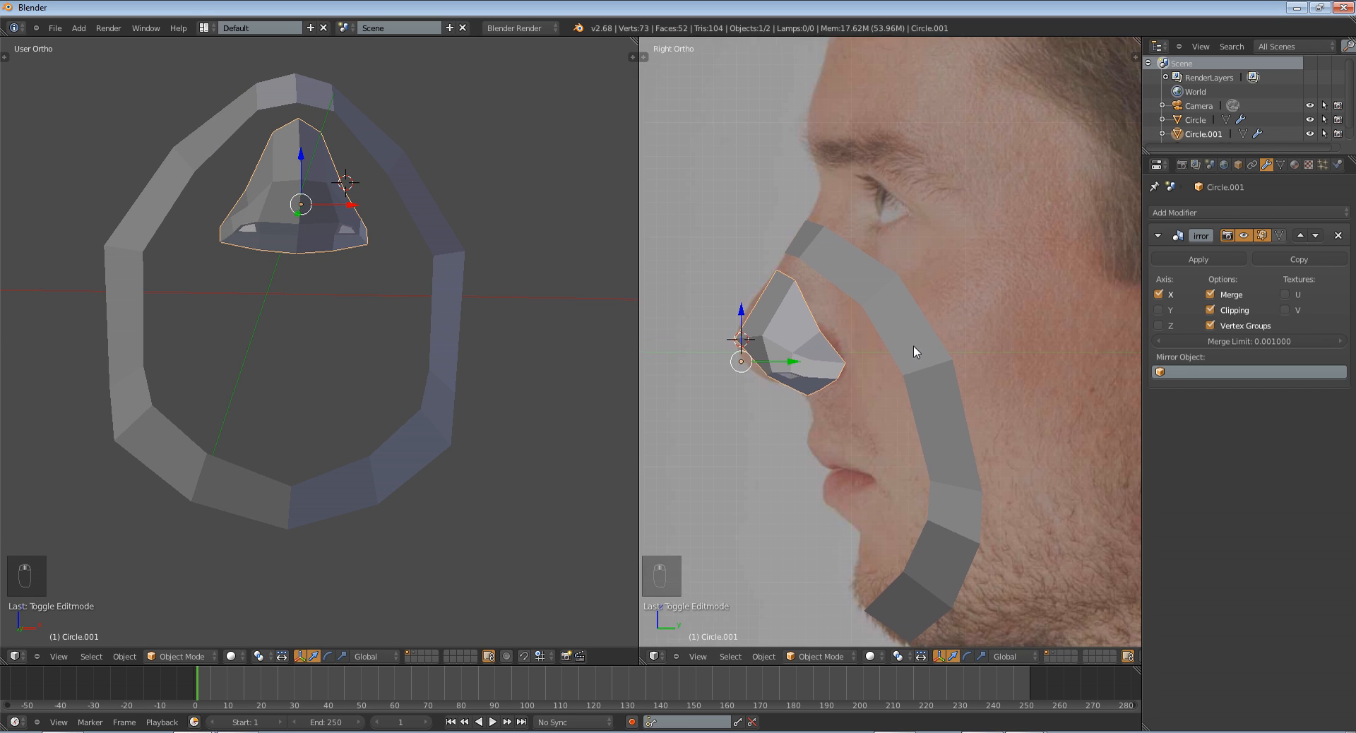
# - Clear the selection so the nose and face ring show as finished objects
pyautogui.press('A')
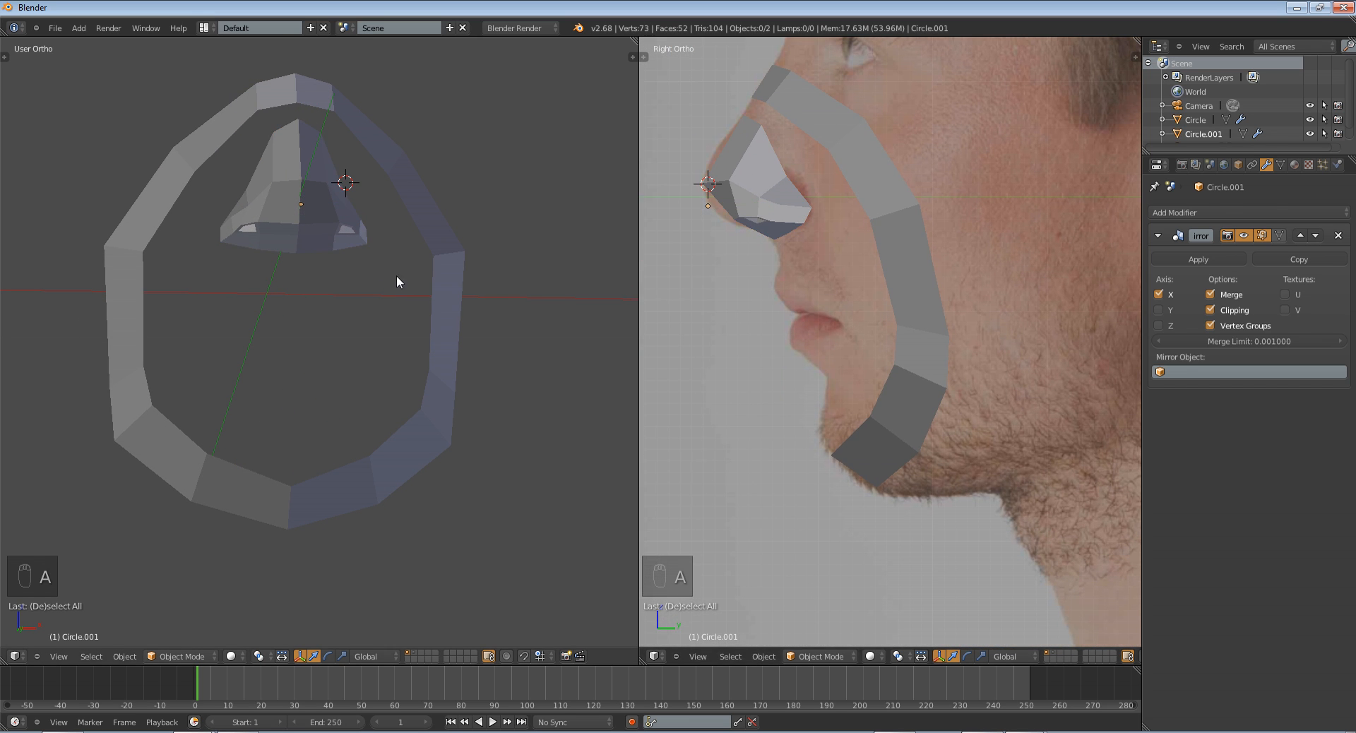